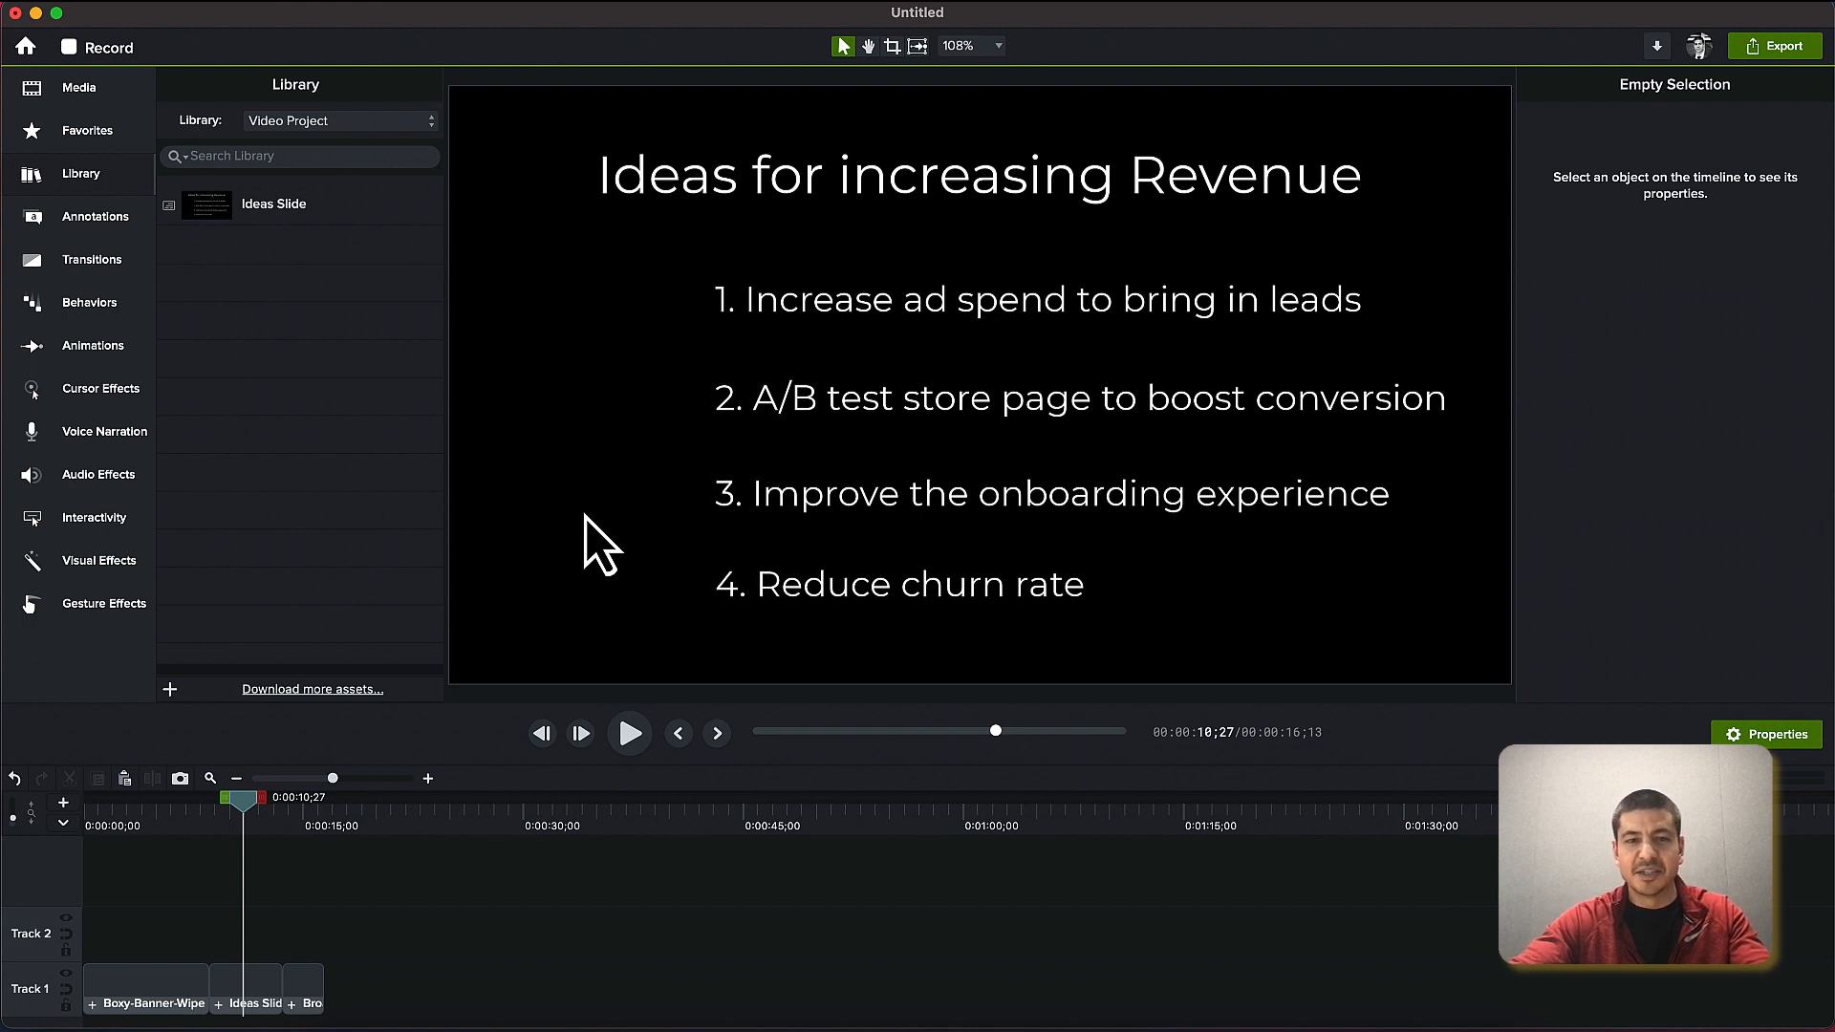
{"action": "mouse_move", "coordinate": [388, 424]}
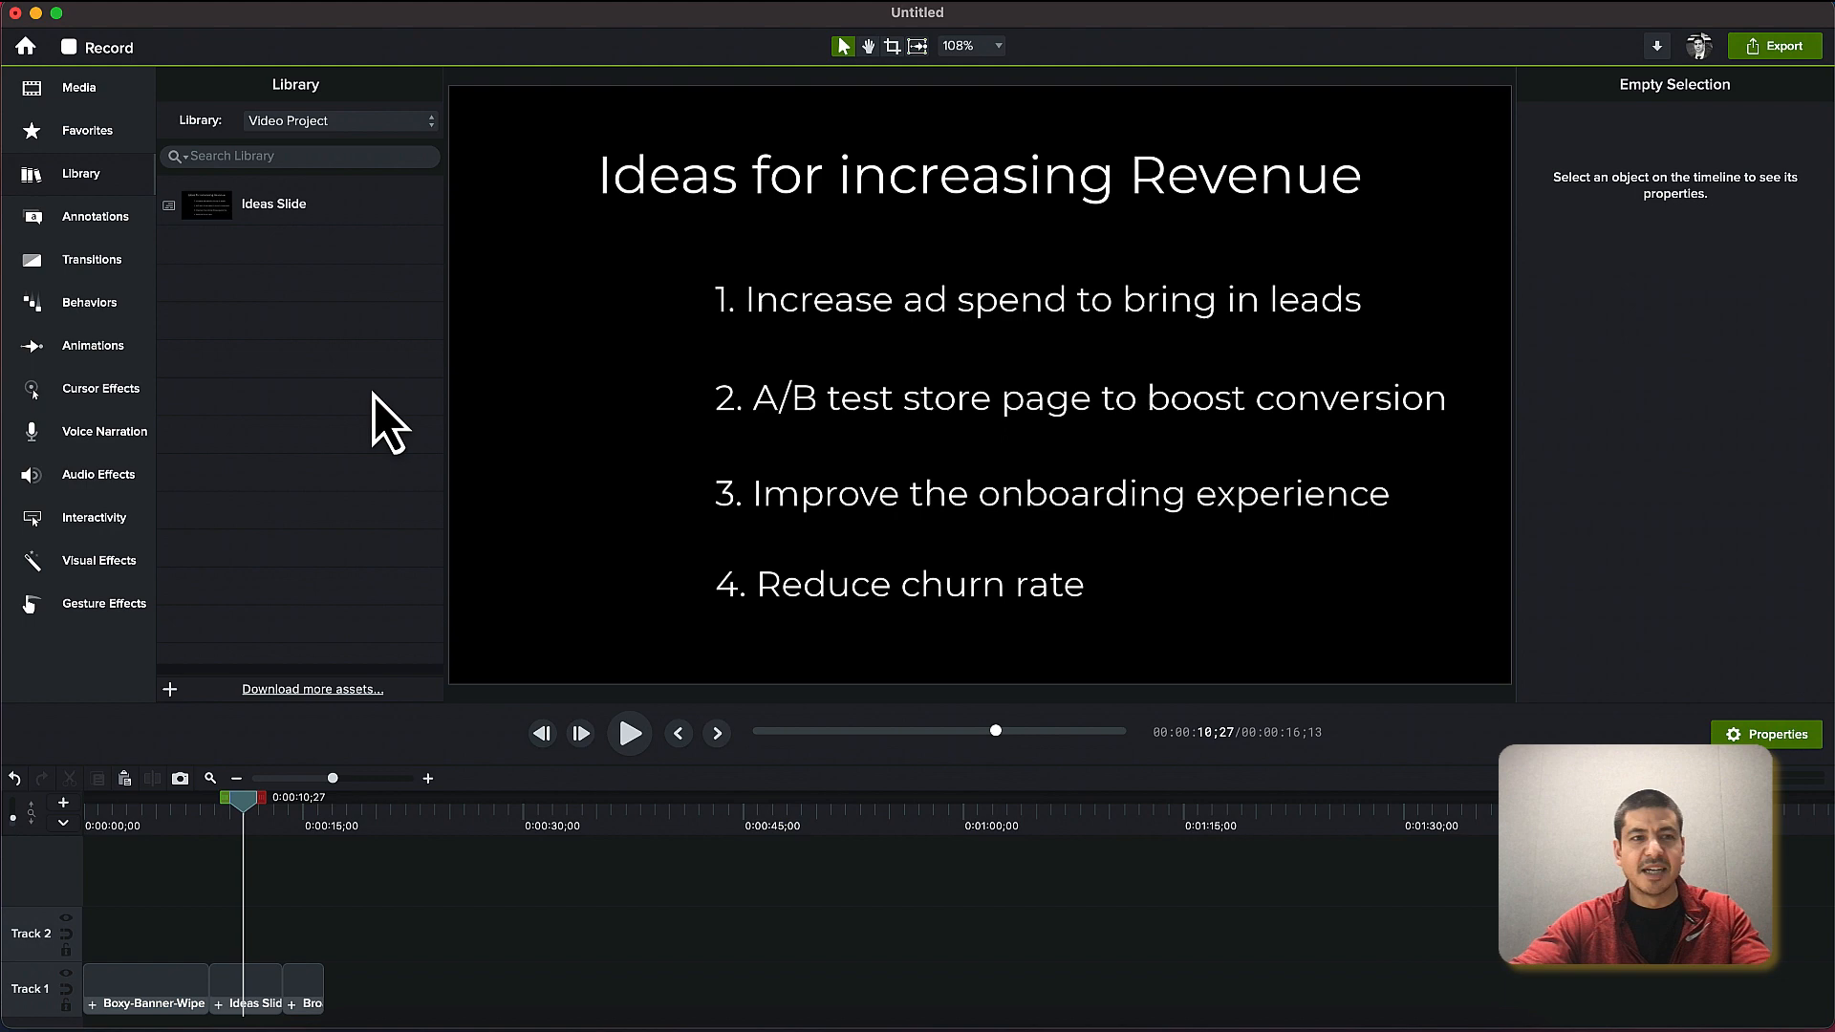
{"action": "mouse_move", "coordinate": [269, 479]}
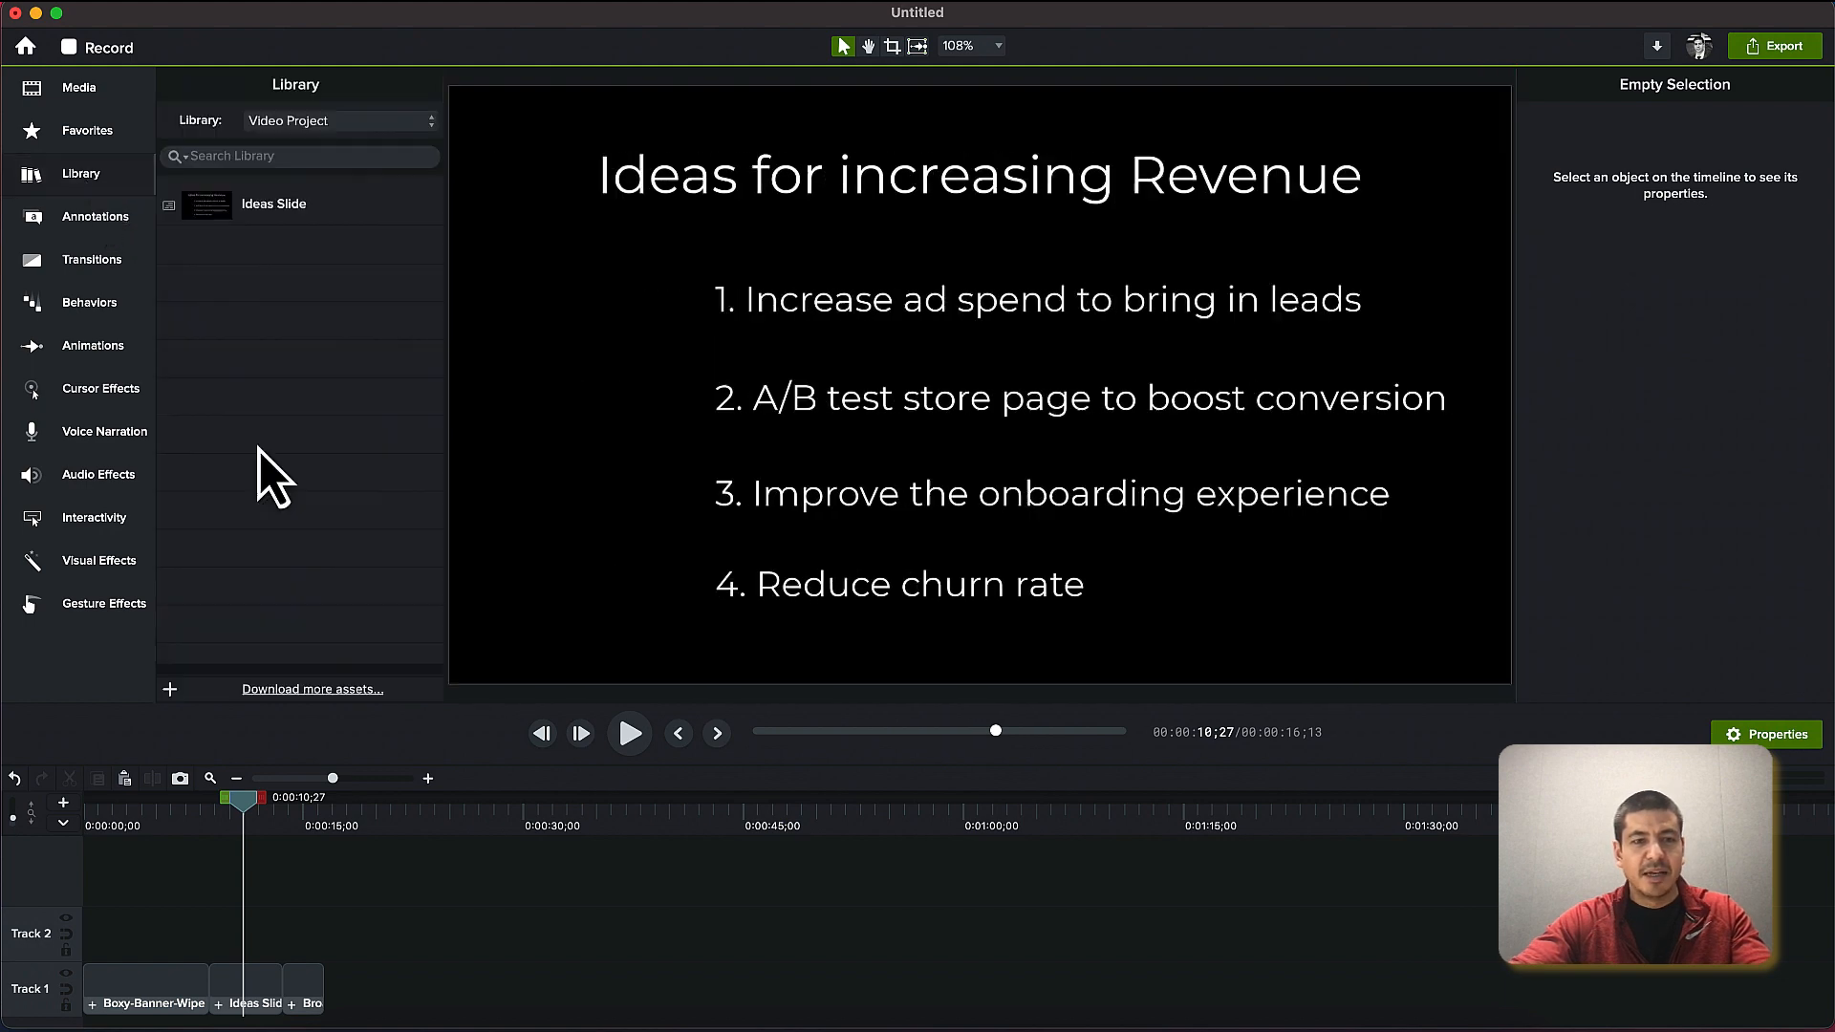
{"action": "mouse_move", "coordinate": [285, 711]}
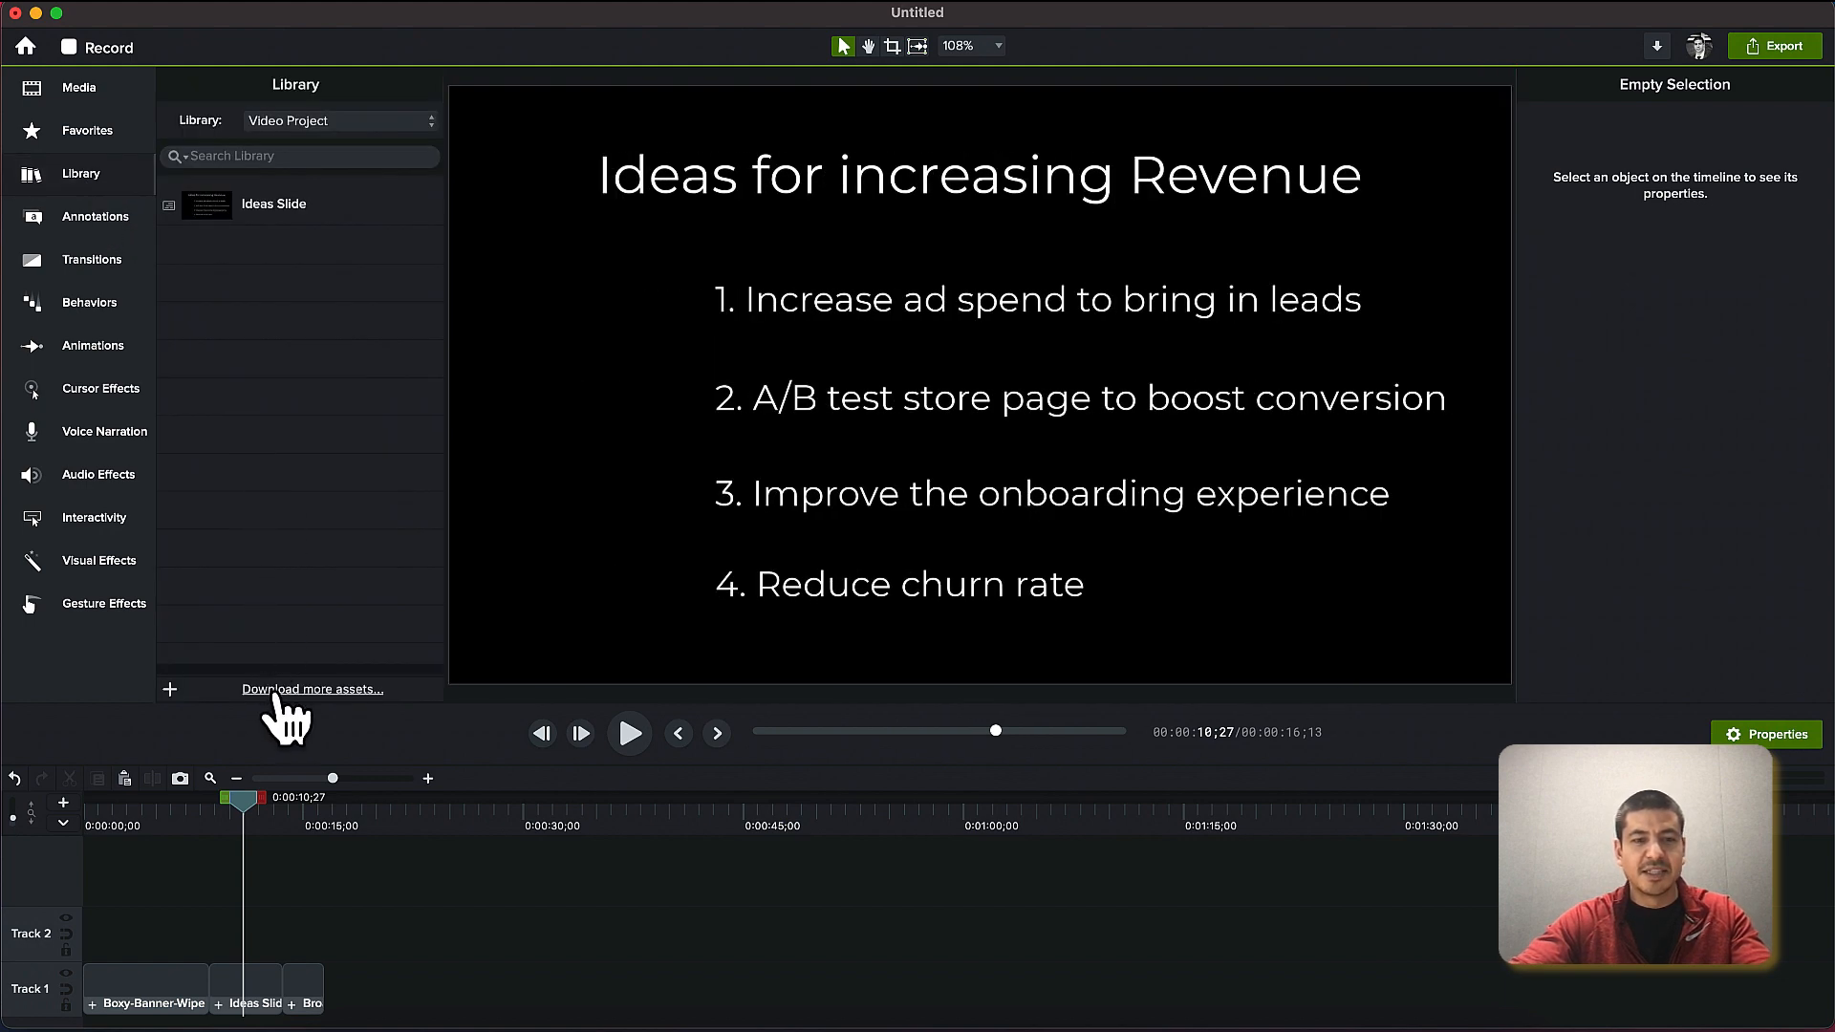
Open the online asset library and browse its Videos, Audio and Images categories
{"action": "left_click", "coordinate": [311, 688]}
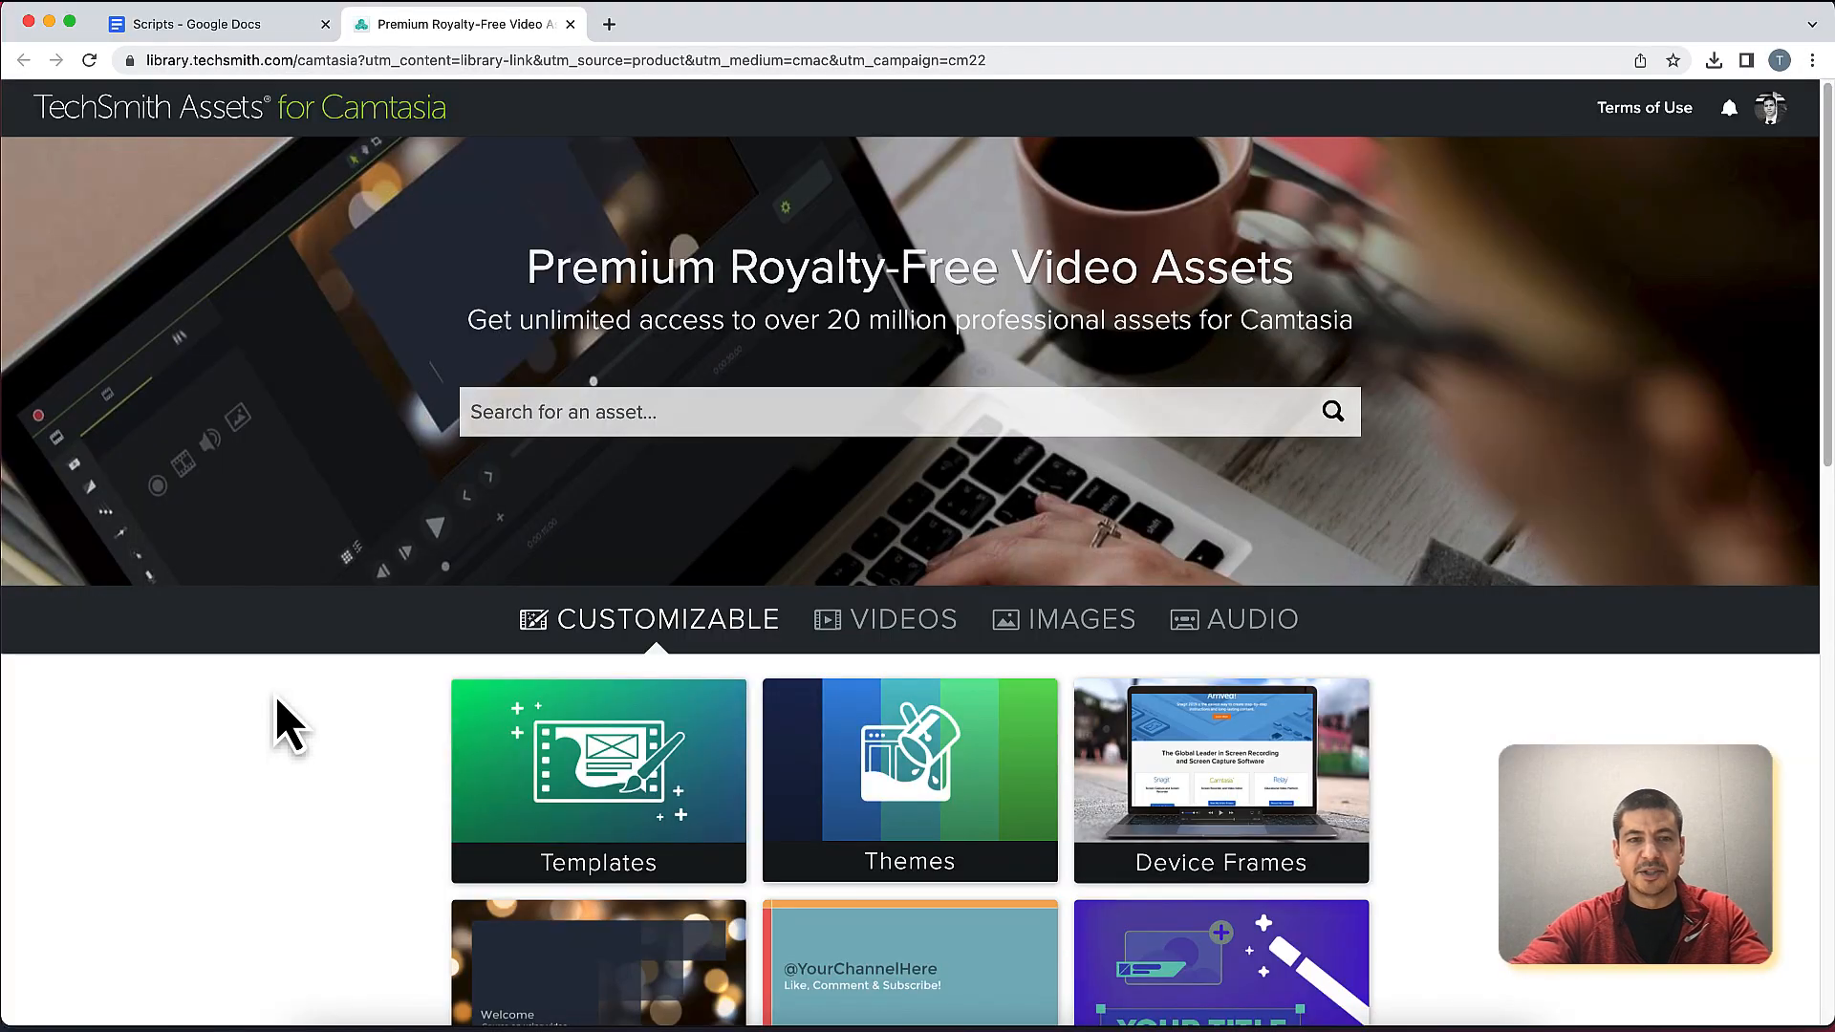
{"action": "mouse_move", "coordinate": [386, 608]}
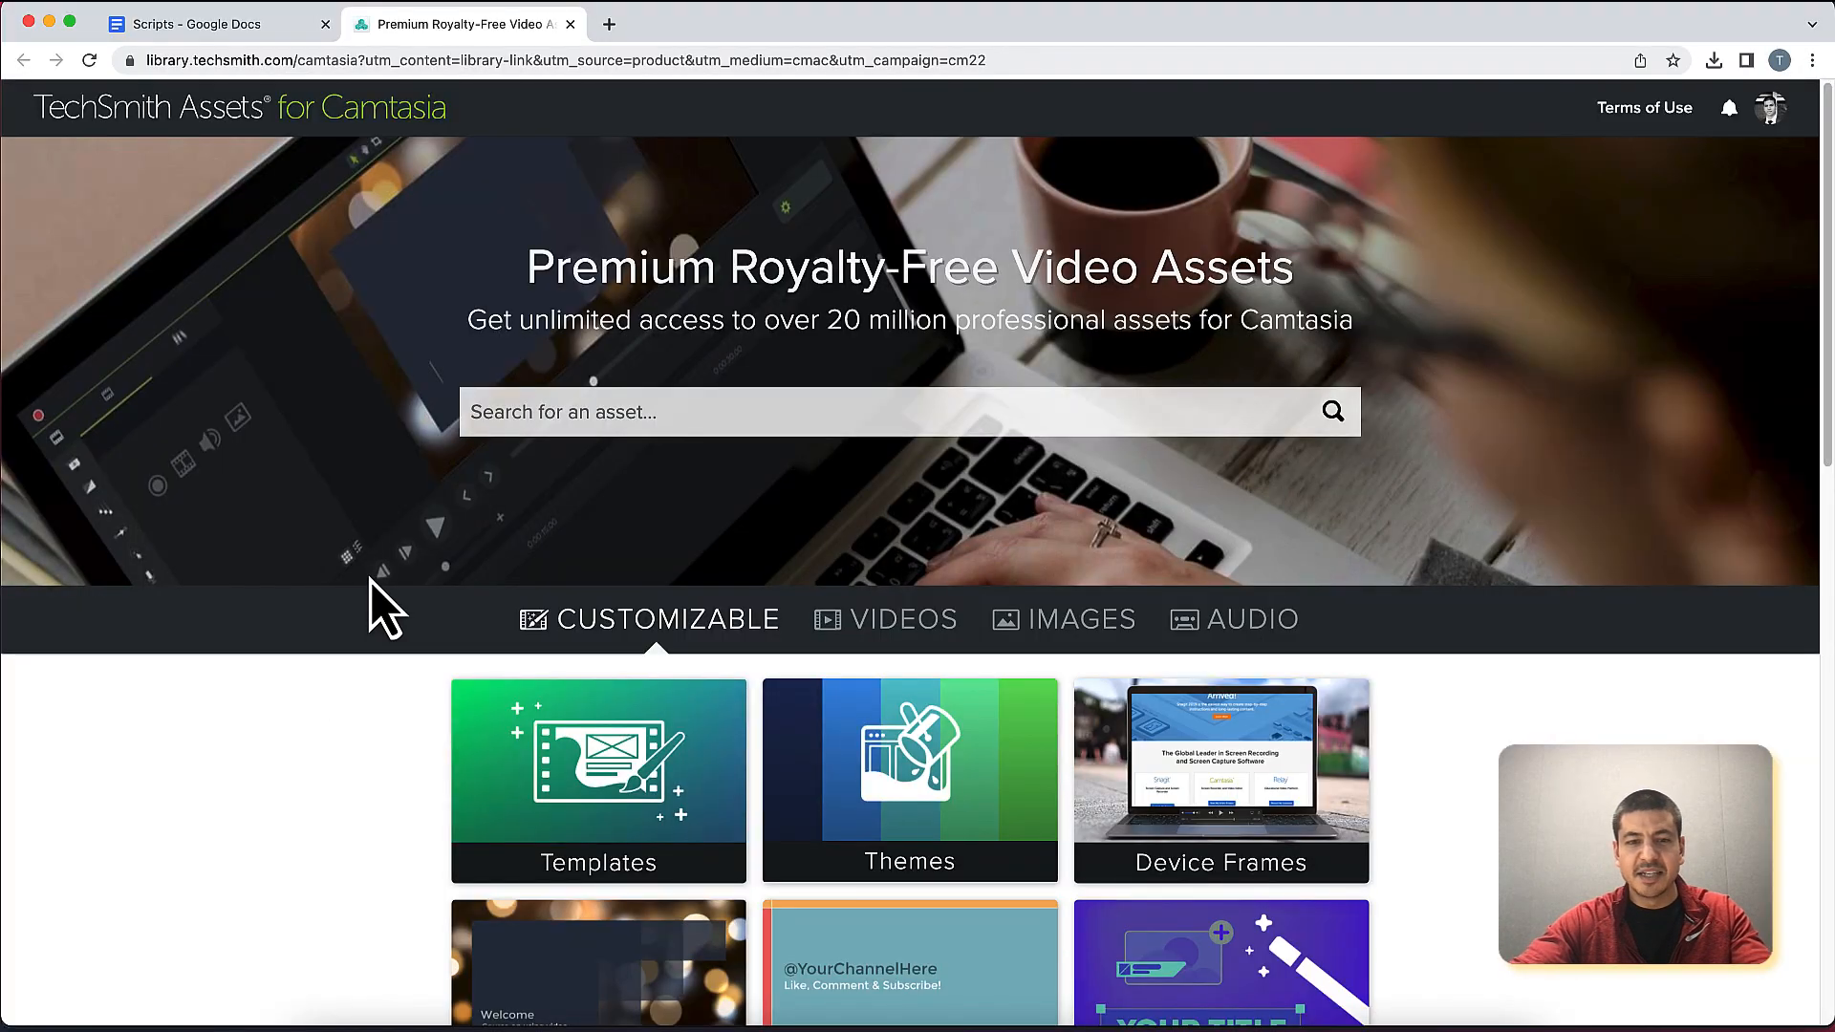
{"action": "left_click", "coordinate": [904, 617]}
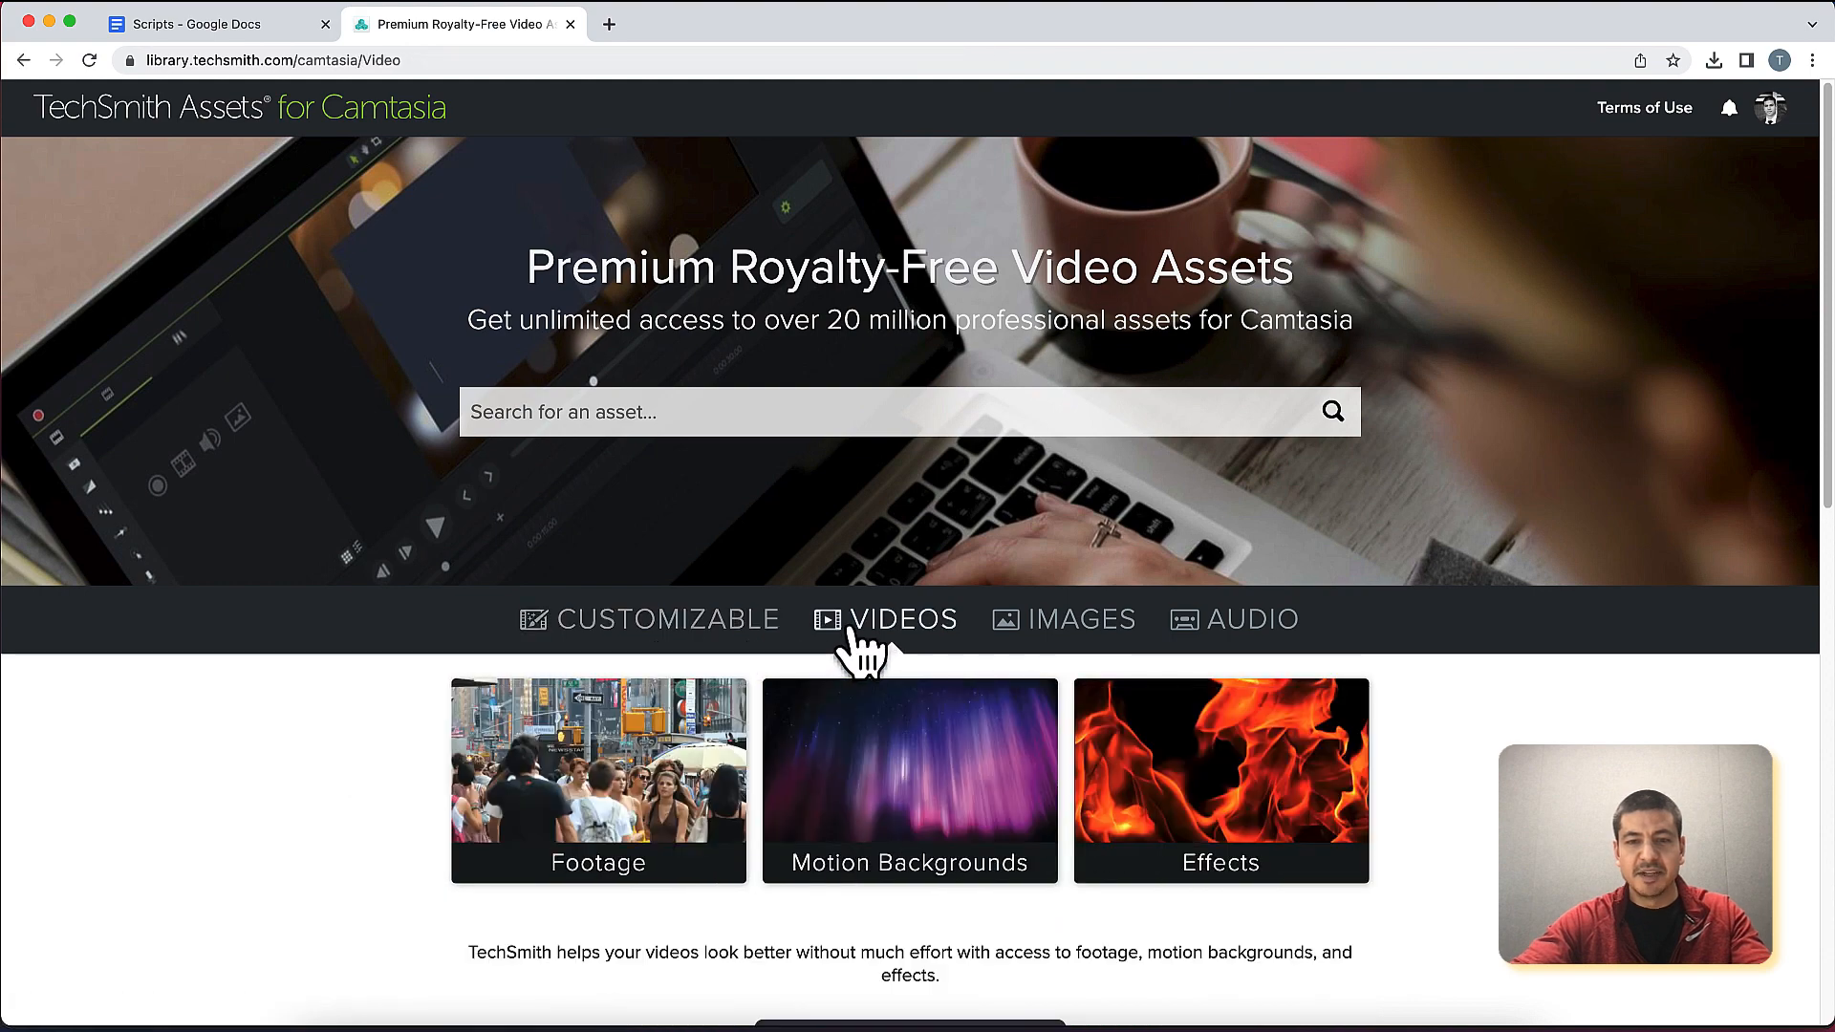
{"action": "left_click", "coordinate": [1252, 619]}
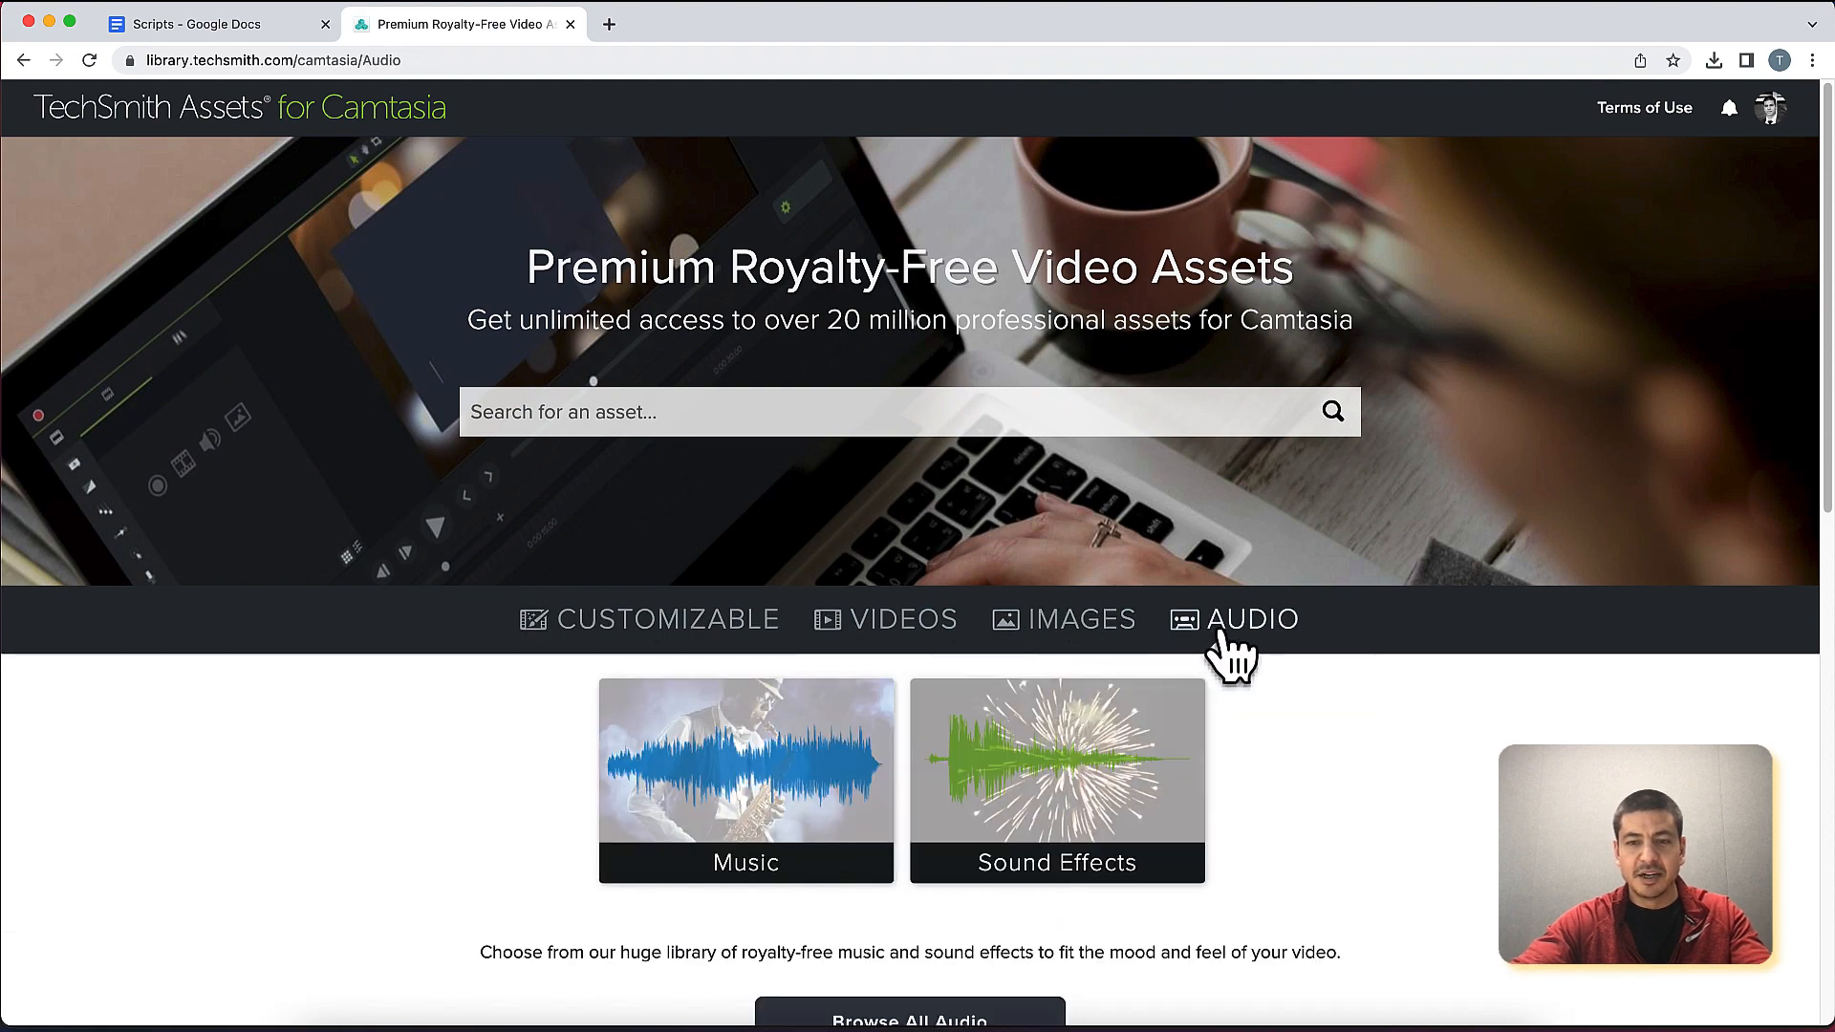
{"action": "mouse_move", "coordinate": [1092, 638]}
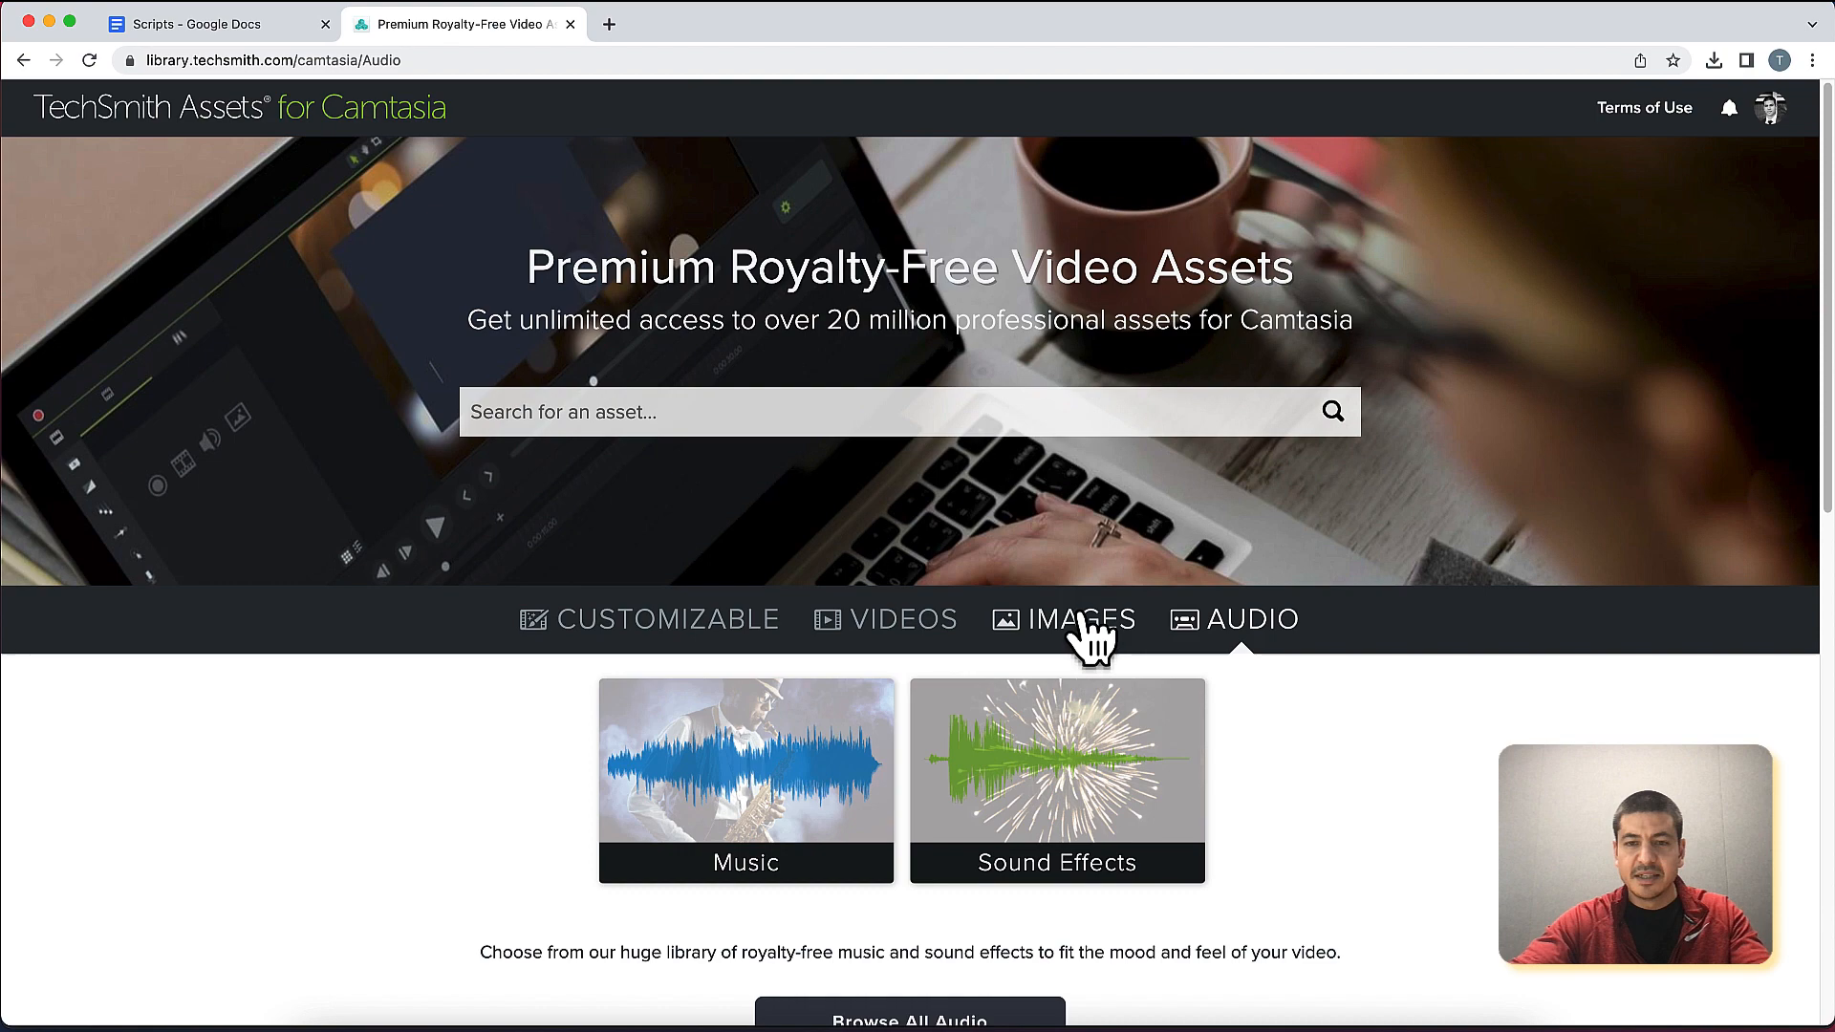
{"action": "left_click", "coordinate": [1082, 619]}
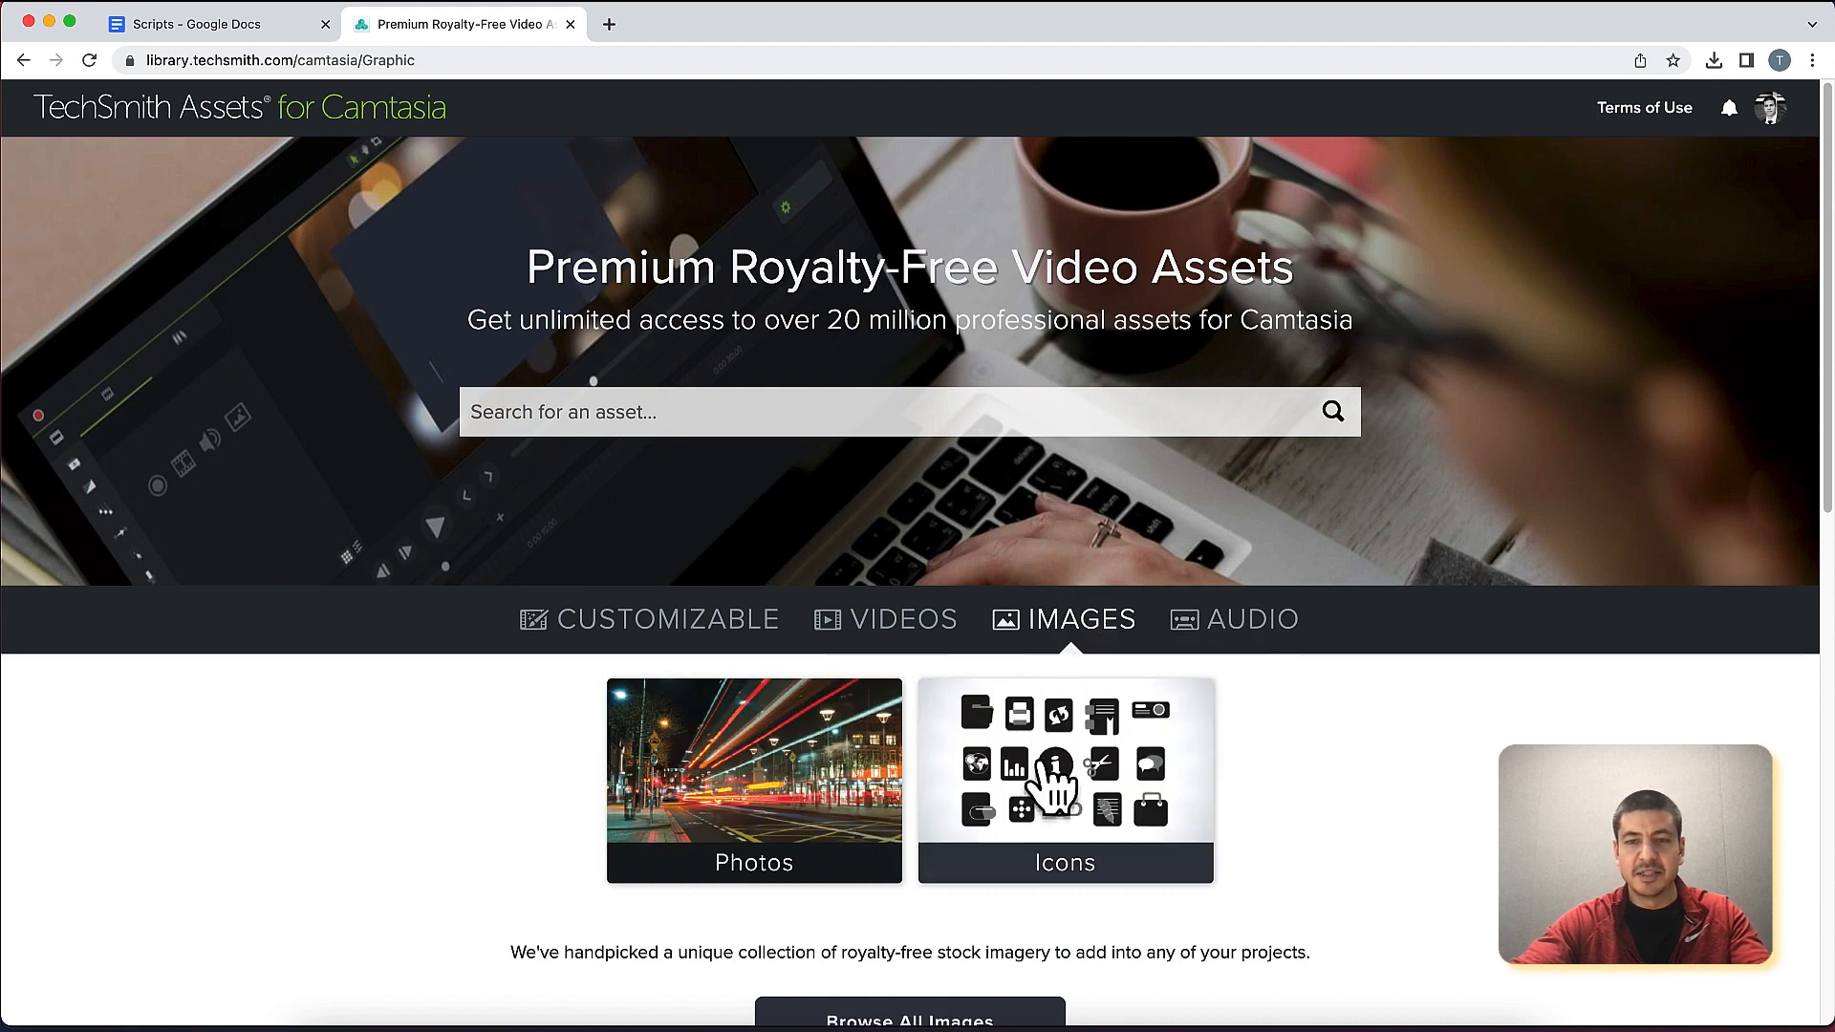
Open the Icons collection under Images
{"action": "left_click", "coordinate": [1063, 780]}
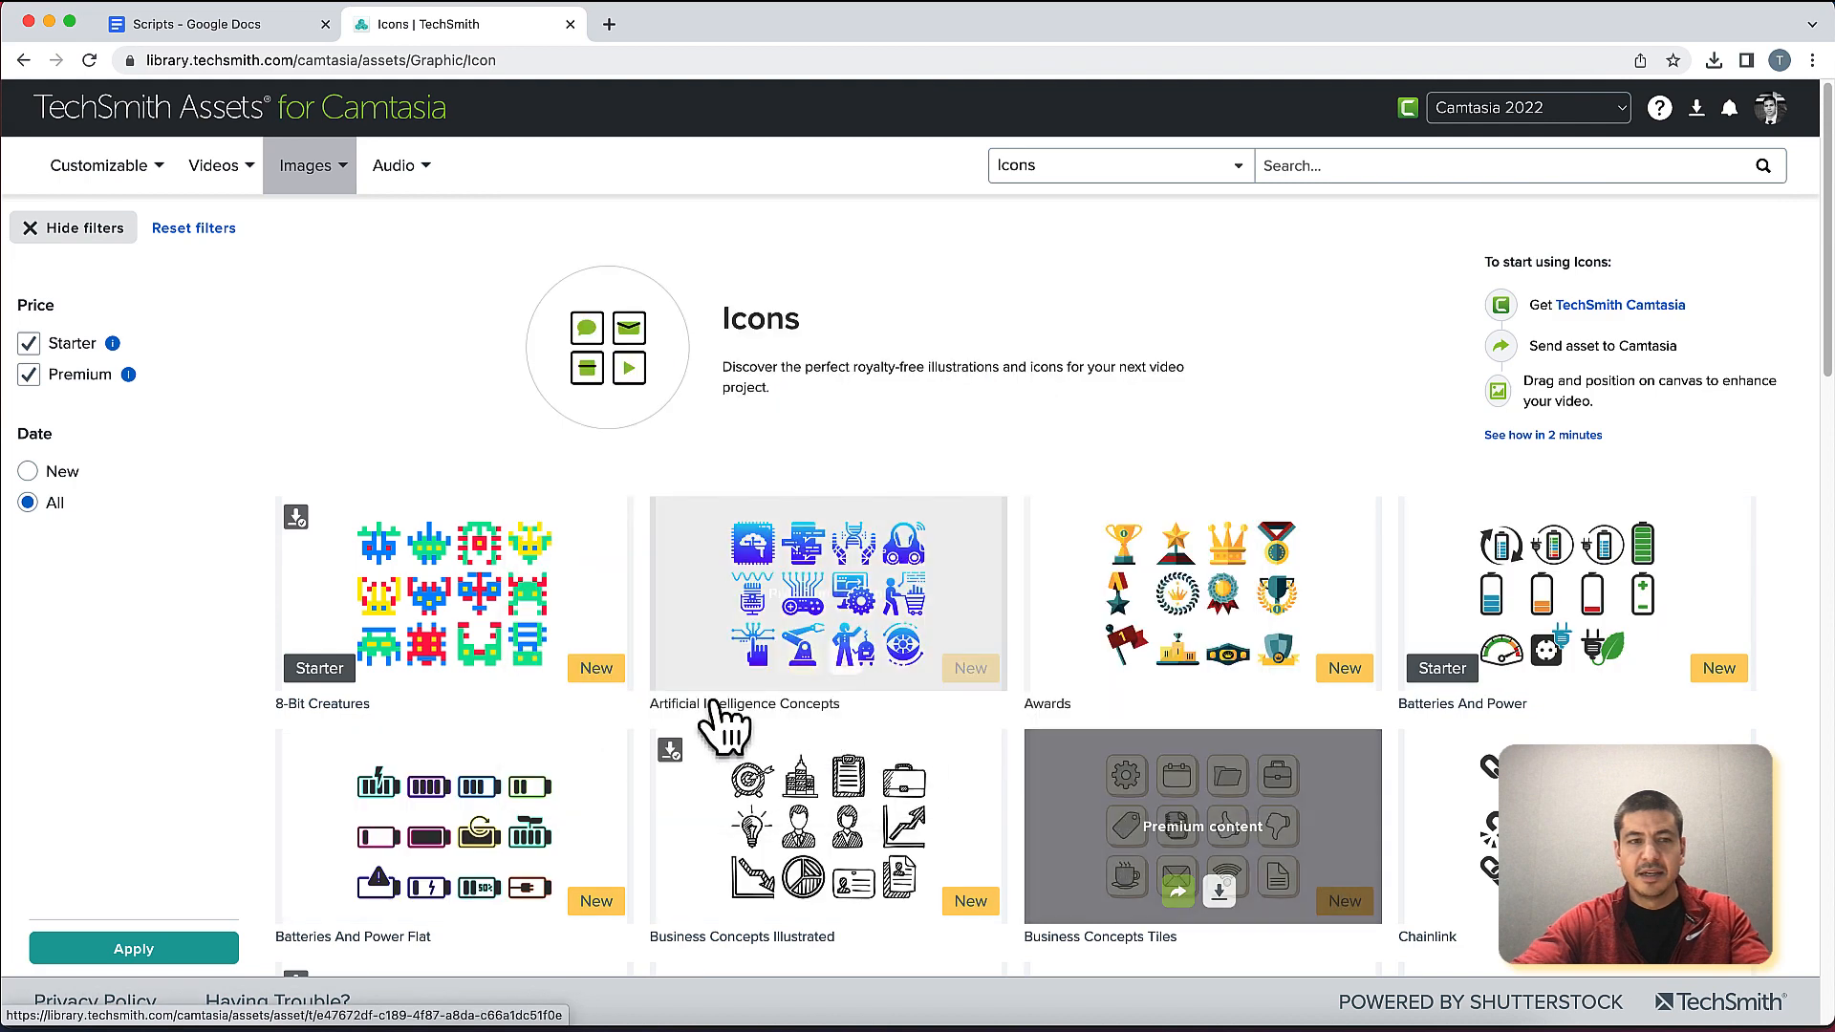
{"action": "mouse_move", "coordinate": [292, 397]}
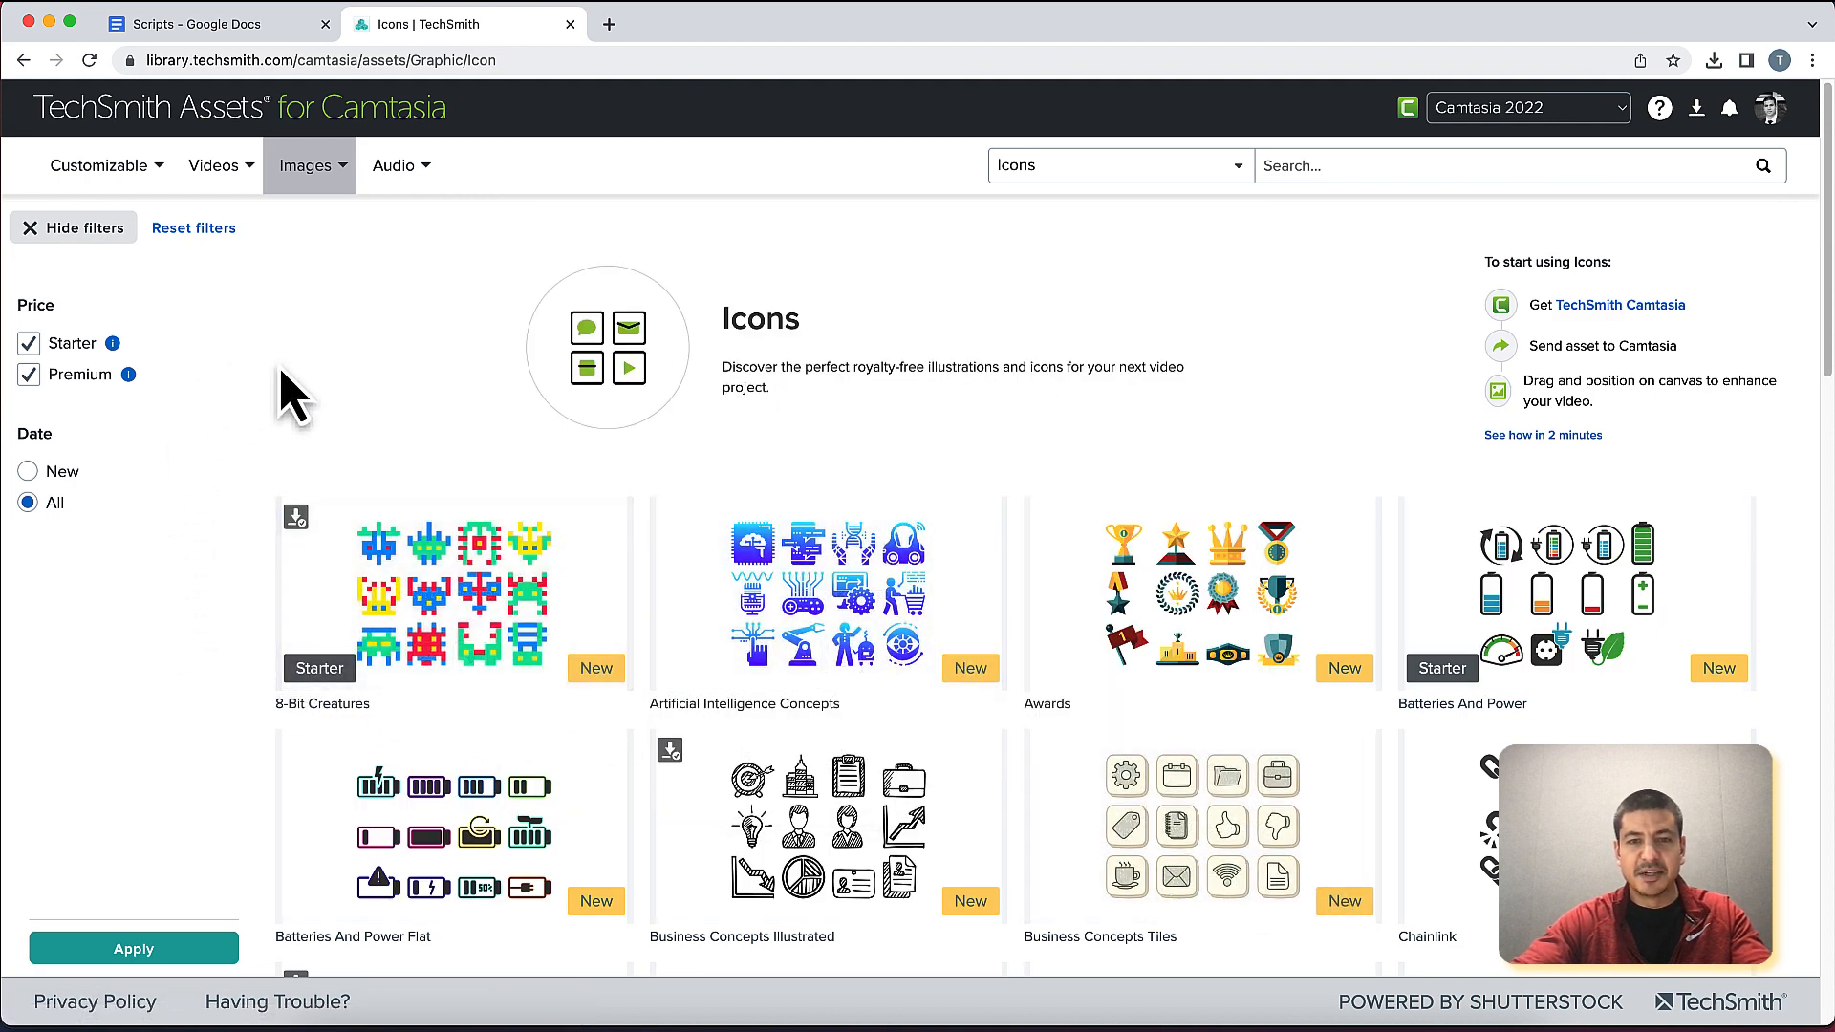
{"action": "mouse_move", "coordinate": [210, 386]}
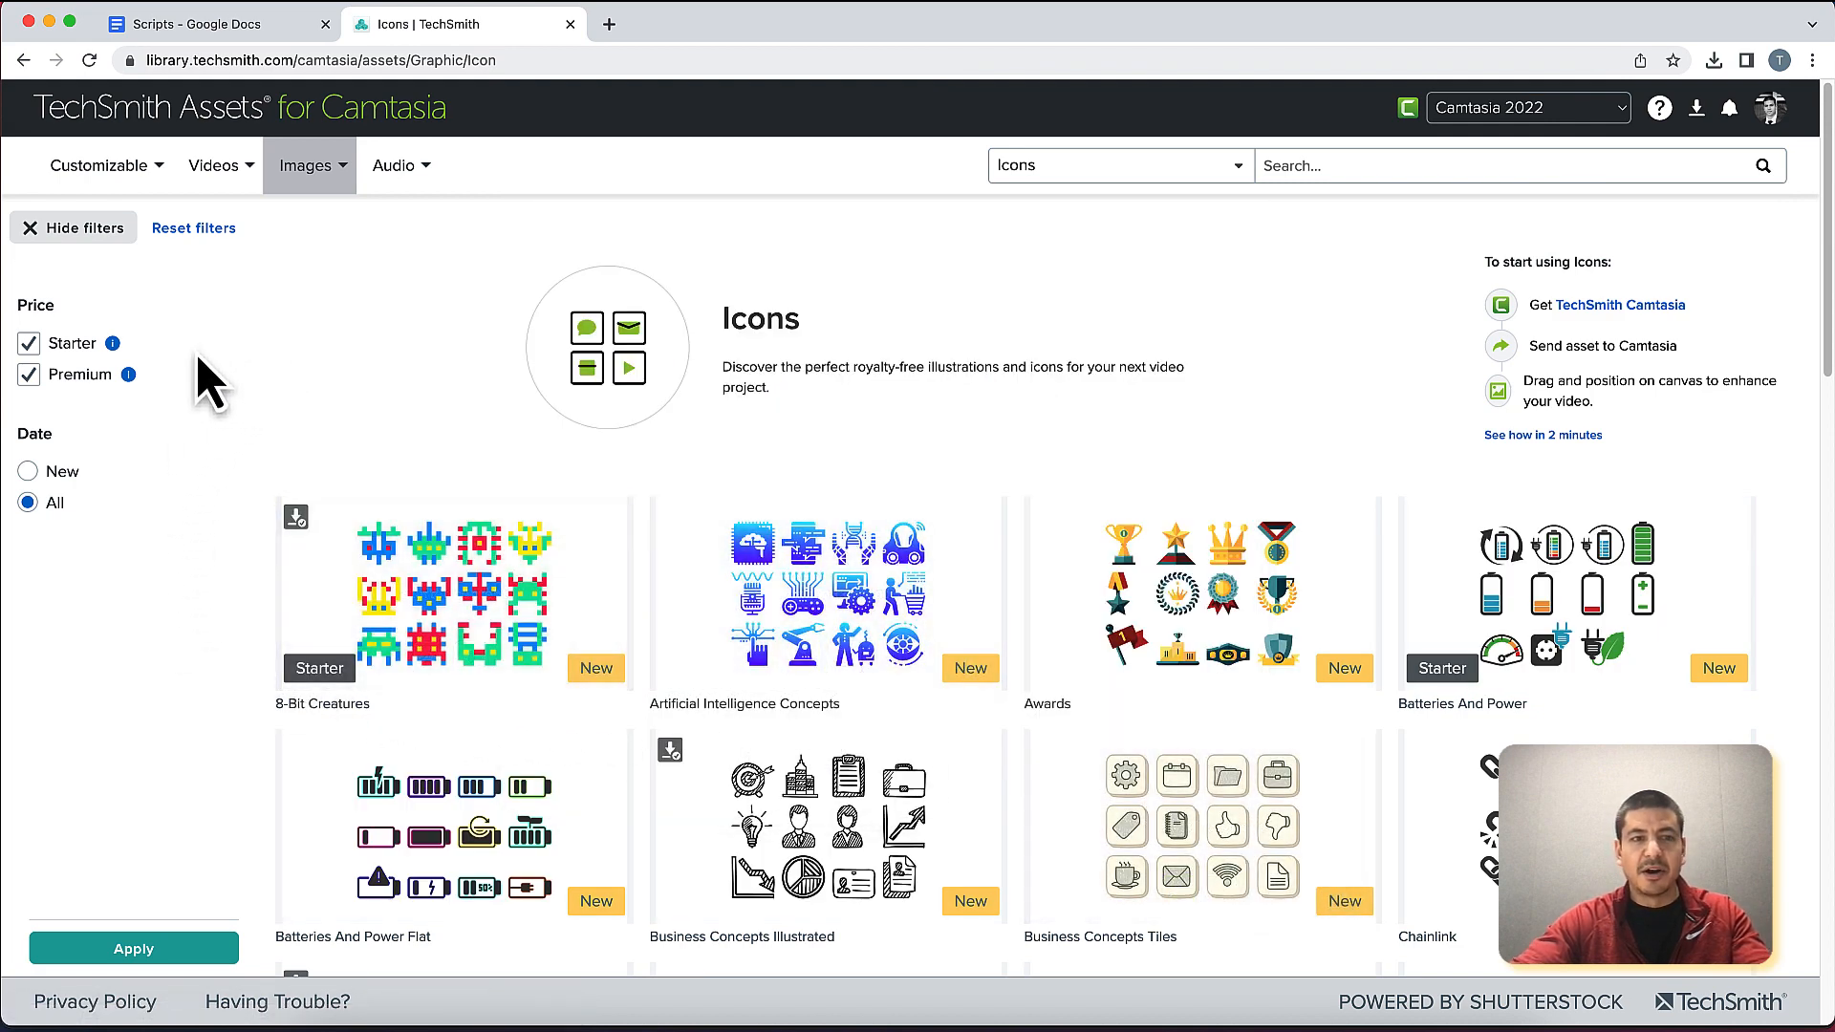
{"action": "mouse_move", "coordinate": [113, 342]}
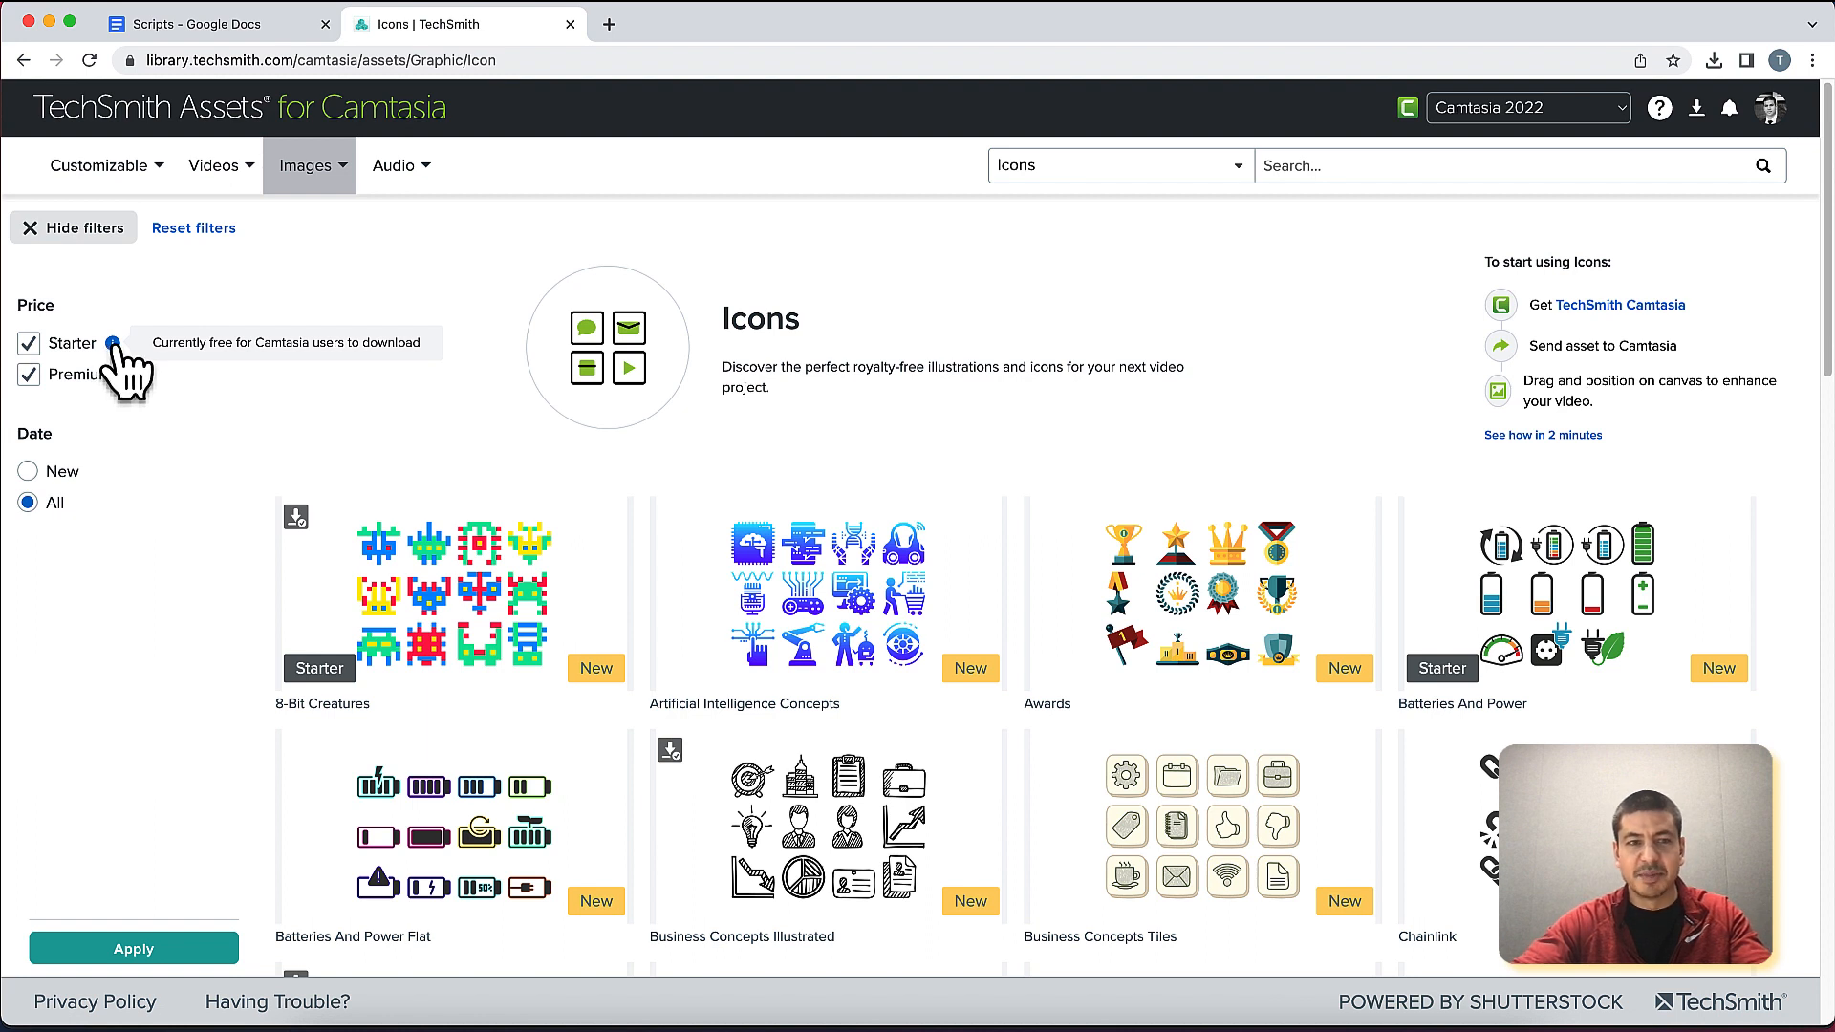
{"action": "mouse_move", "coordinate": [128, 374]}
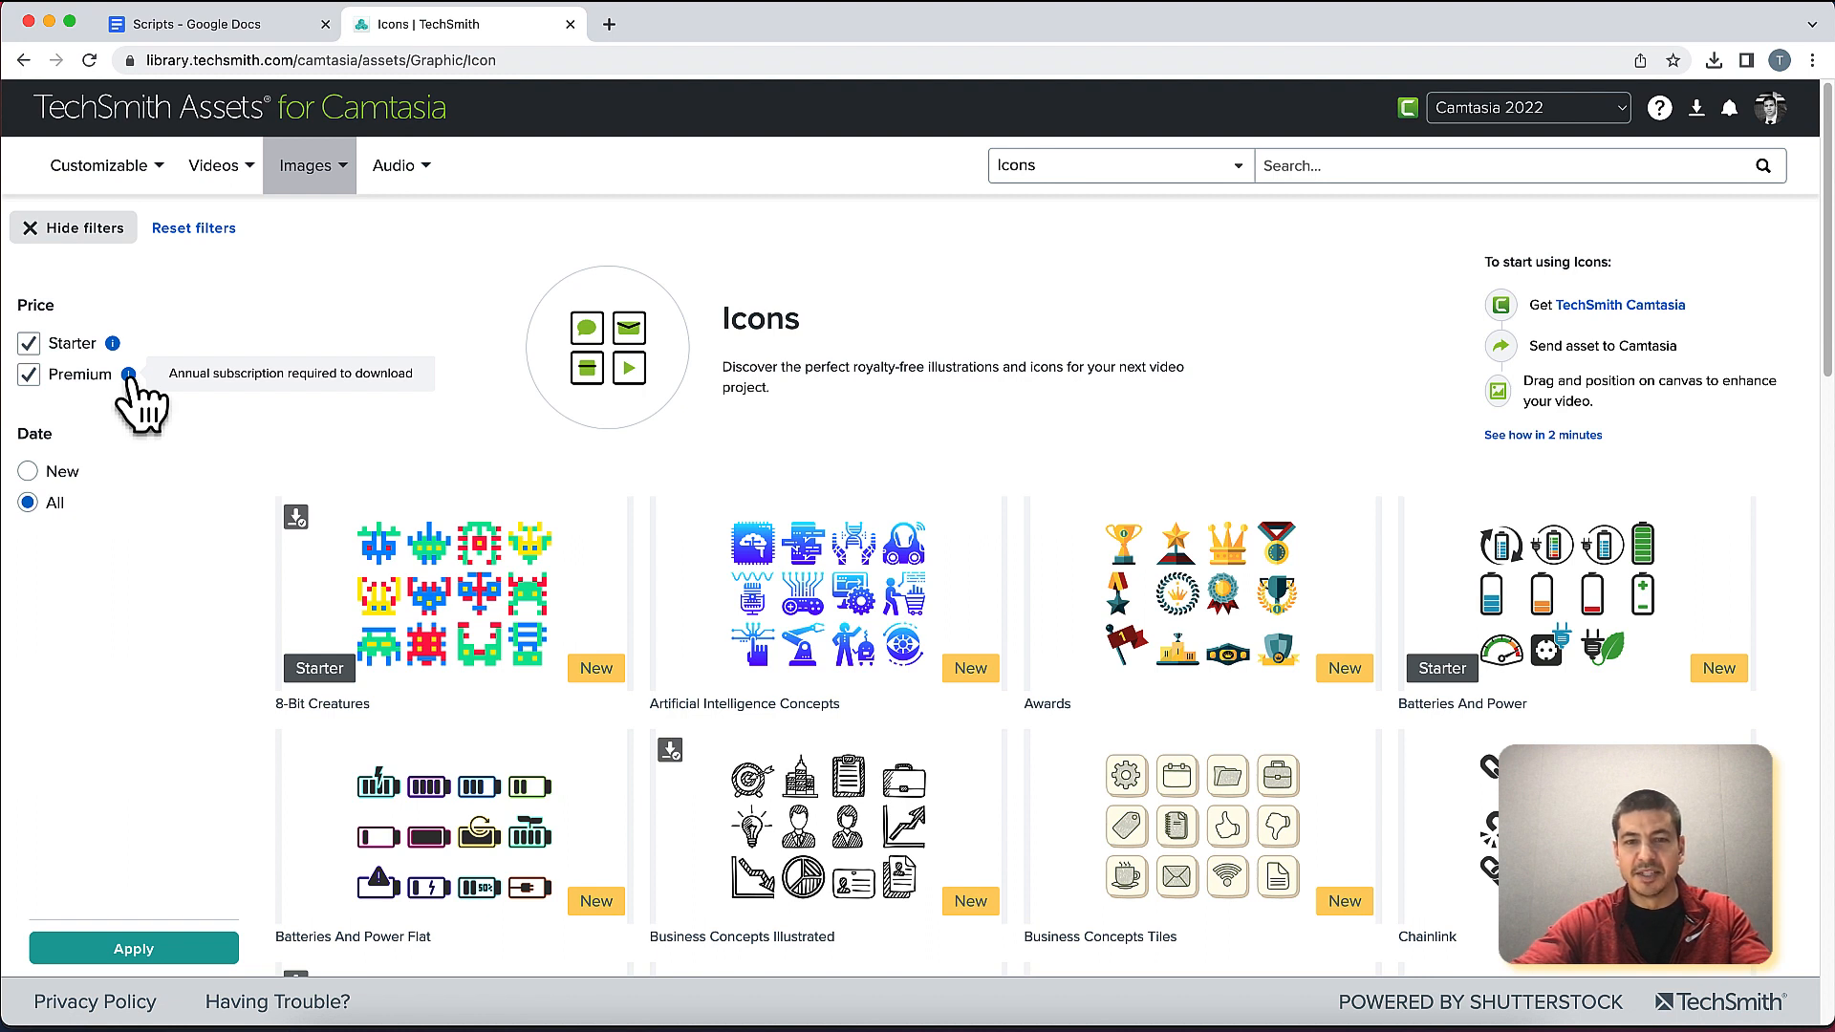
{"action": "mouse_move", "coordinate": [237, 493]}
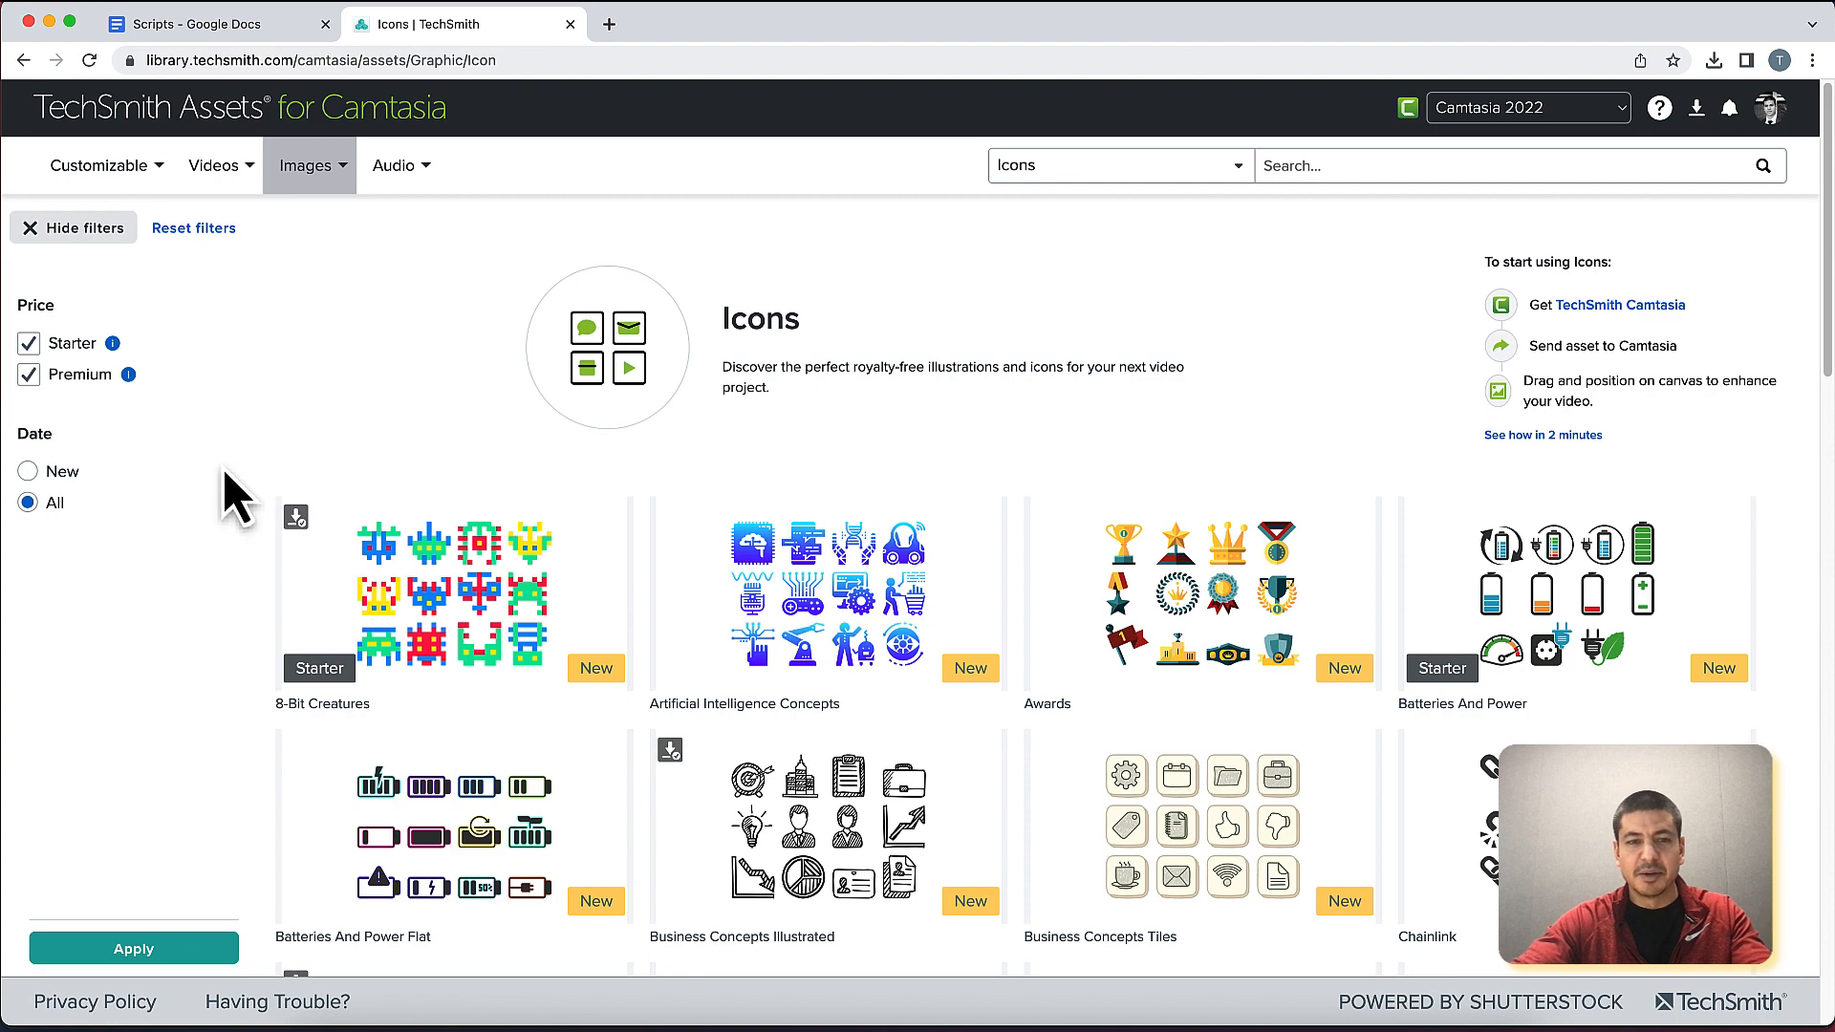
Scroll the icon packs down to the free Starter Check Marks pack and preview it
{"action": "scroll", "scroll_direction": "down", "scroll_amount": 3}
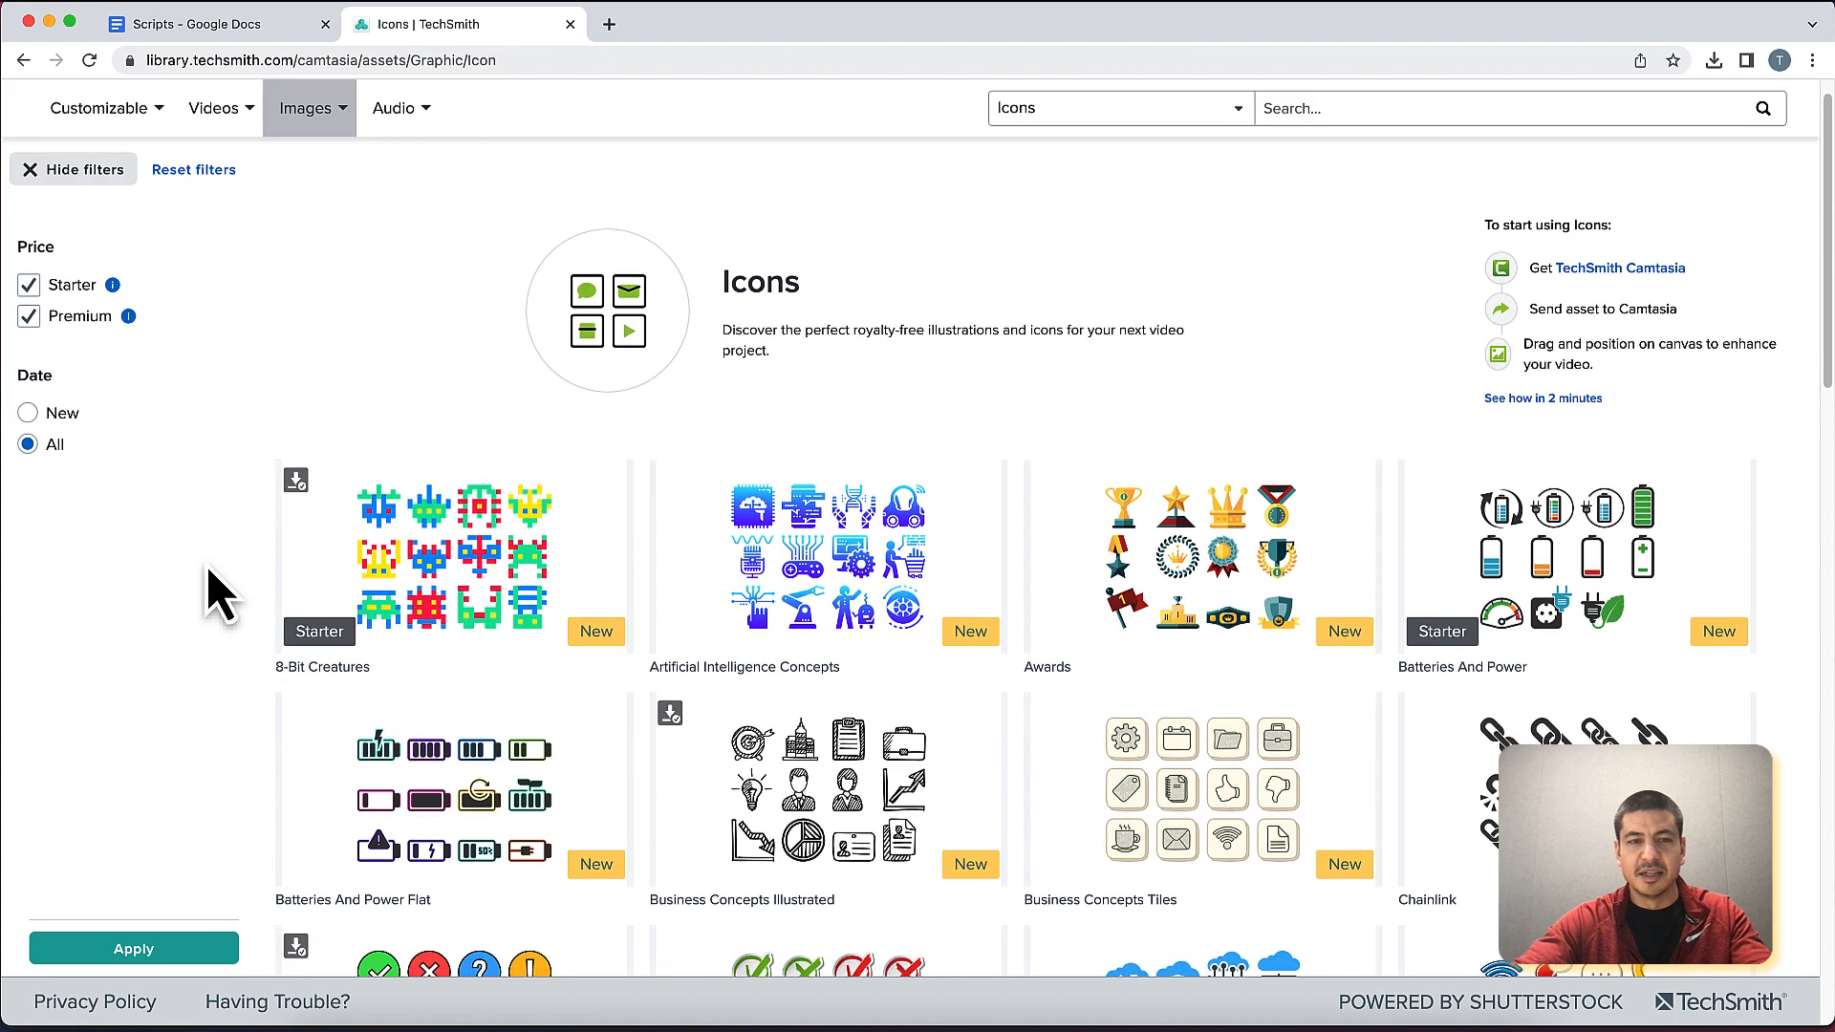
{"action": "scroll", "scroll_direction": "down", "scroll_amount": 3}
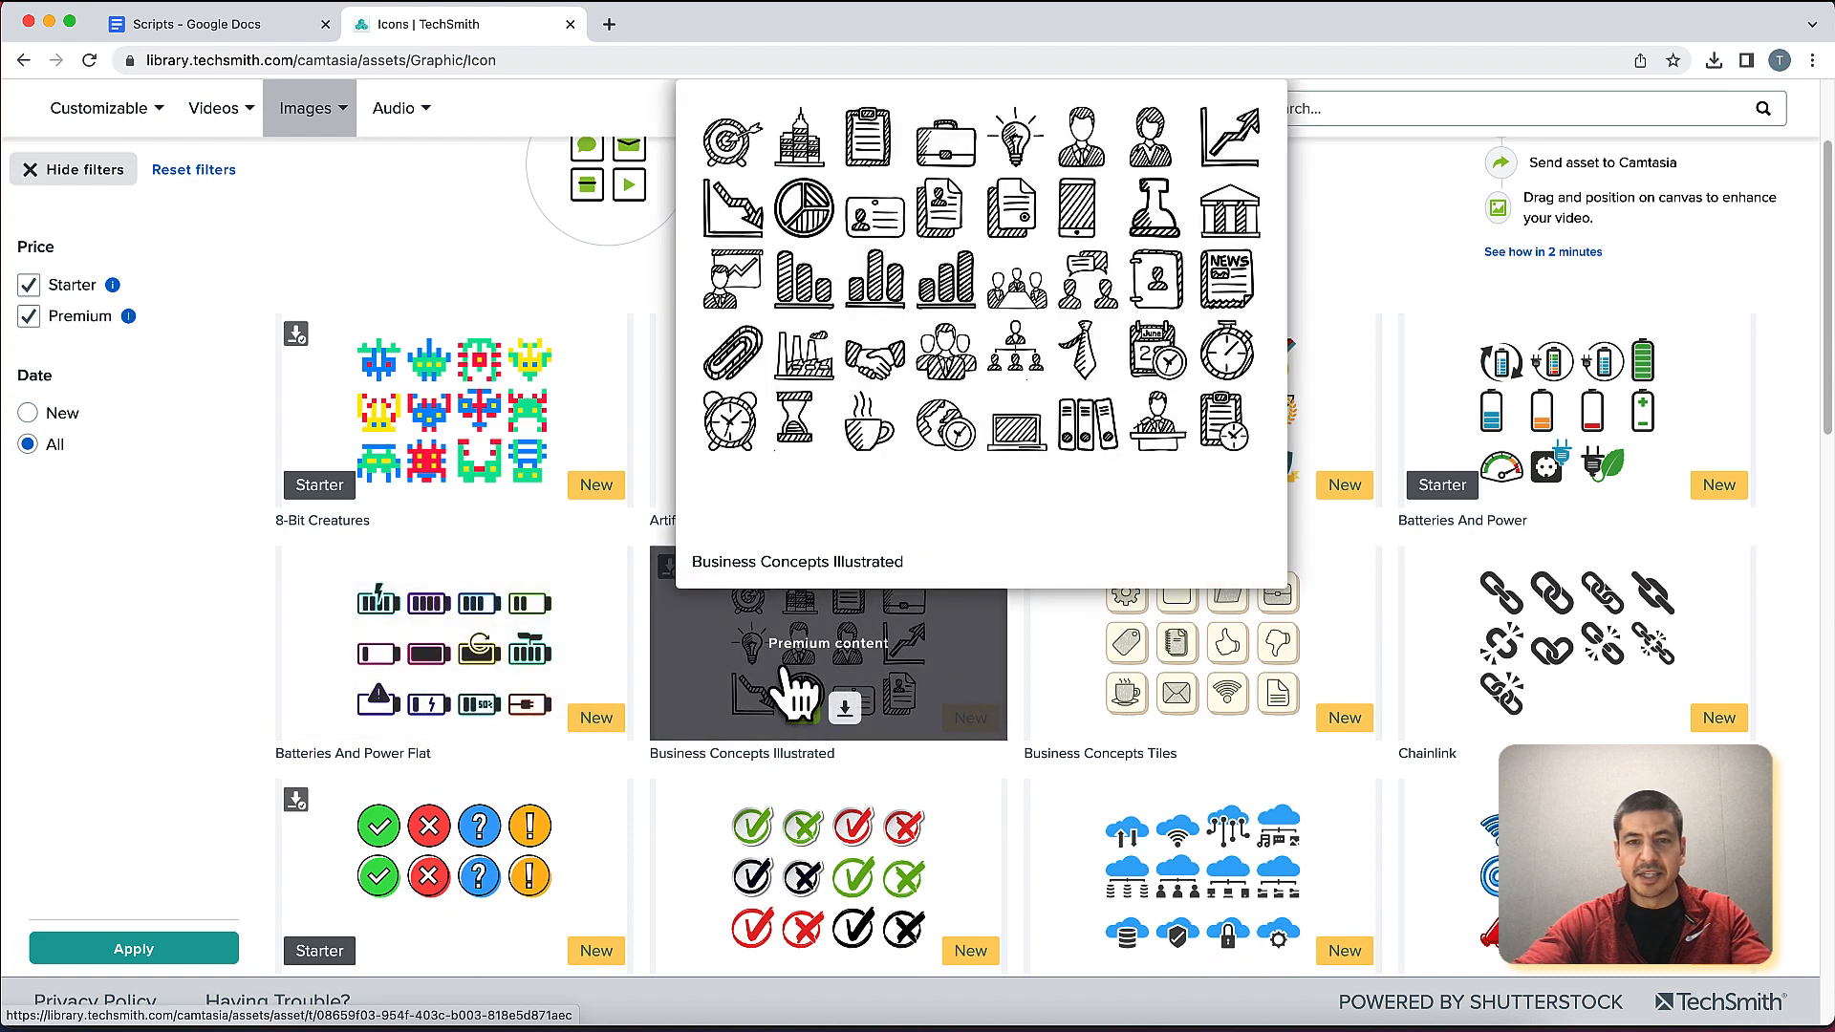
{"action": "mouse_move", "coordinate": [842, 638]}
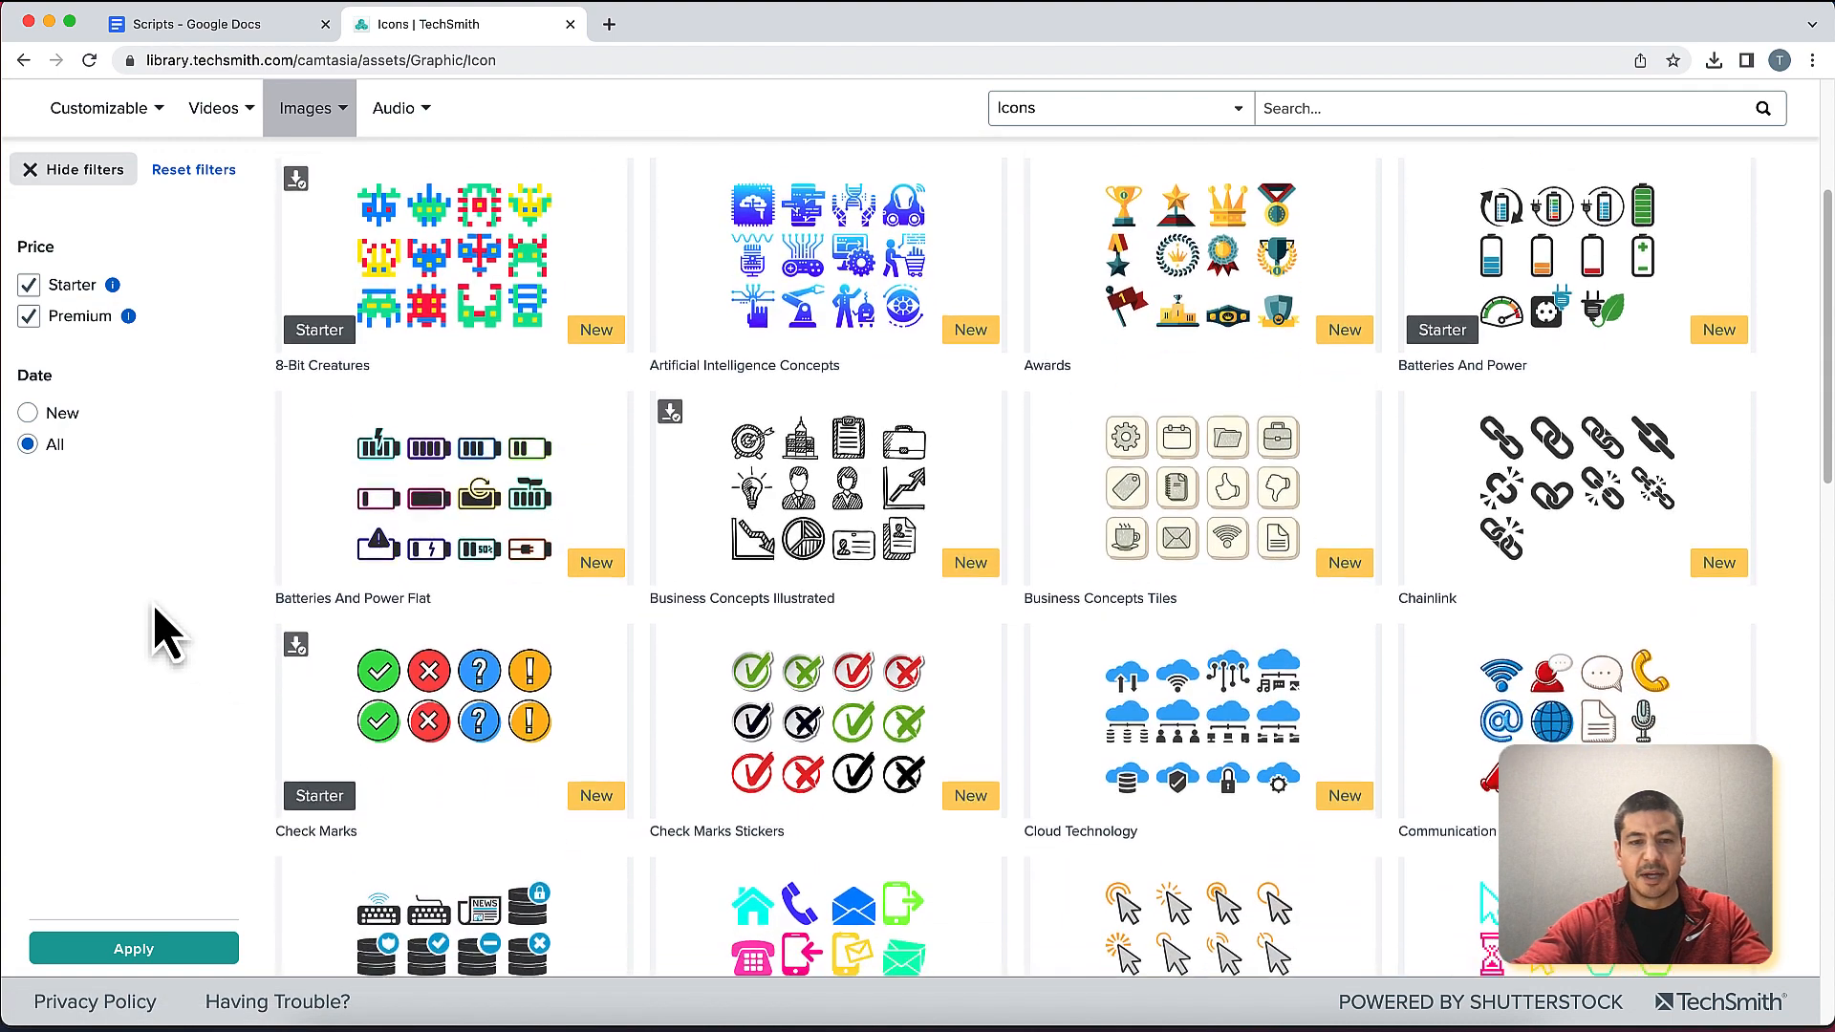
{"action": "scroll", "scroll_direction": "down", "scroll_amount": 3}
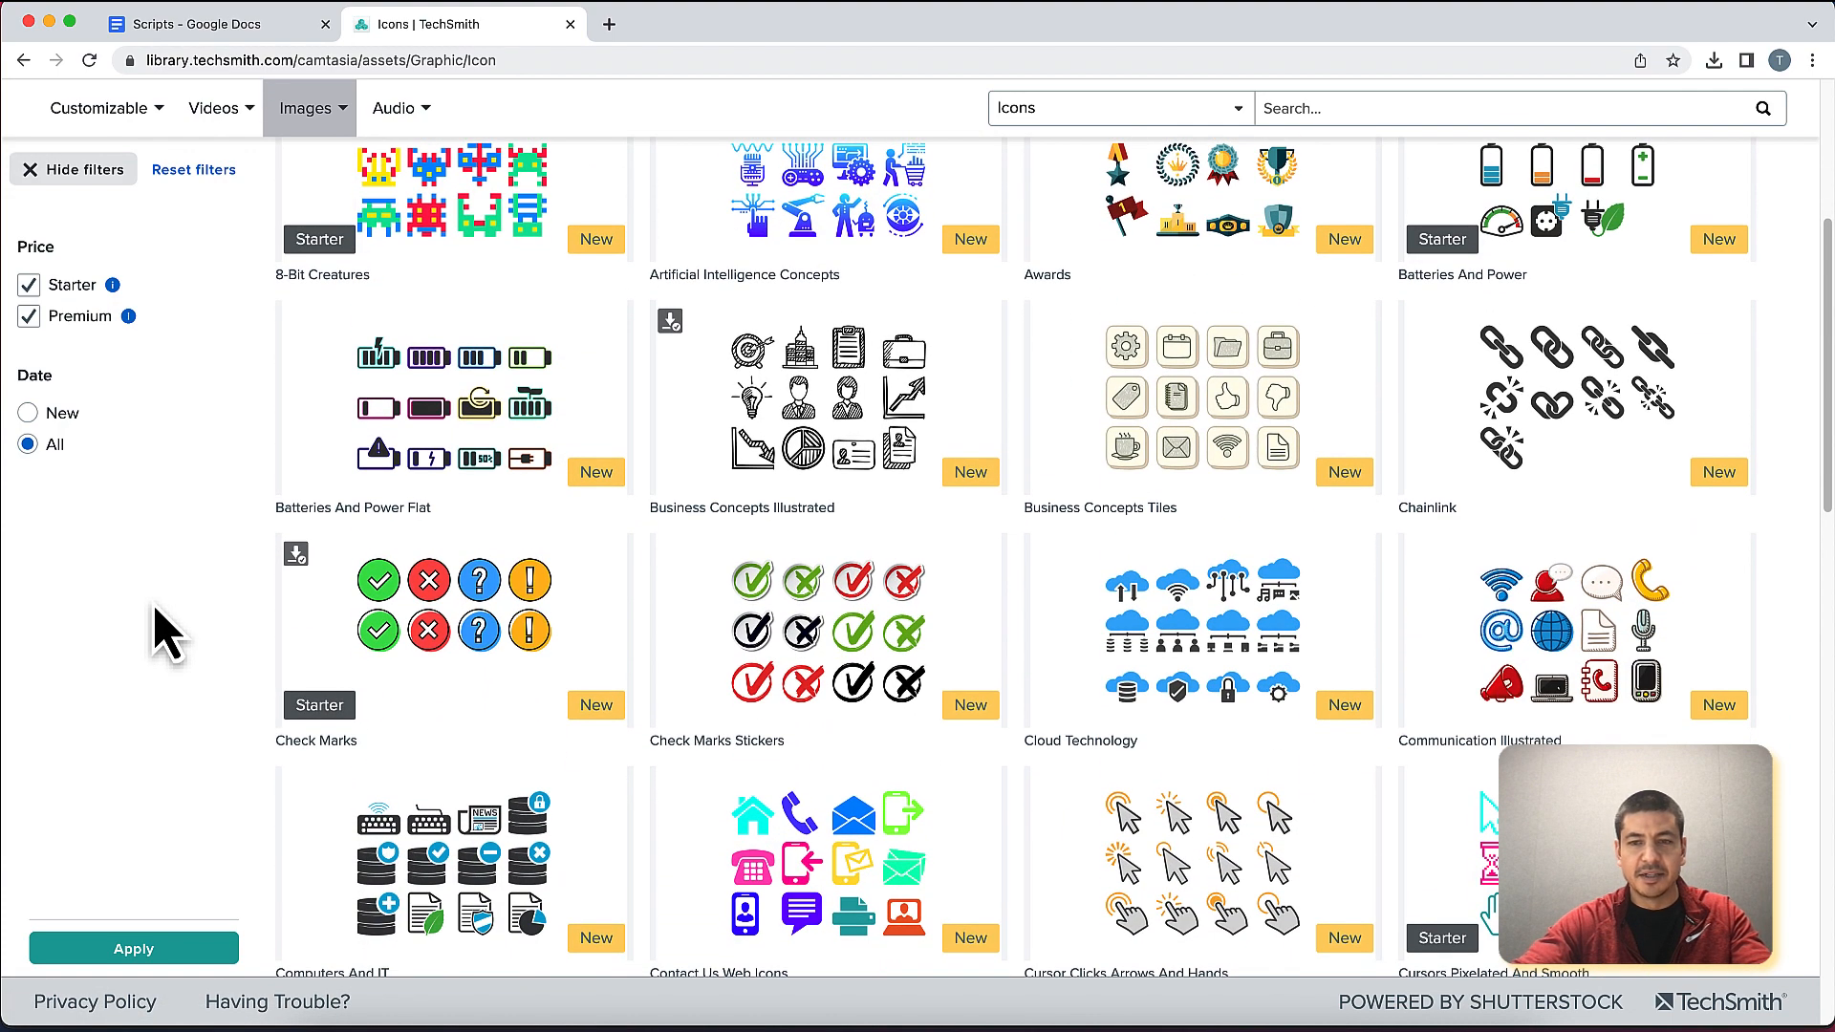
{"action": "left_click", "coordinate": [426, 606]}
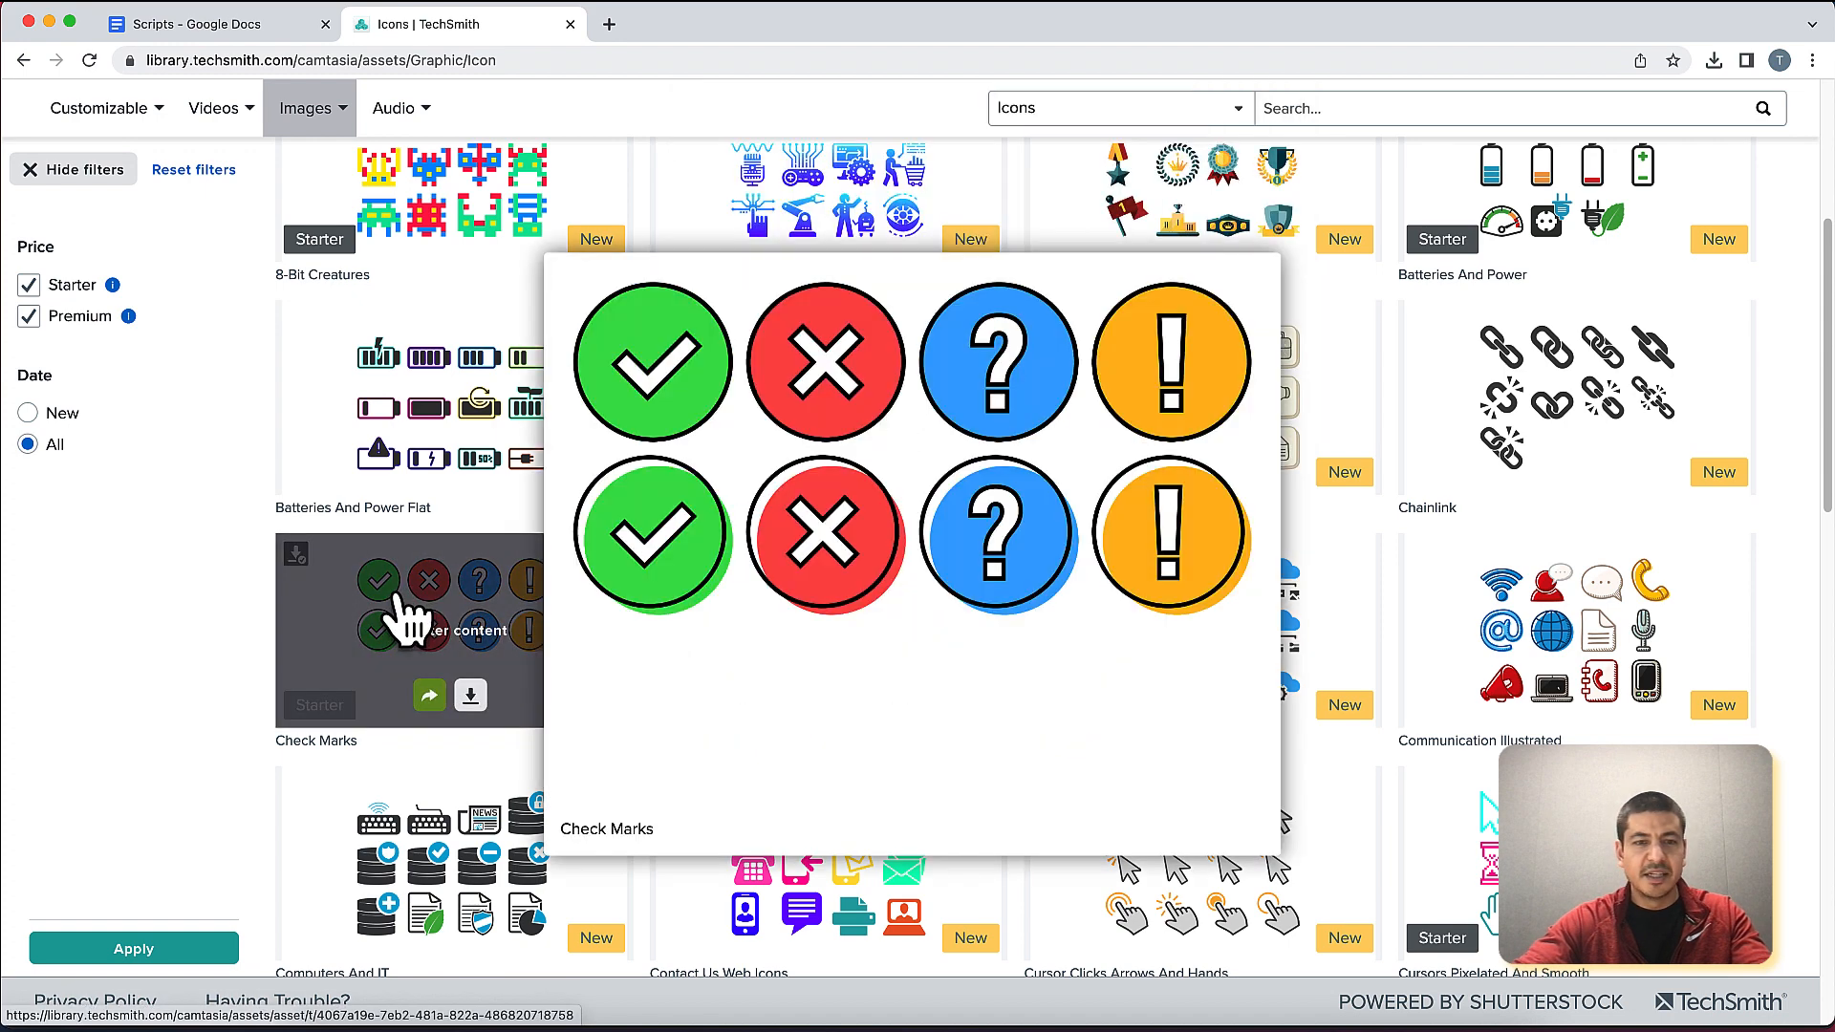
{"action": "mouse_move", "coordinate": [430, 694]}
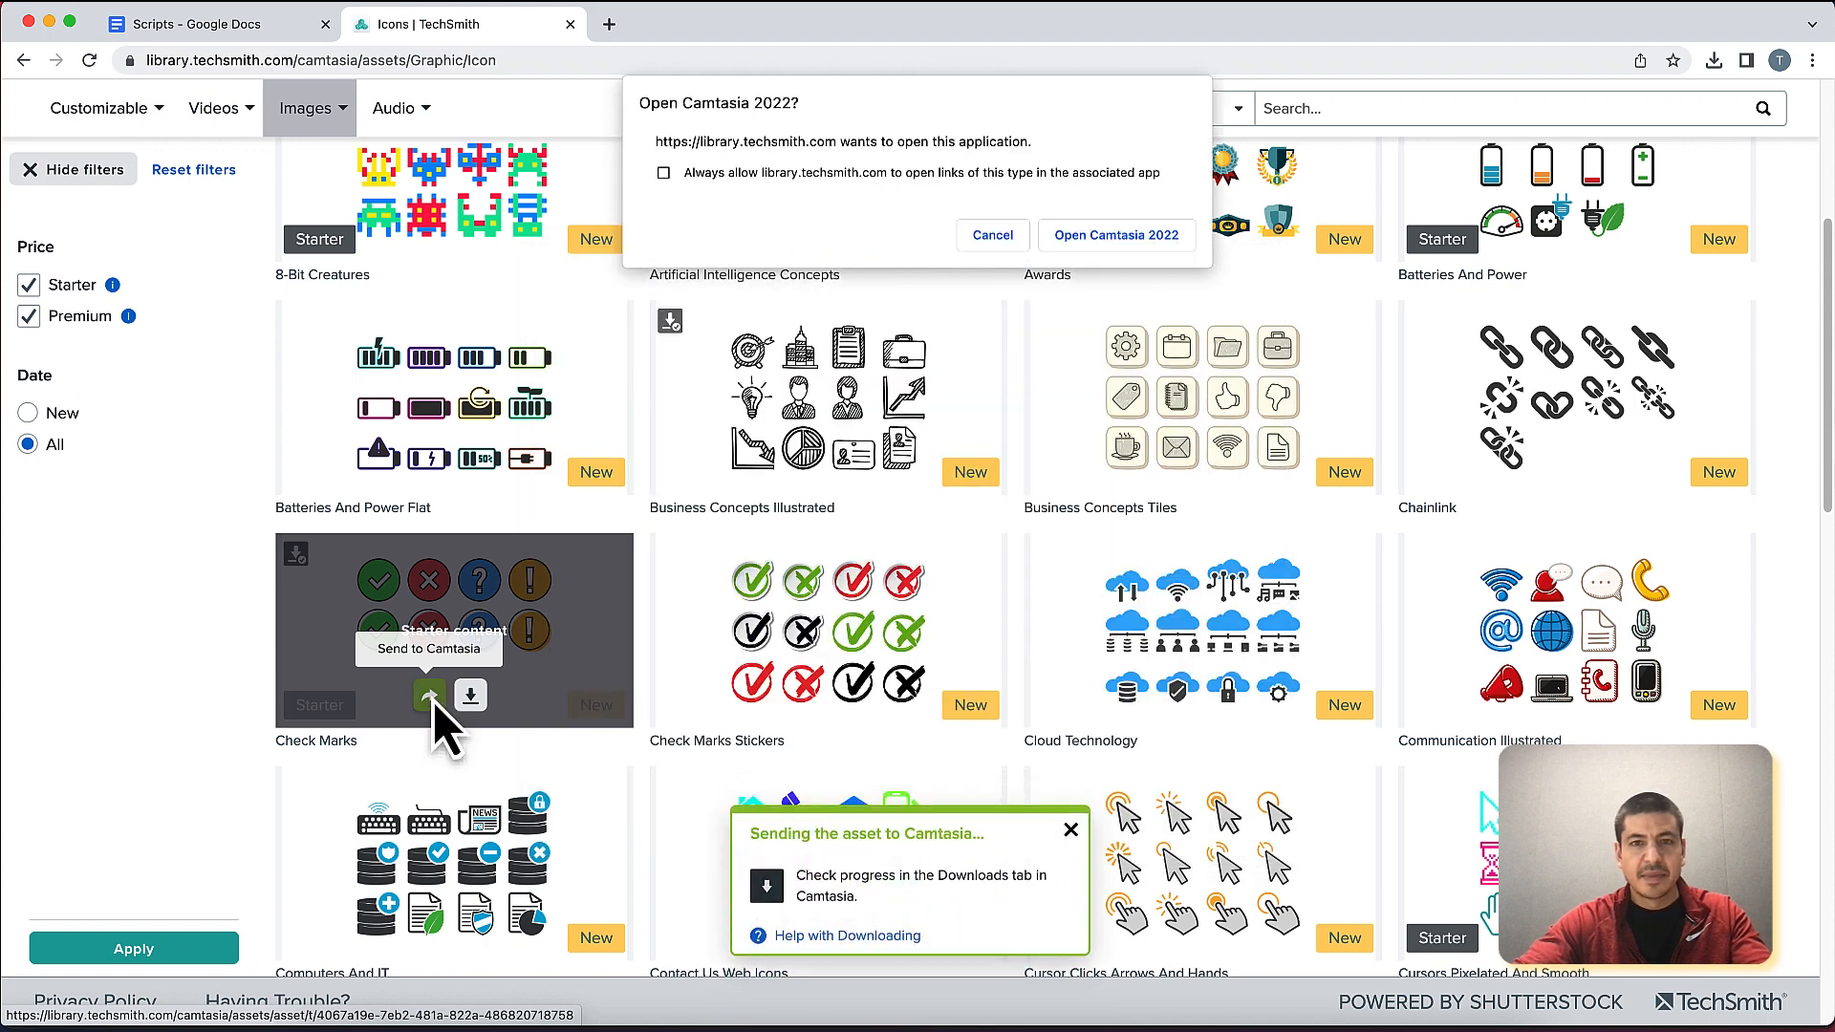
{"action": "mouse_move", "coordinate": [732, 234]}
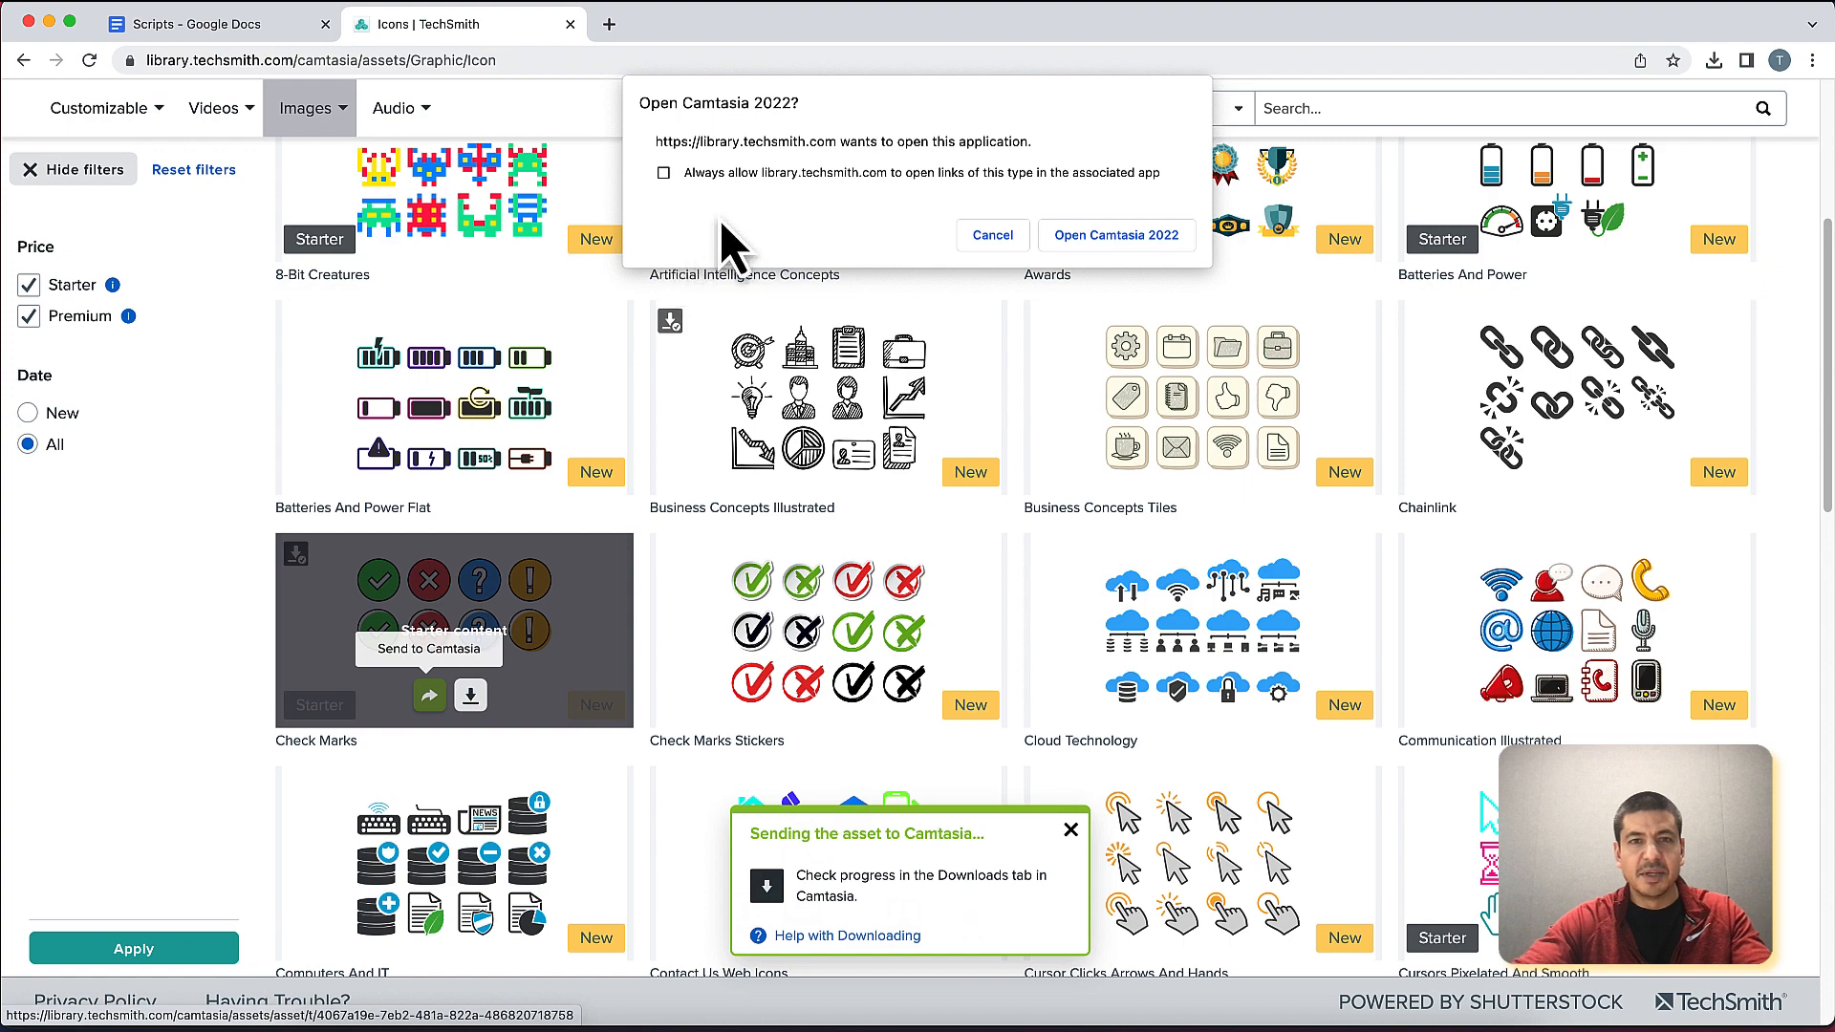
{"action": "mouse_move", "coordinate": [1091, 258]}
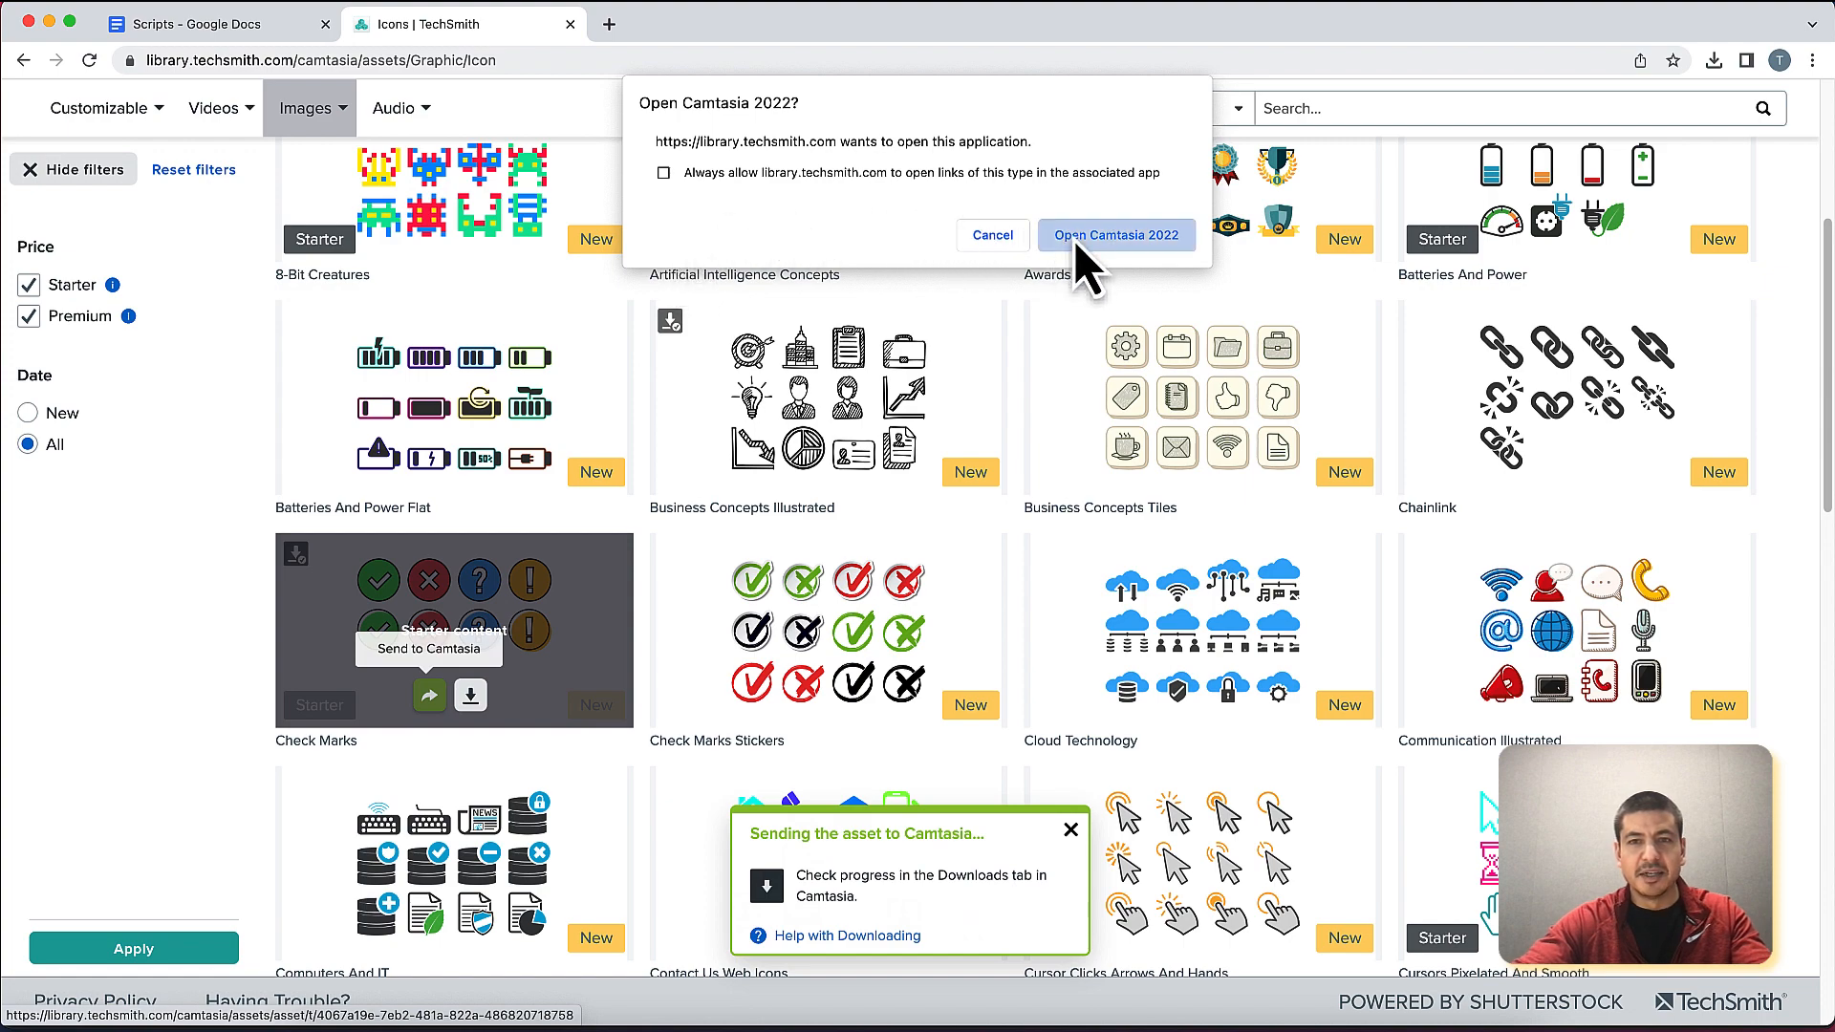
Allow the browser to open Camtasia 2022 so the Check Marks pack imports
{"action": "left_click", "coordinate": [1114, 235]}
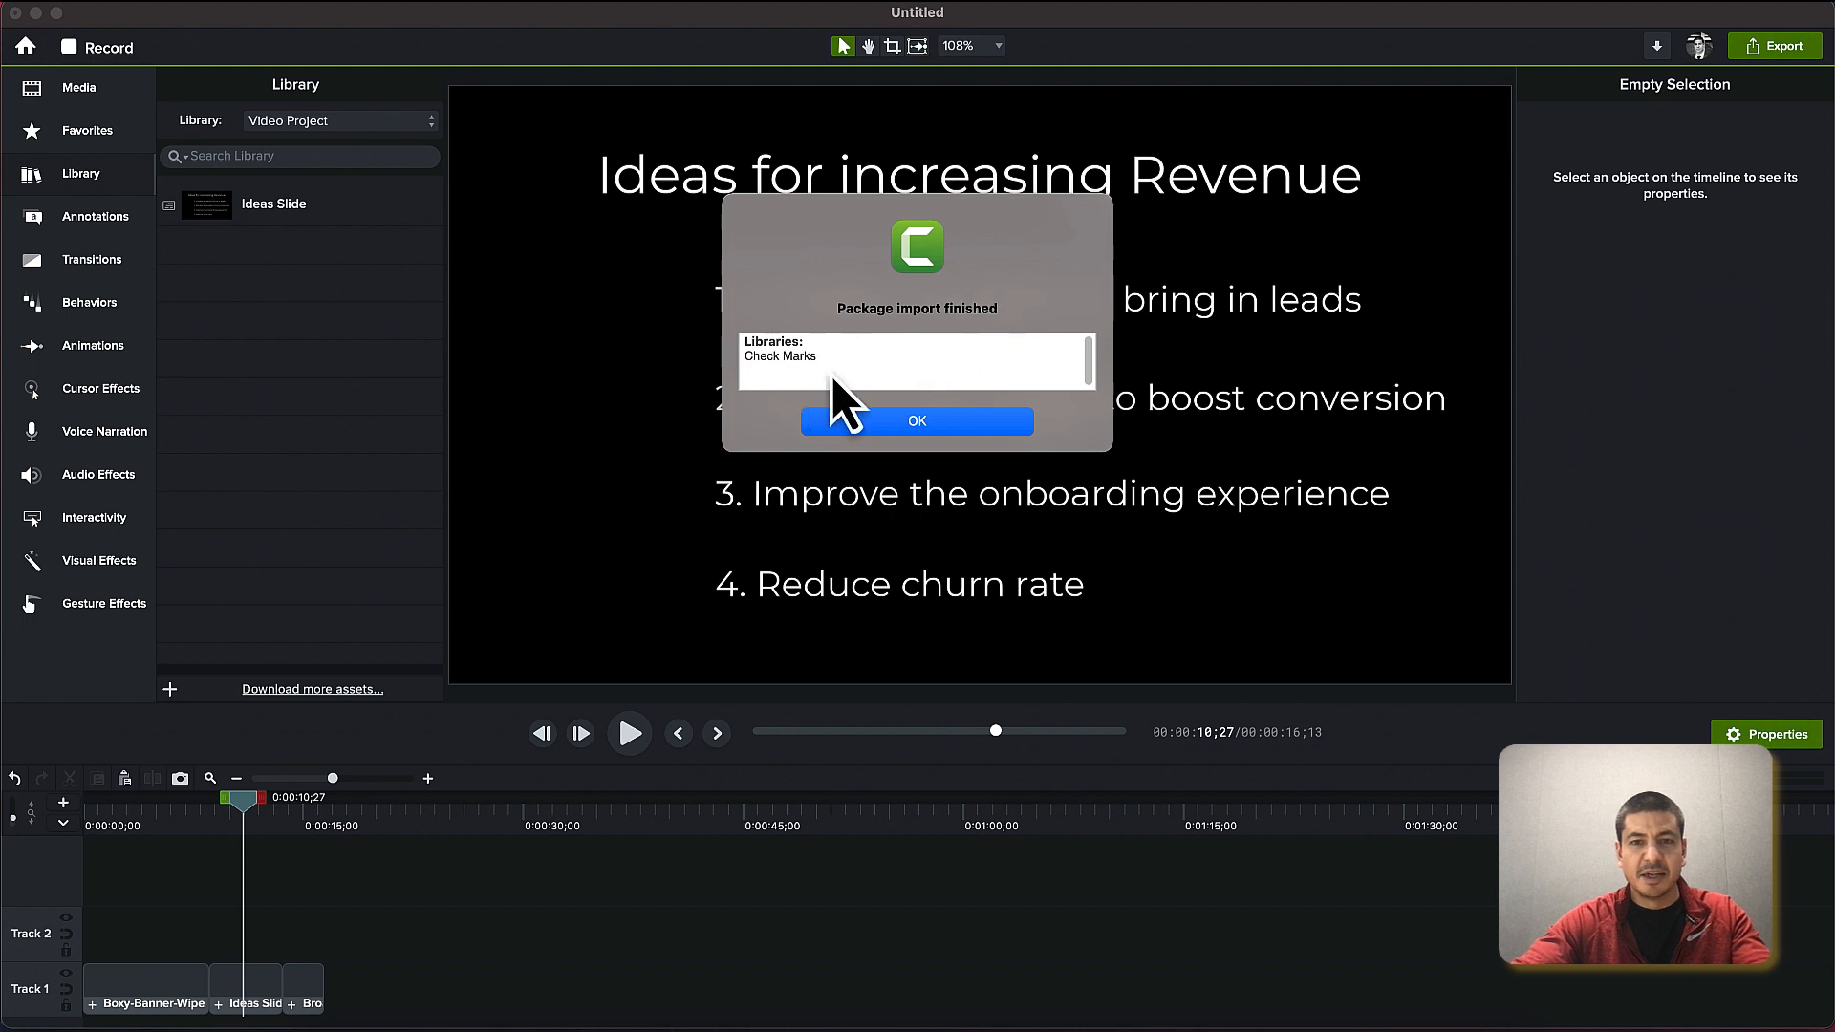
{"action": "mouse_move", "coordinate": [887, 462]}
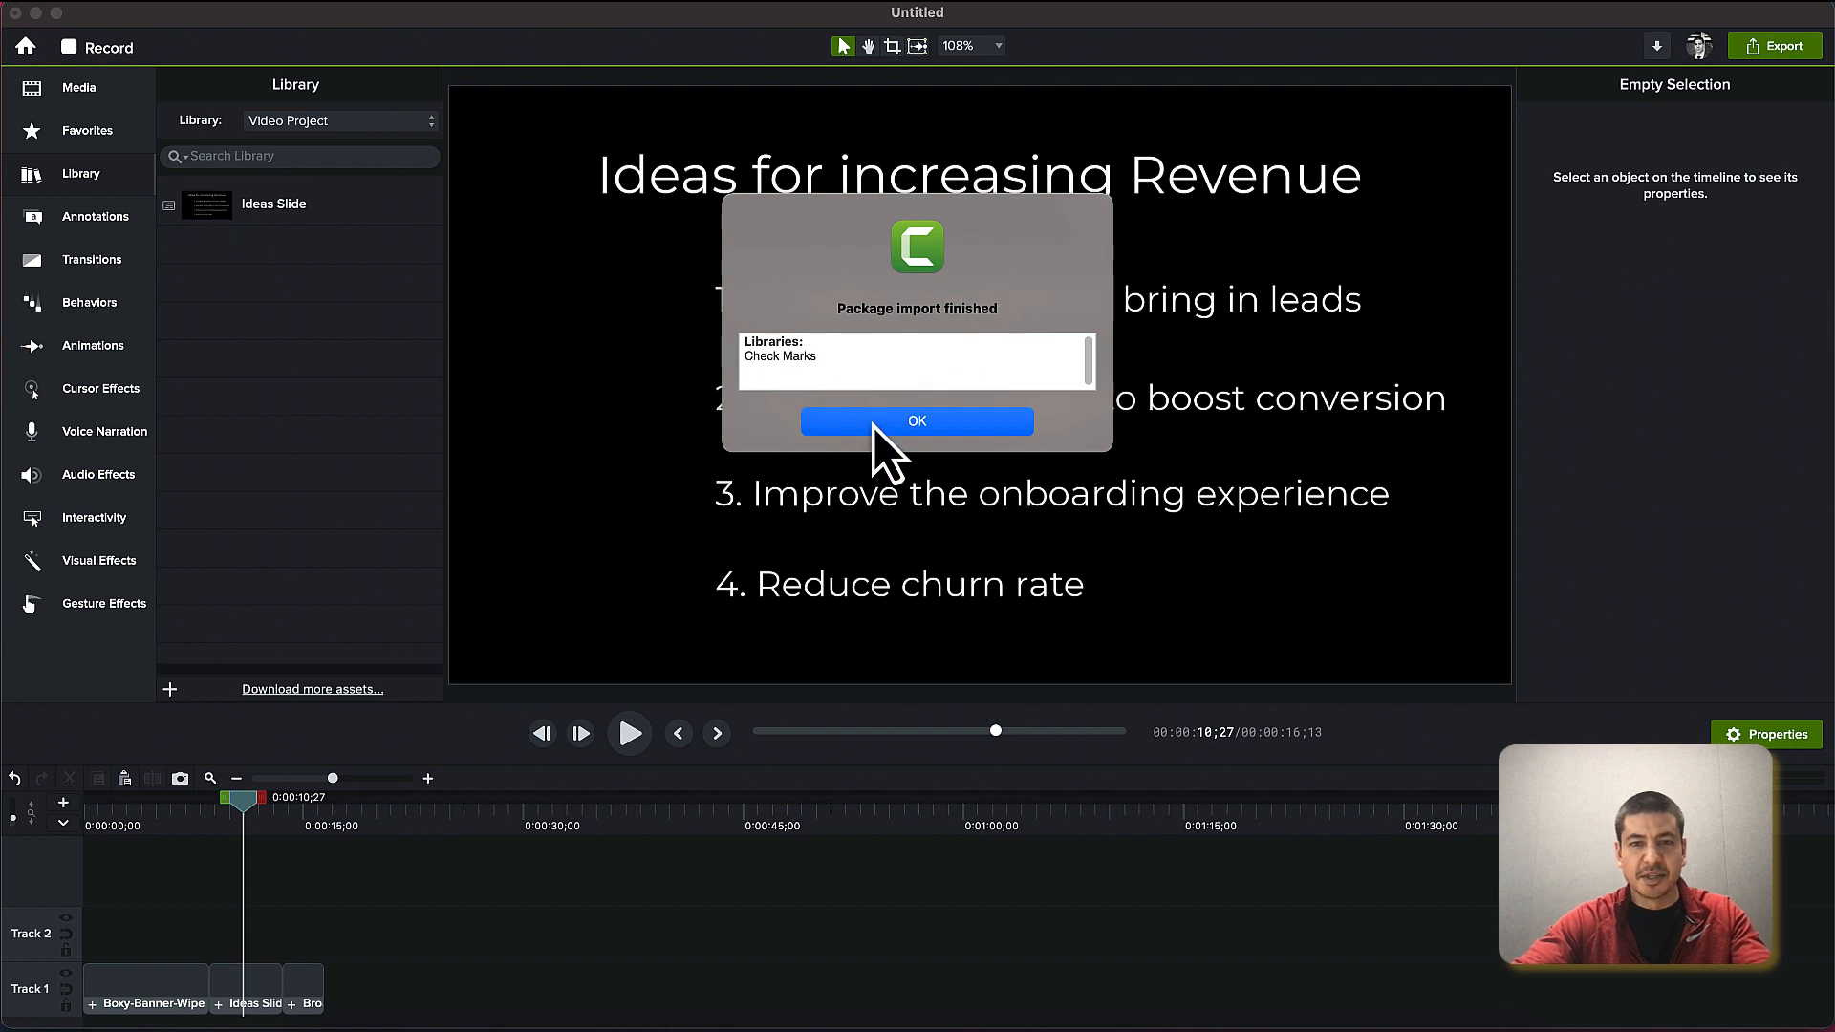
Drag Check Marks Static 05 from the Check Marks library onto the slide beside item 3
{"action": "left_click", "coordinate": [916, 421]}
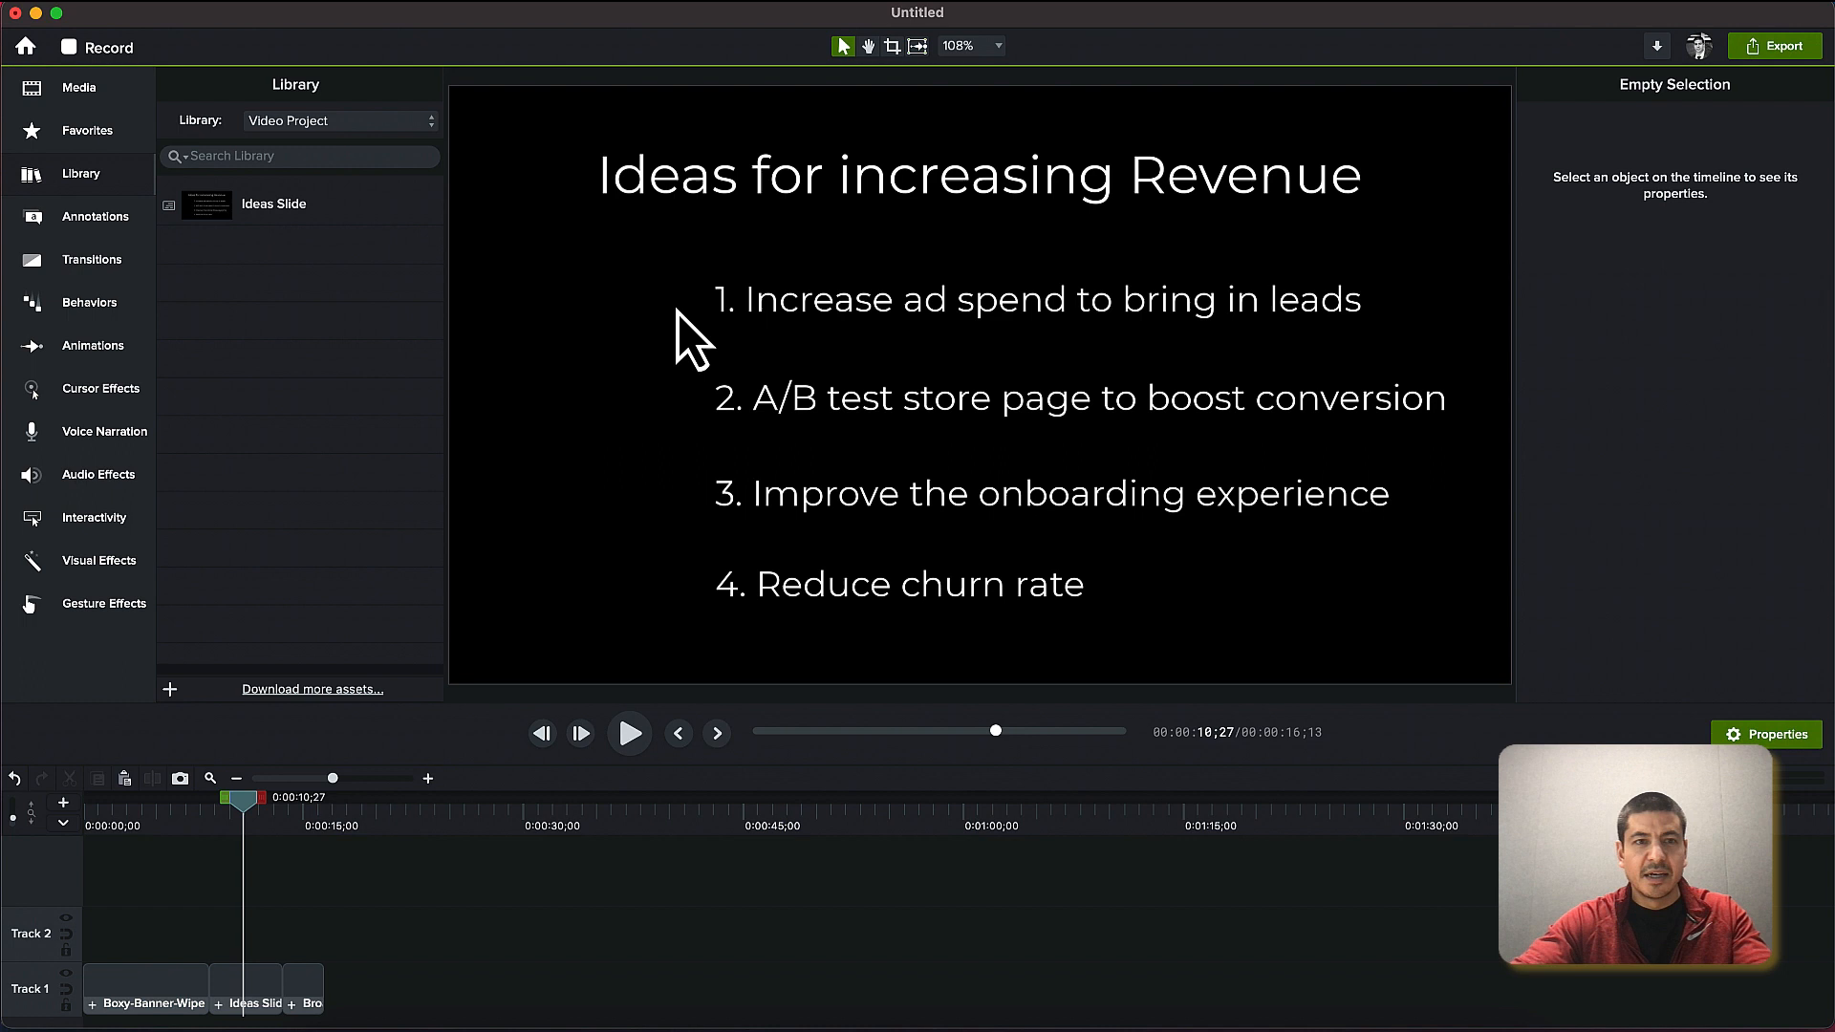
{"action": "mouse_move", "coordinate": [451, 164]}
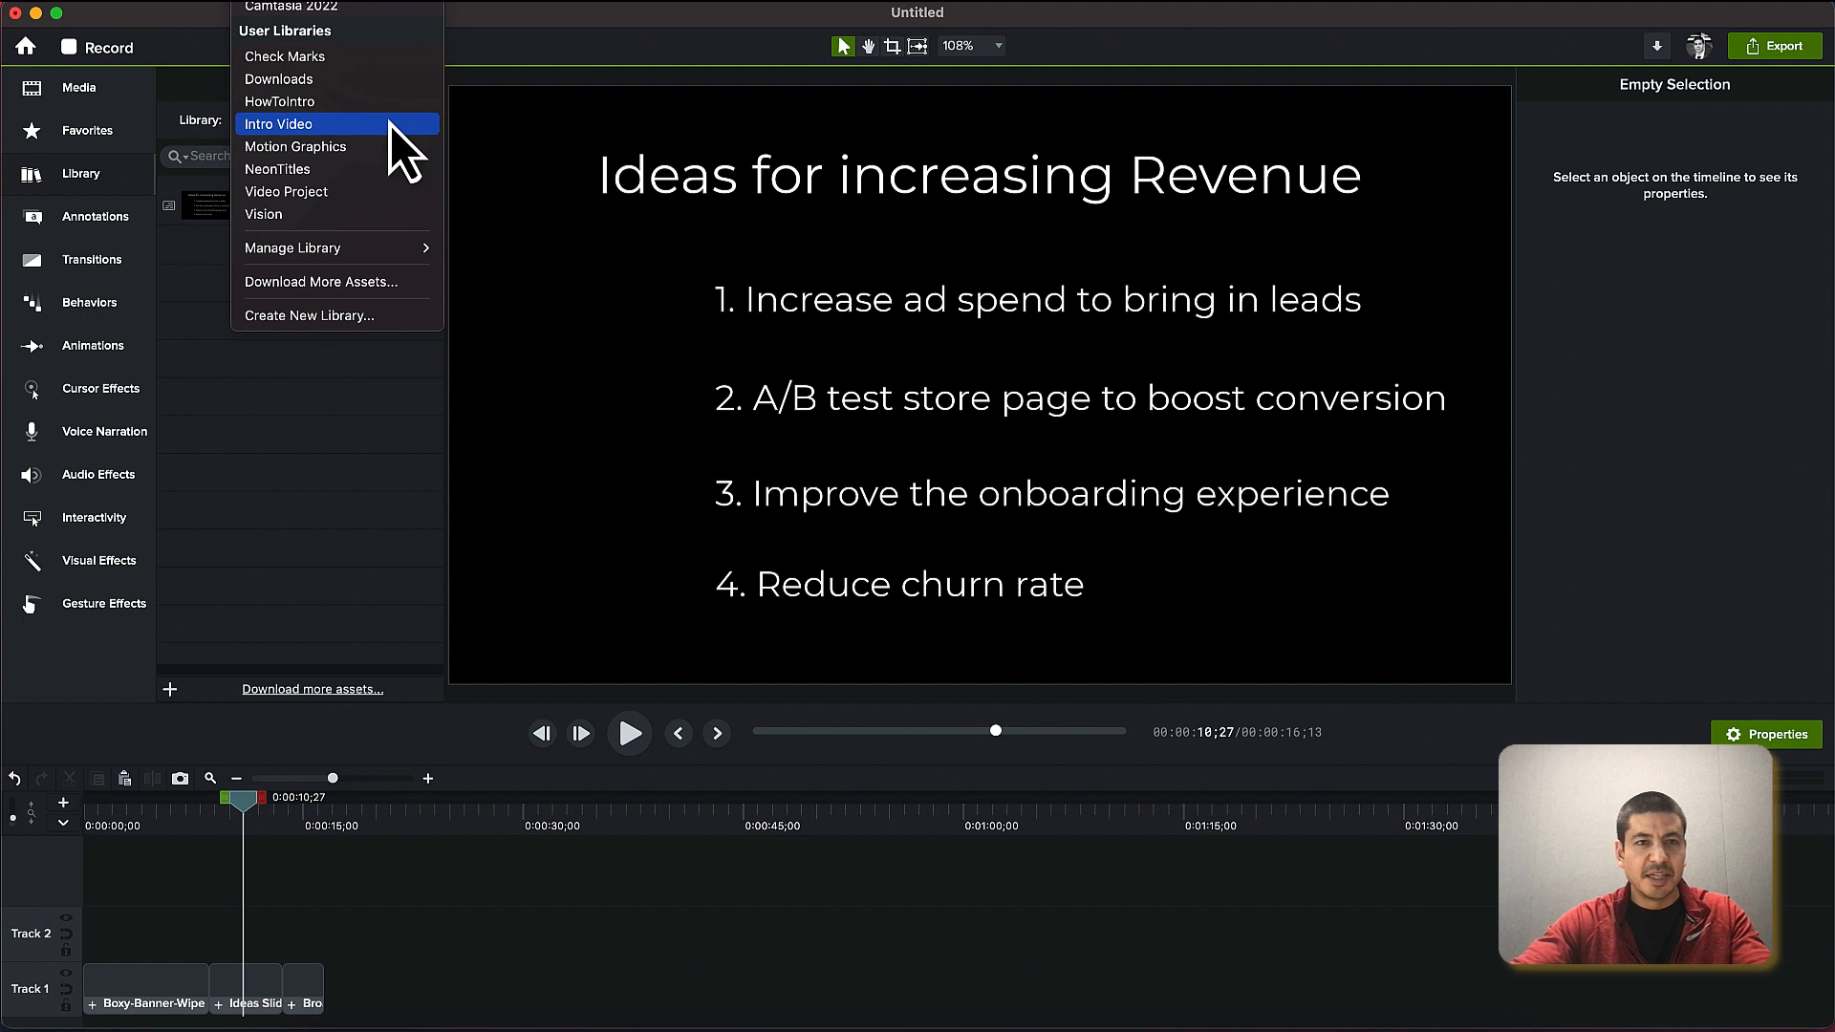
{"action": "mouse_move", "coordinate": [341, 56]}
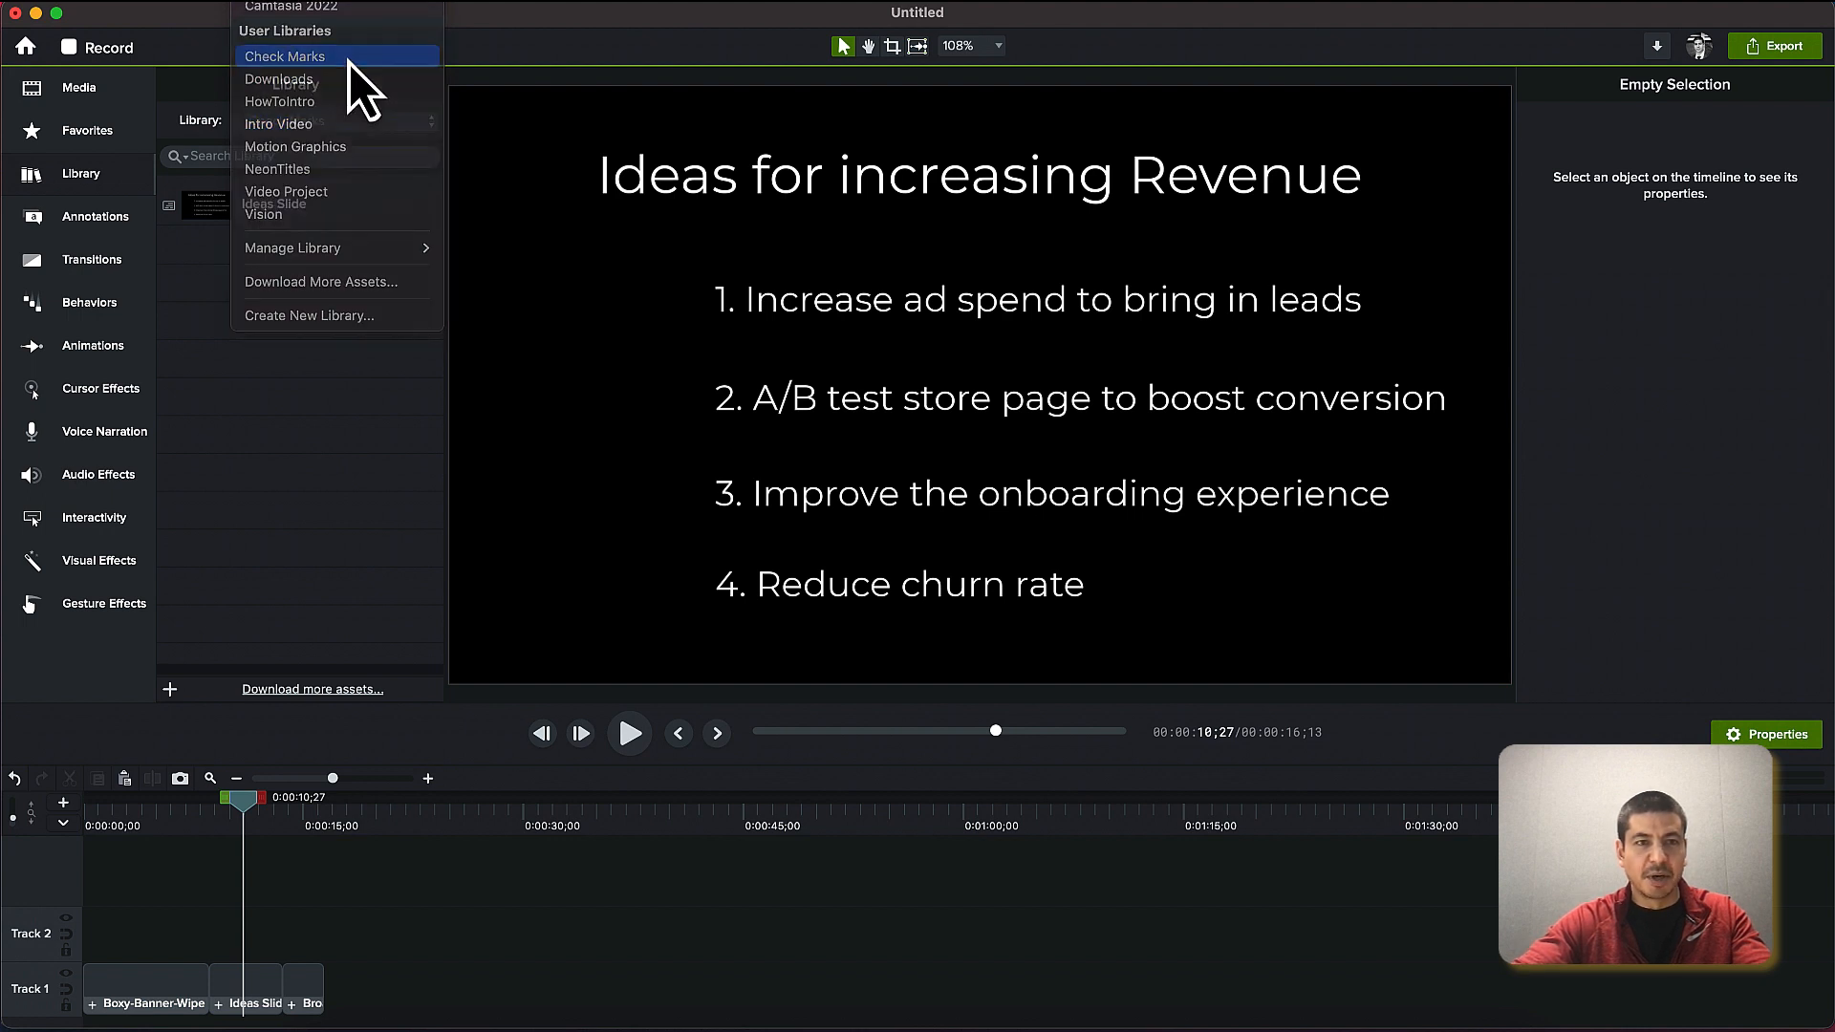
{"action": "left_click", "coordinate": [284, 56]}
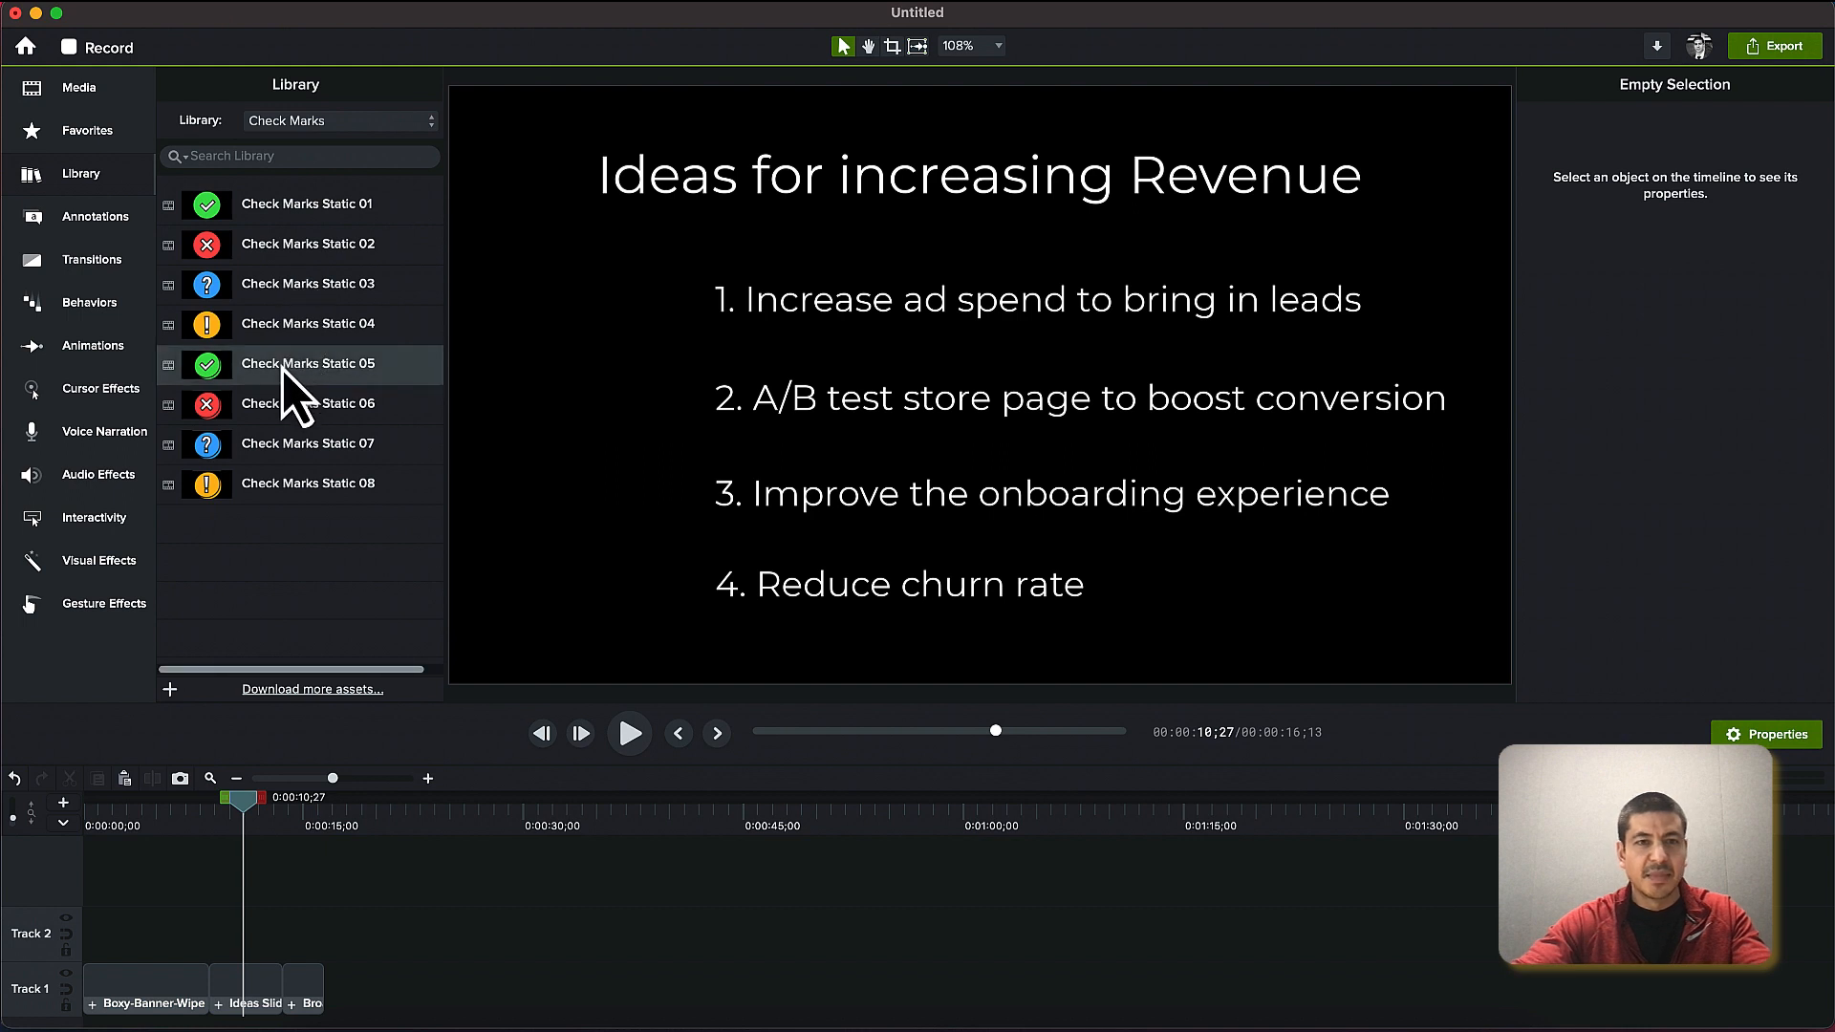
{"action": "left_click_drag", "start_coordinate": [306, 363], "coordinate": [602, 493]}
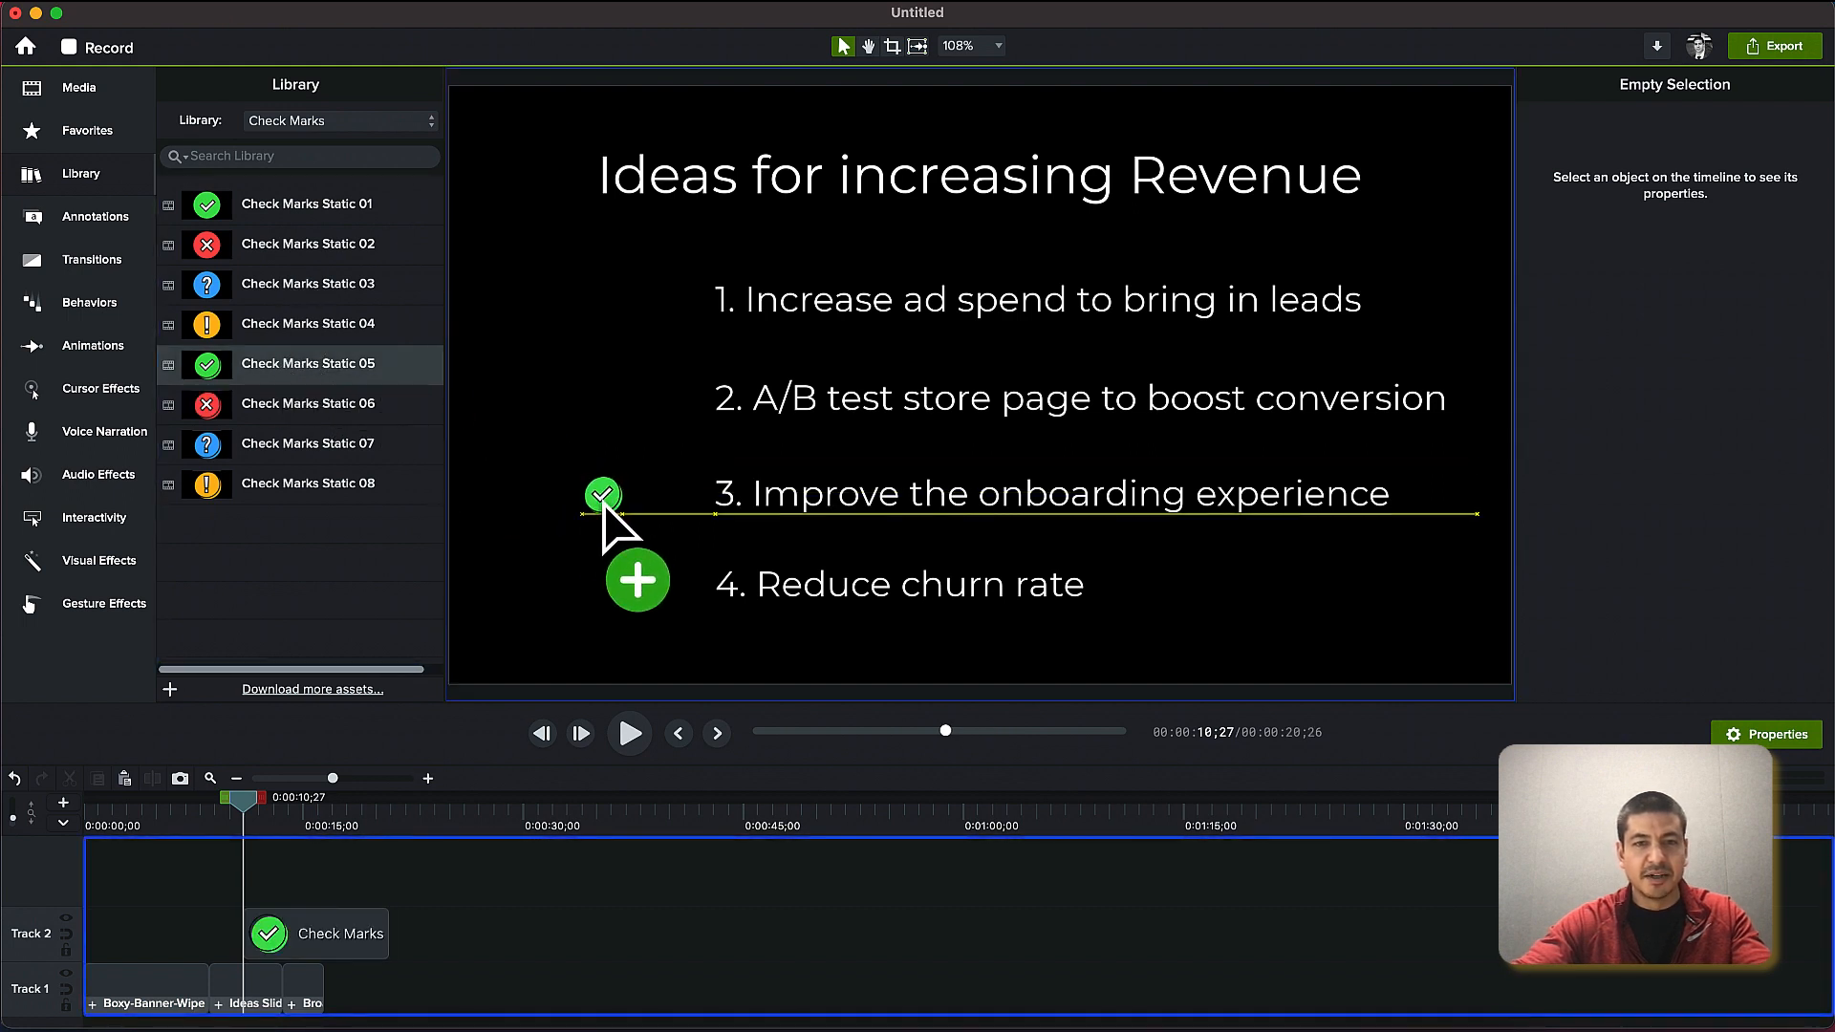
Select the placed green check mark on the canvas to resize it beside item 3
{"action": "left_click", "coordinate": [602, 493]}
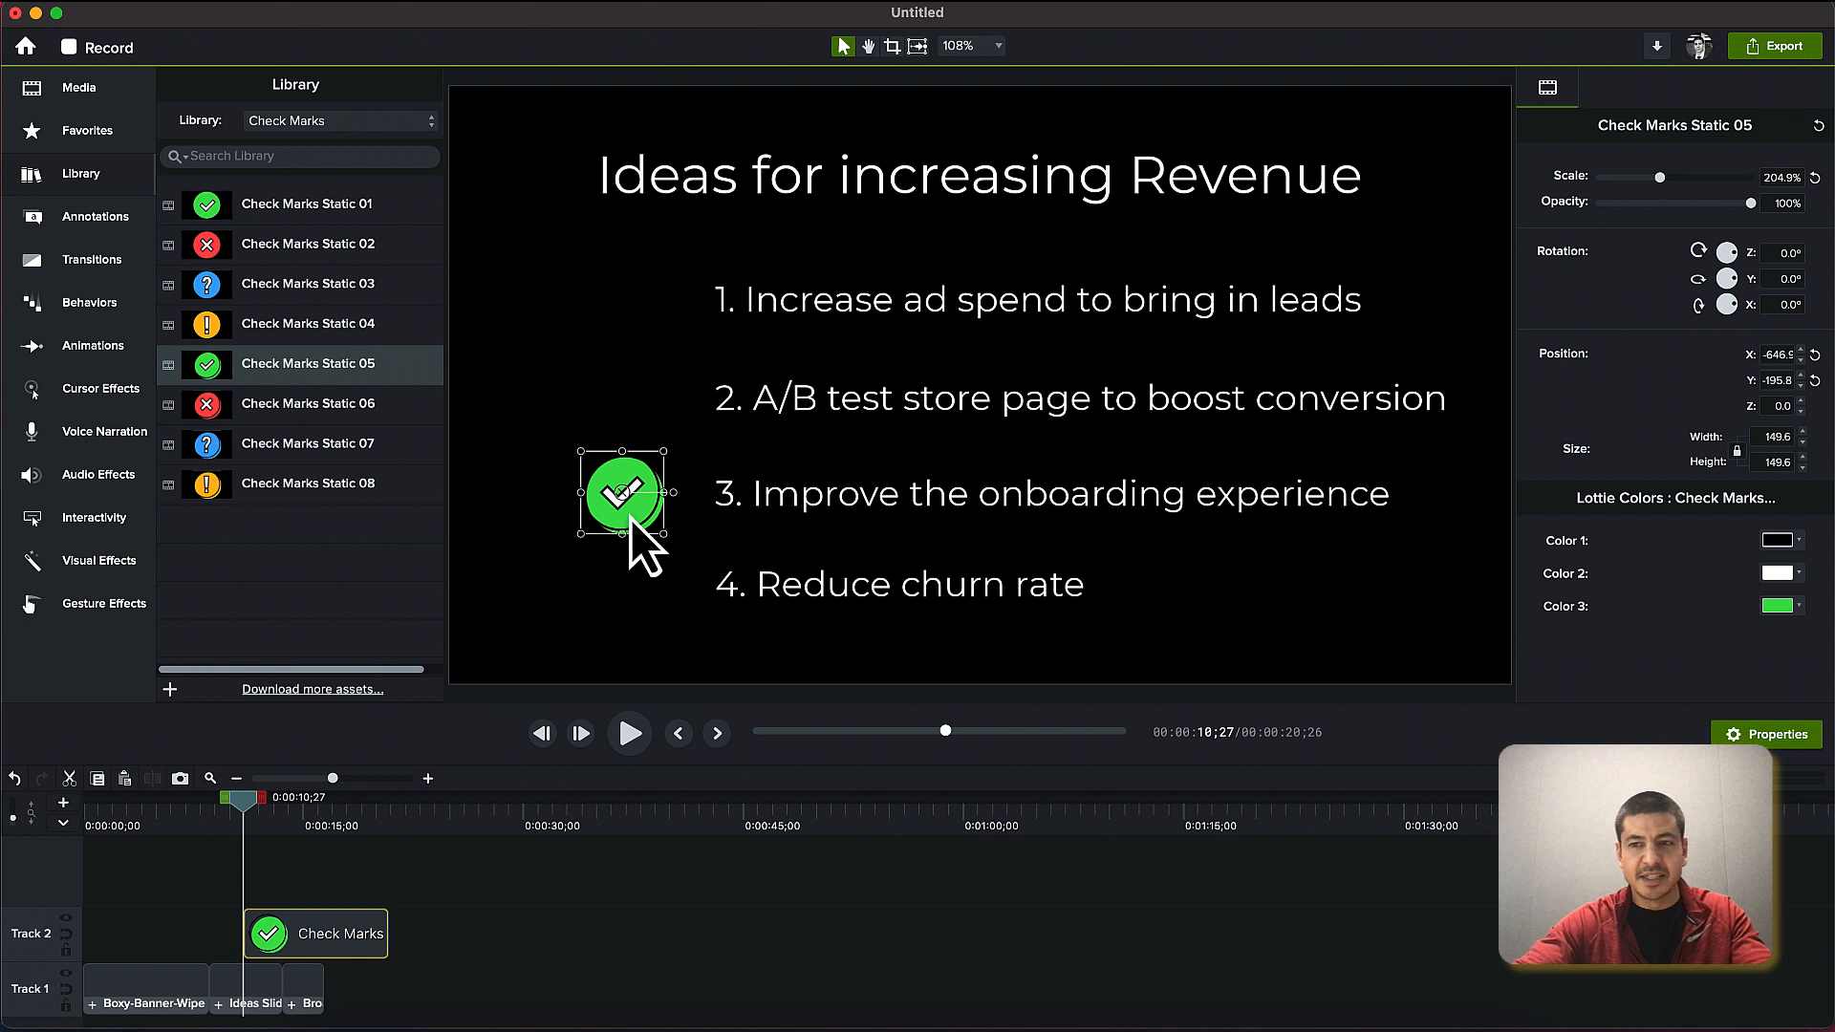
{"action": "mouse_move", "coordinate": [1680, 597]}
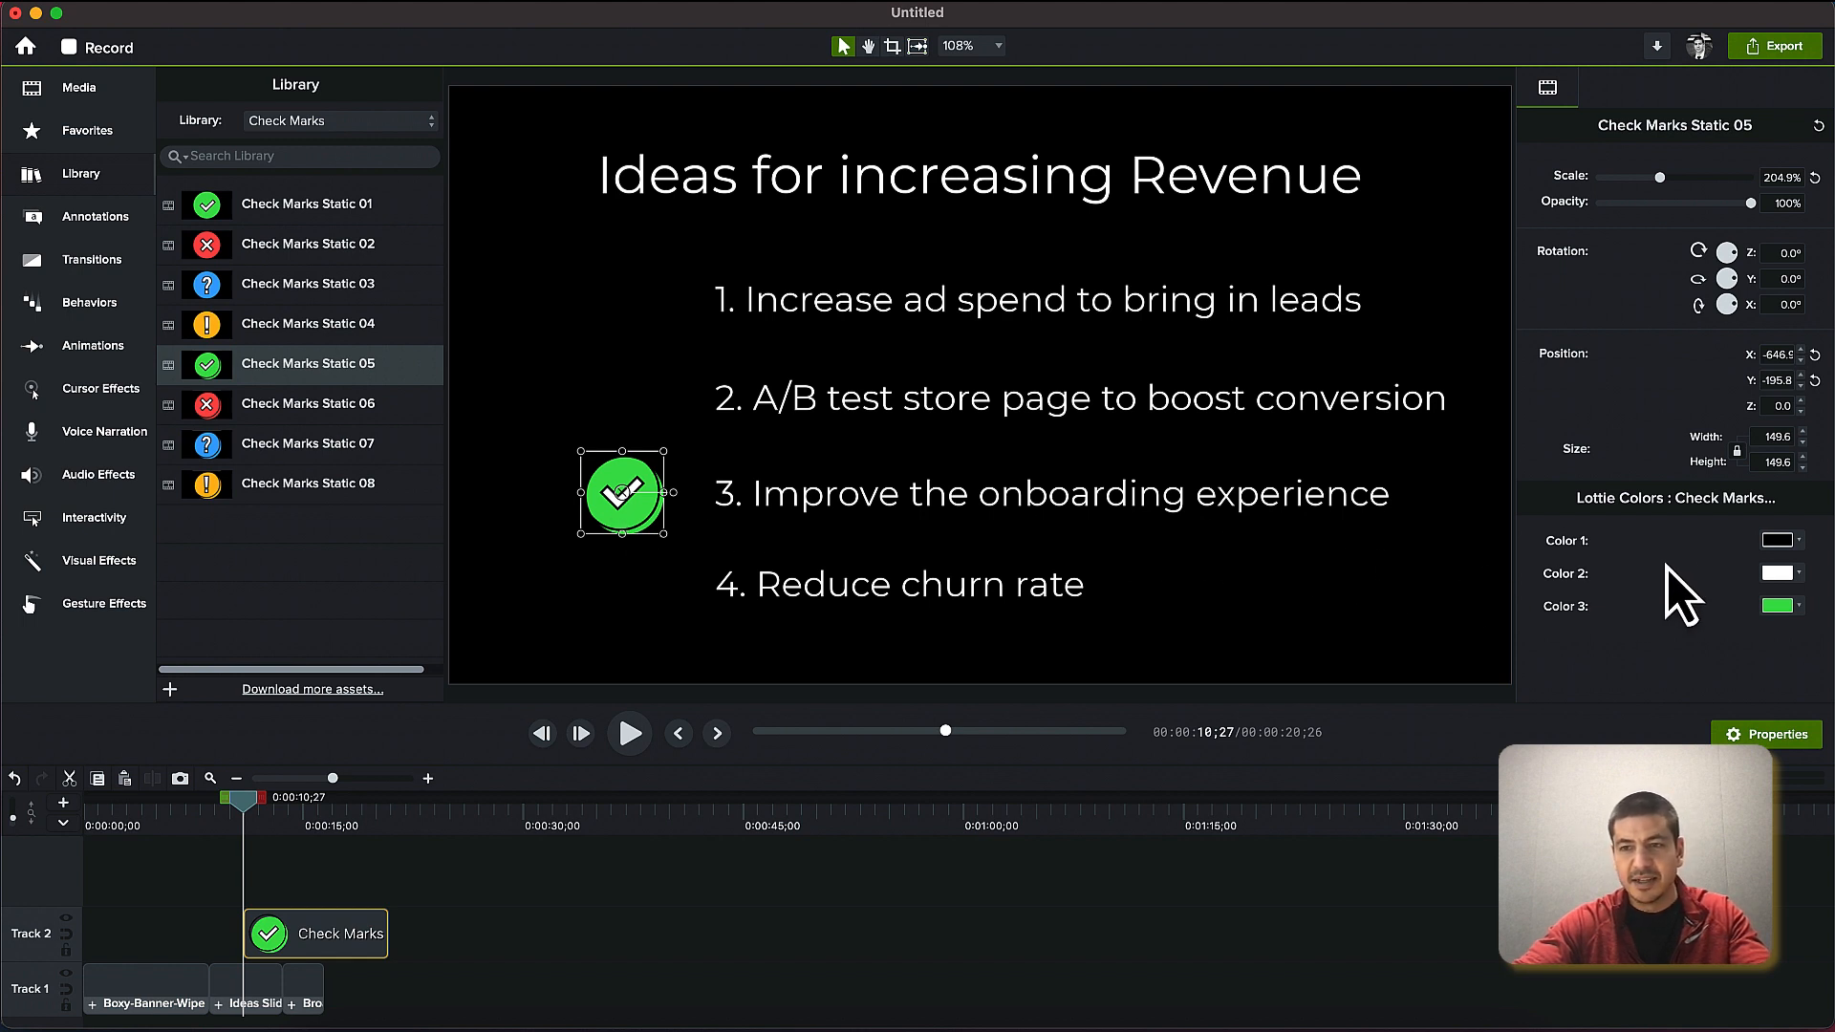
{"action": "mouse_move", "coordinate": [1775, 581]}
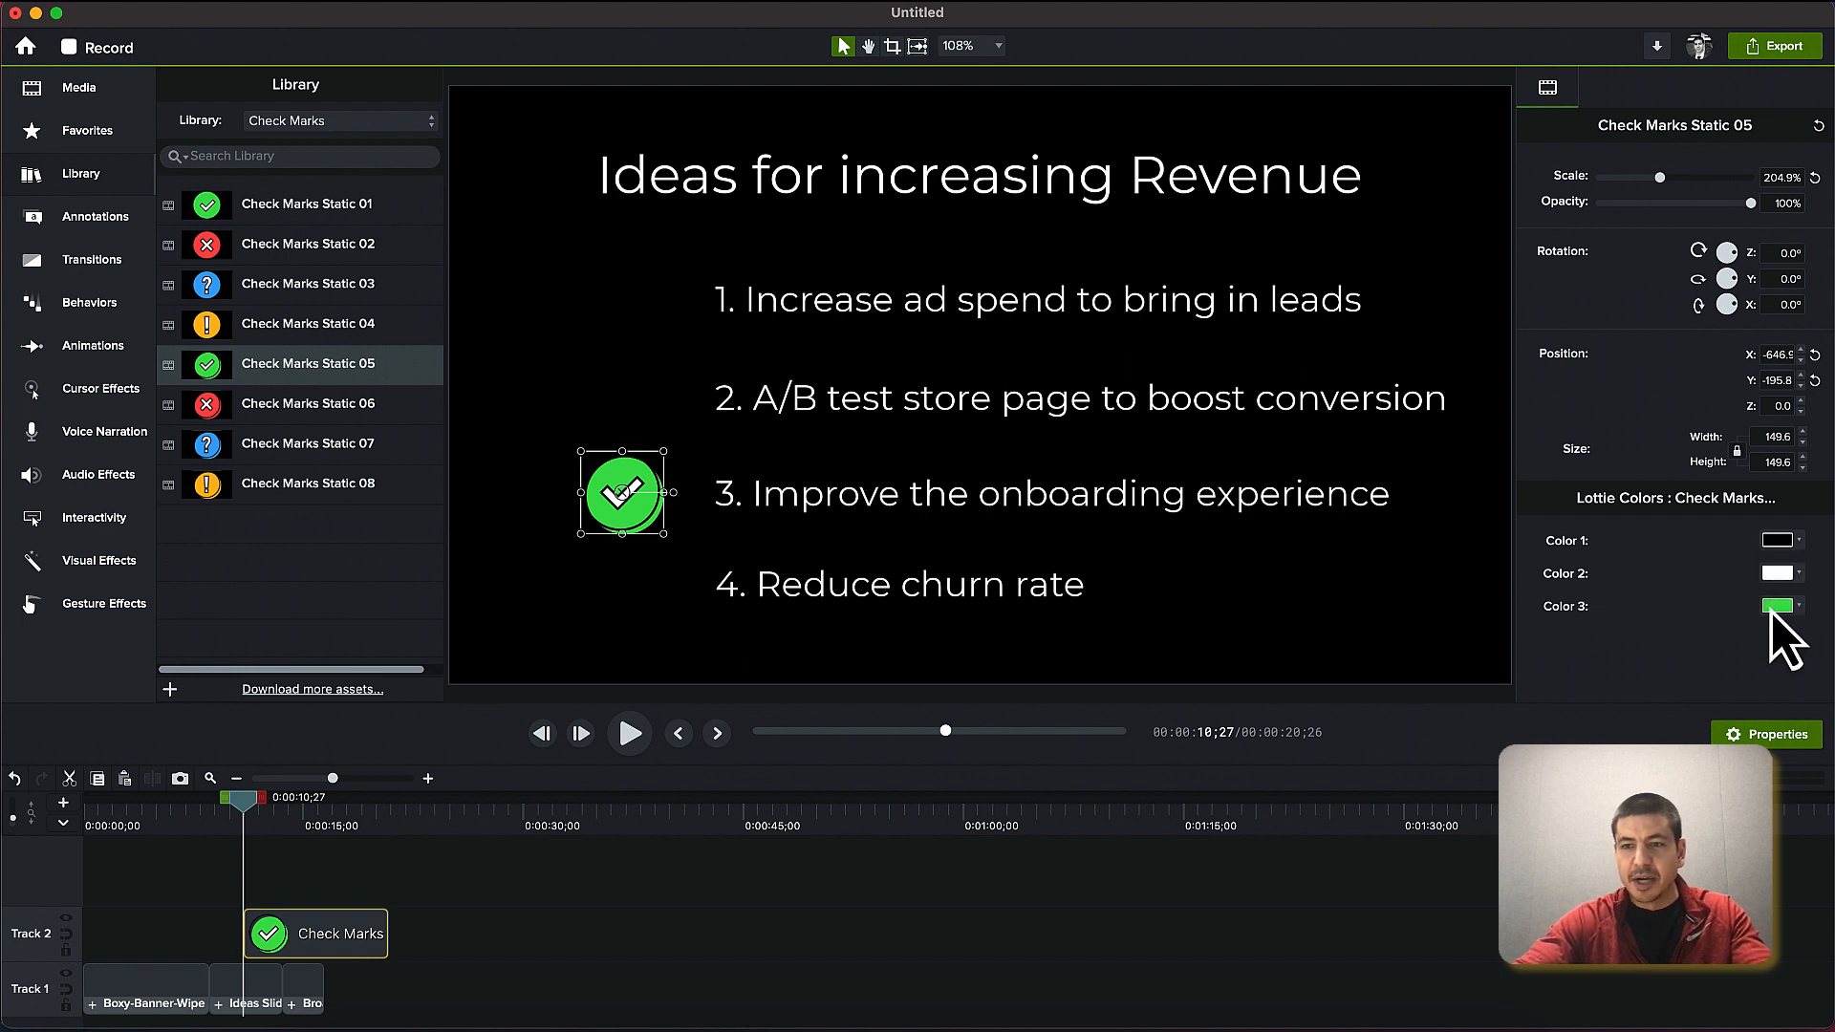
Change the icon's Lottie Color 3 swatch from green to yellow
{"action": "left_click", "coordinate": [1776, 606]}
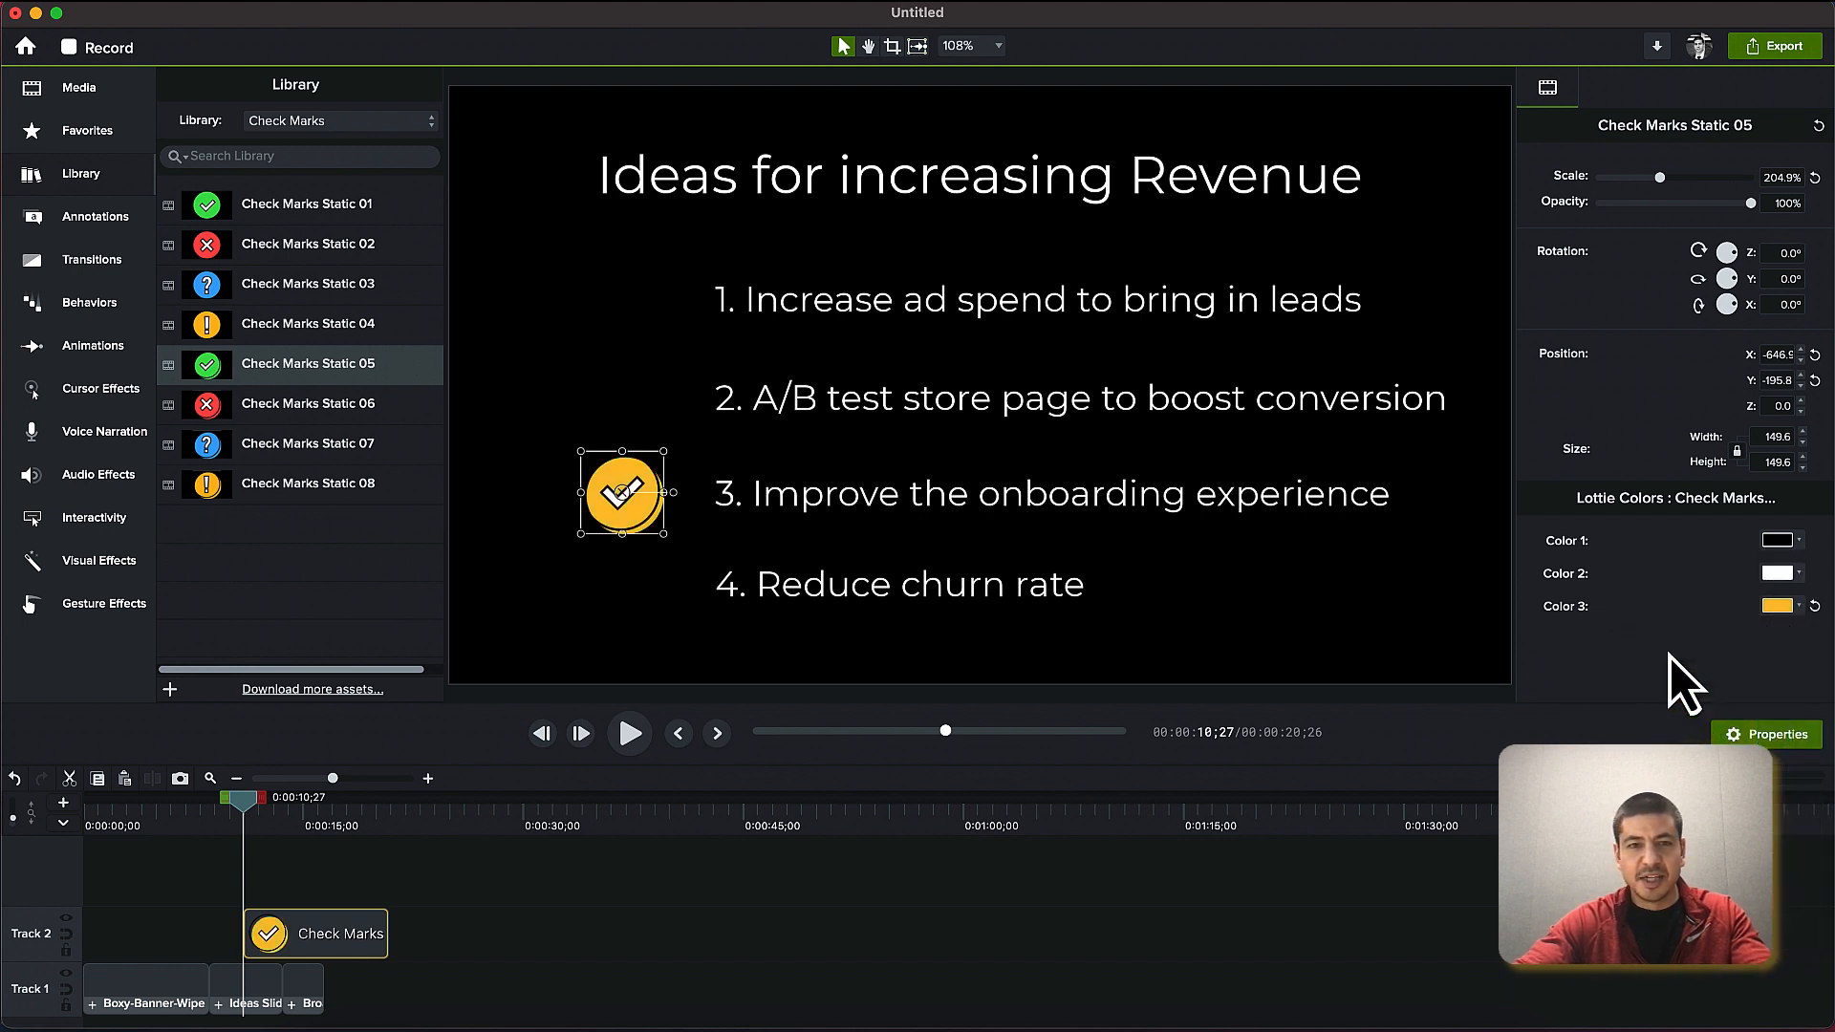
{"action": "mouse_move", "coordinate": [633, 656]}
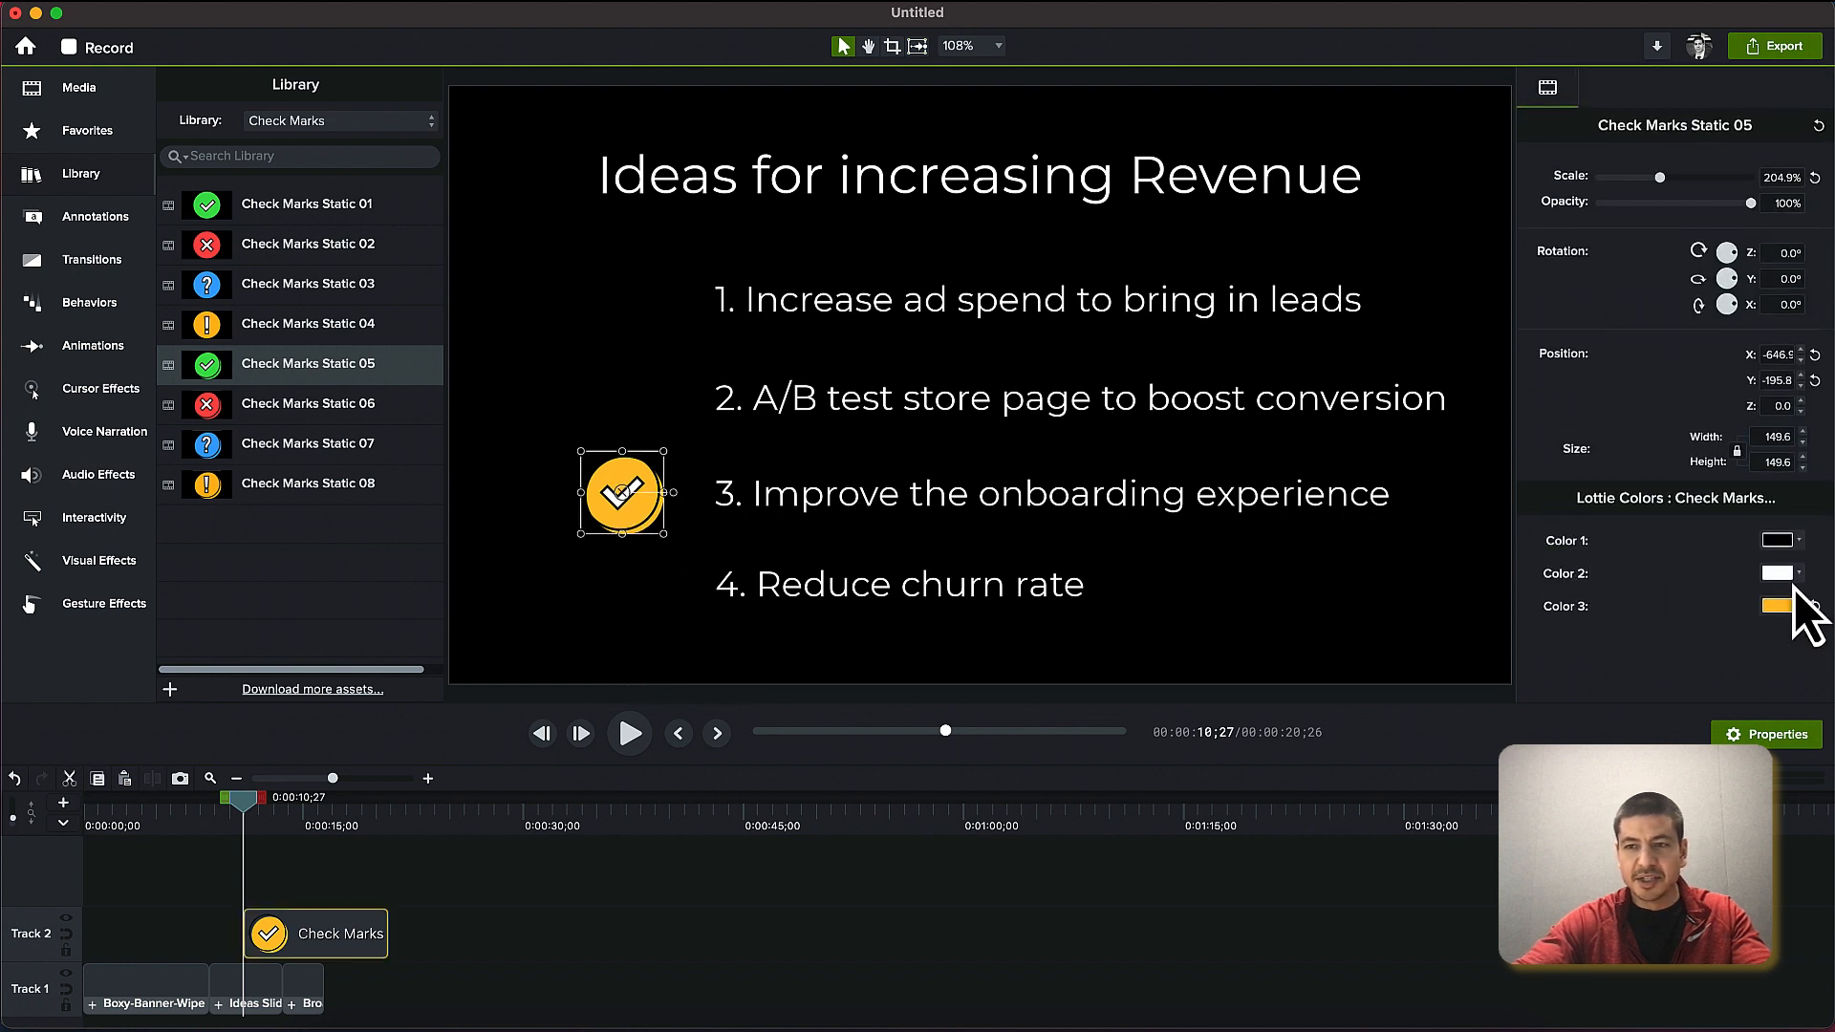
{"action": "mouse_move", "coordinate": [1802, 602]}
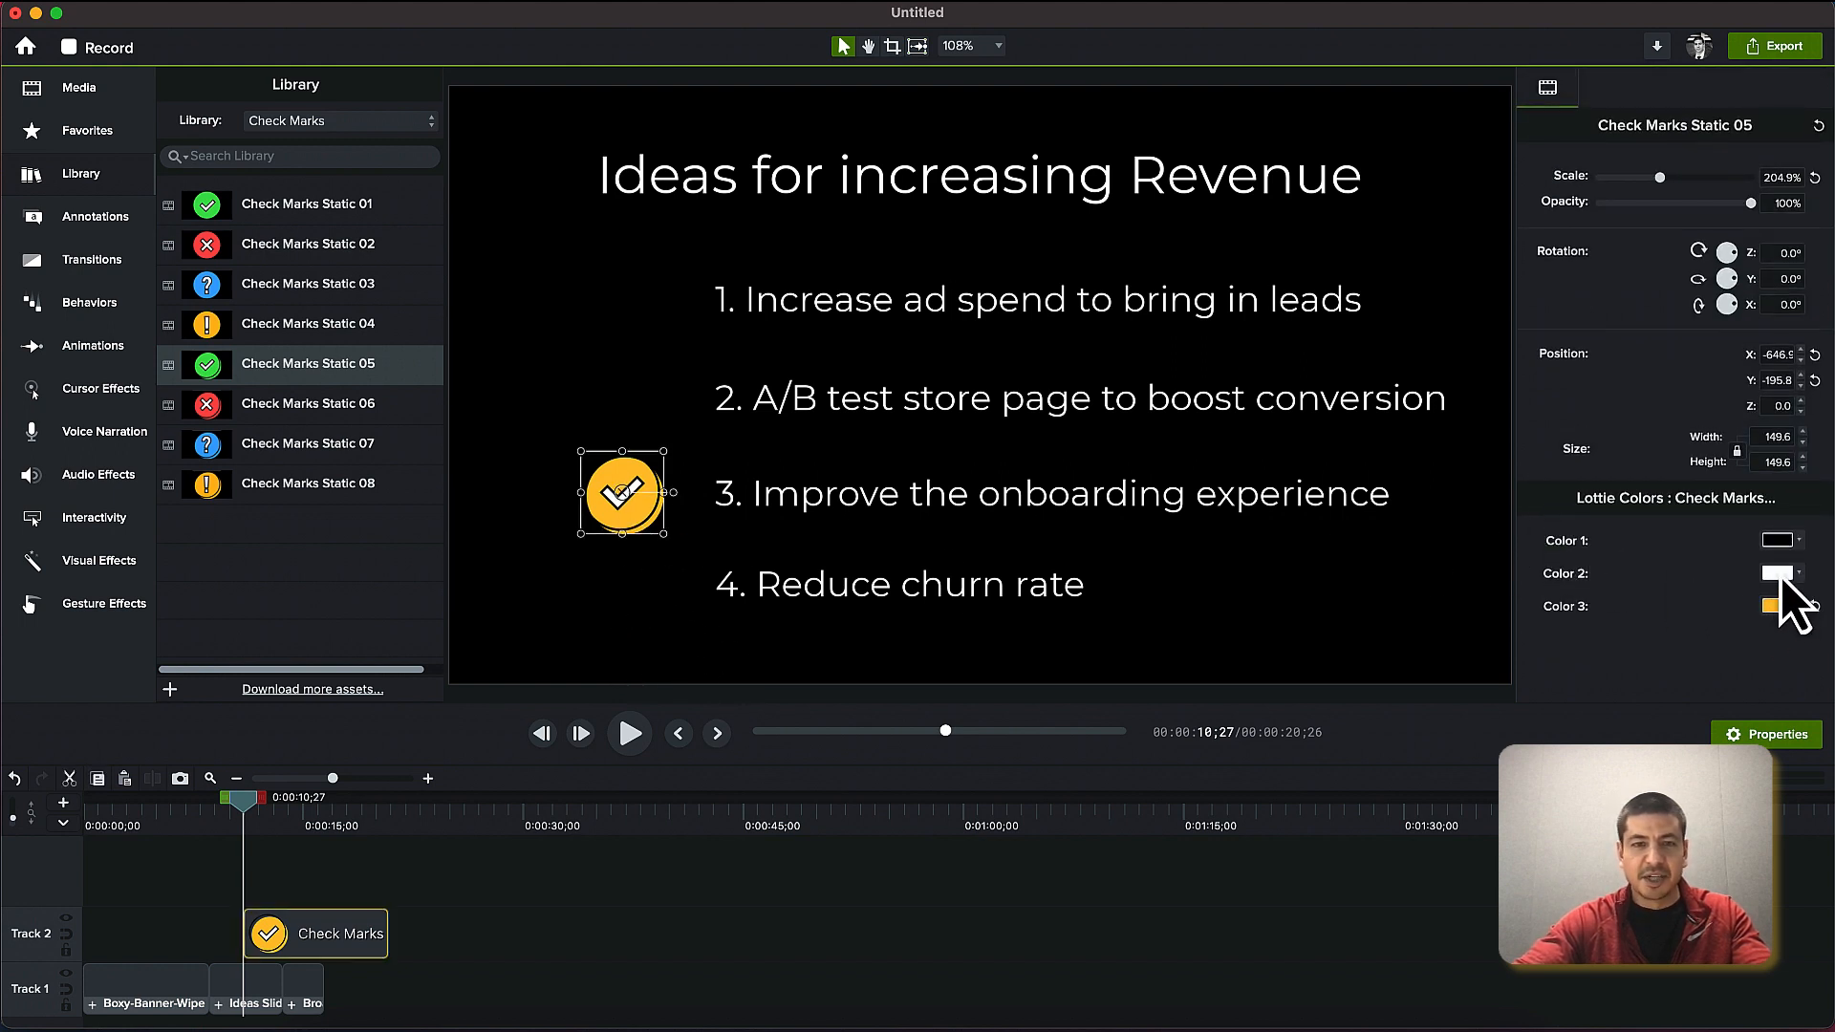
{"action": "mouse_move", "coordinate": [1779, 562]}
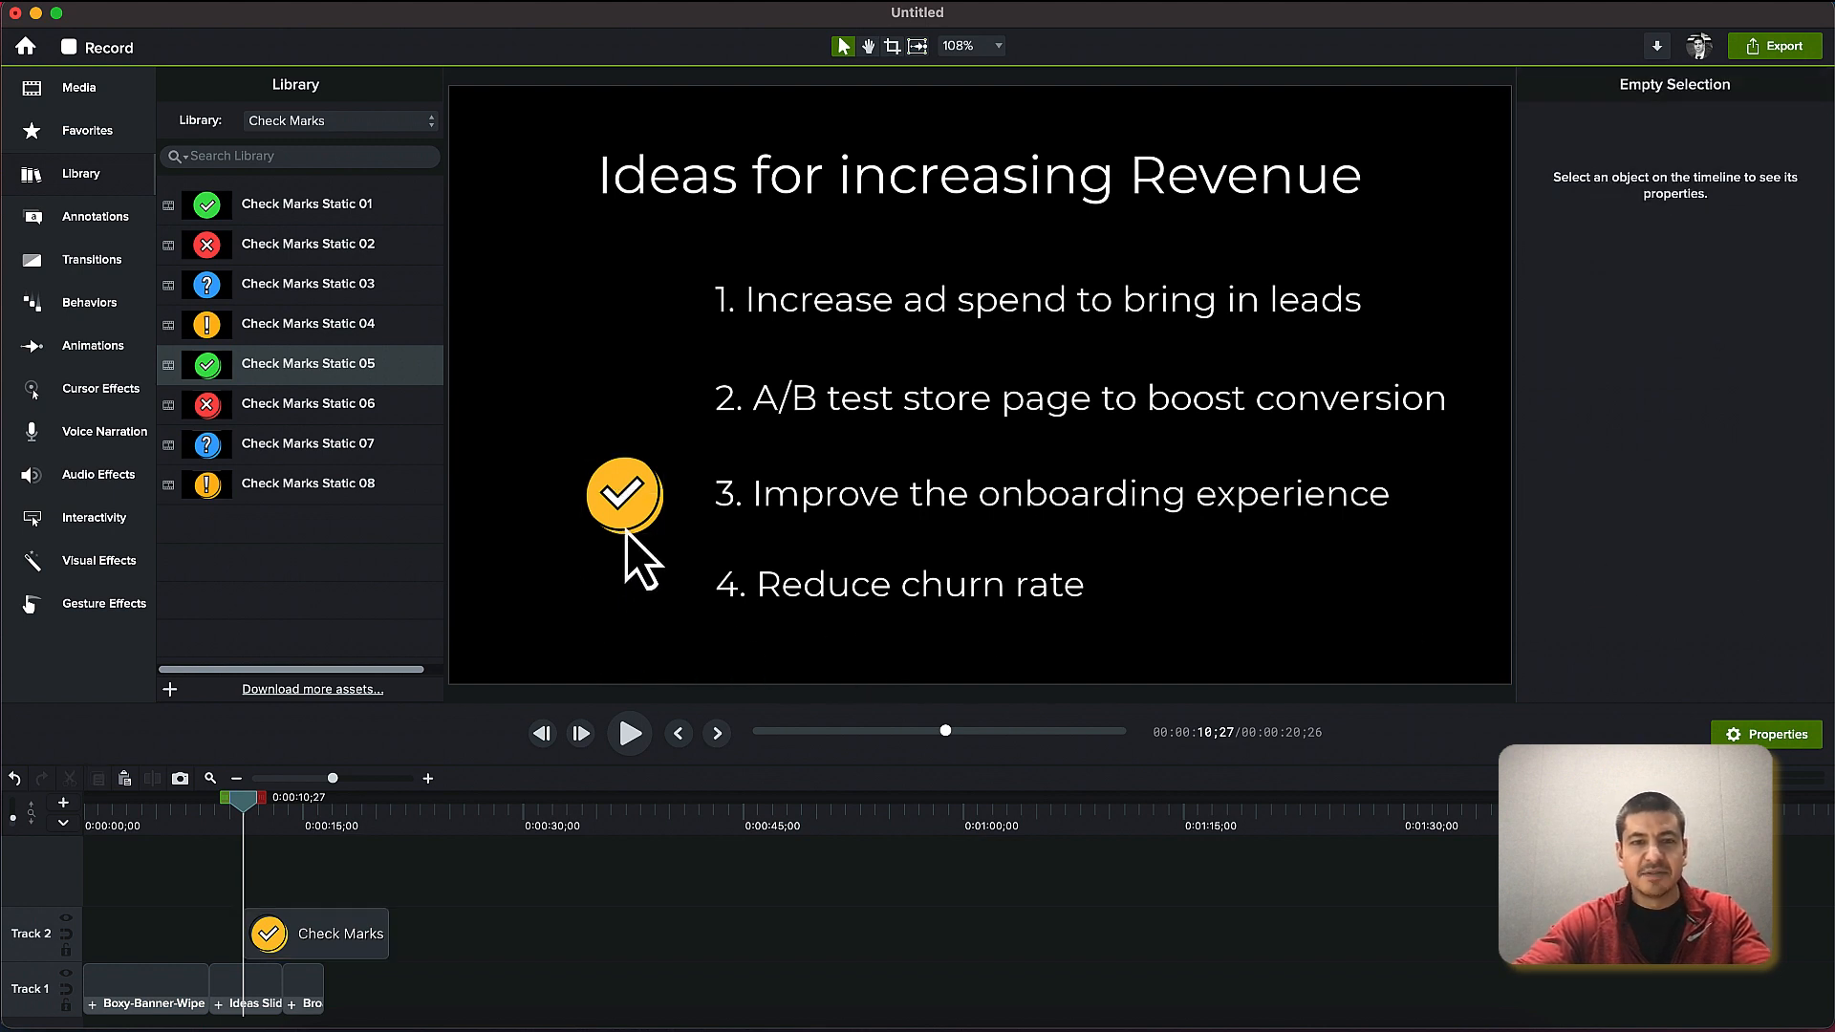
{"action": "mouse_move", "coordinate": [702, 550]}
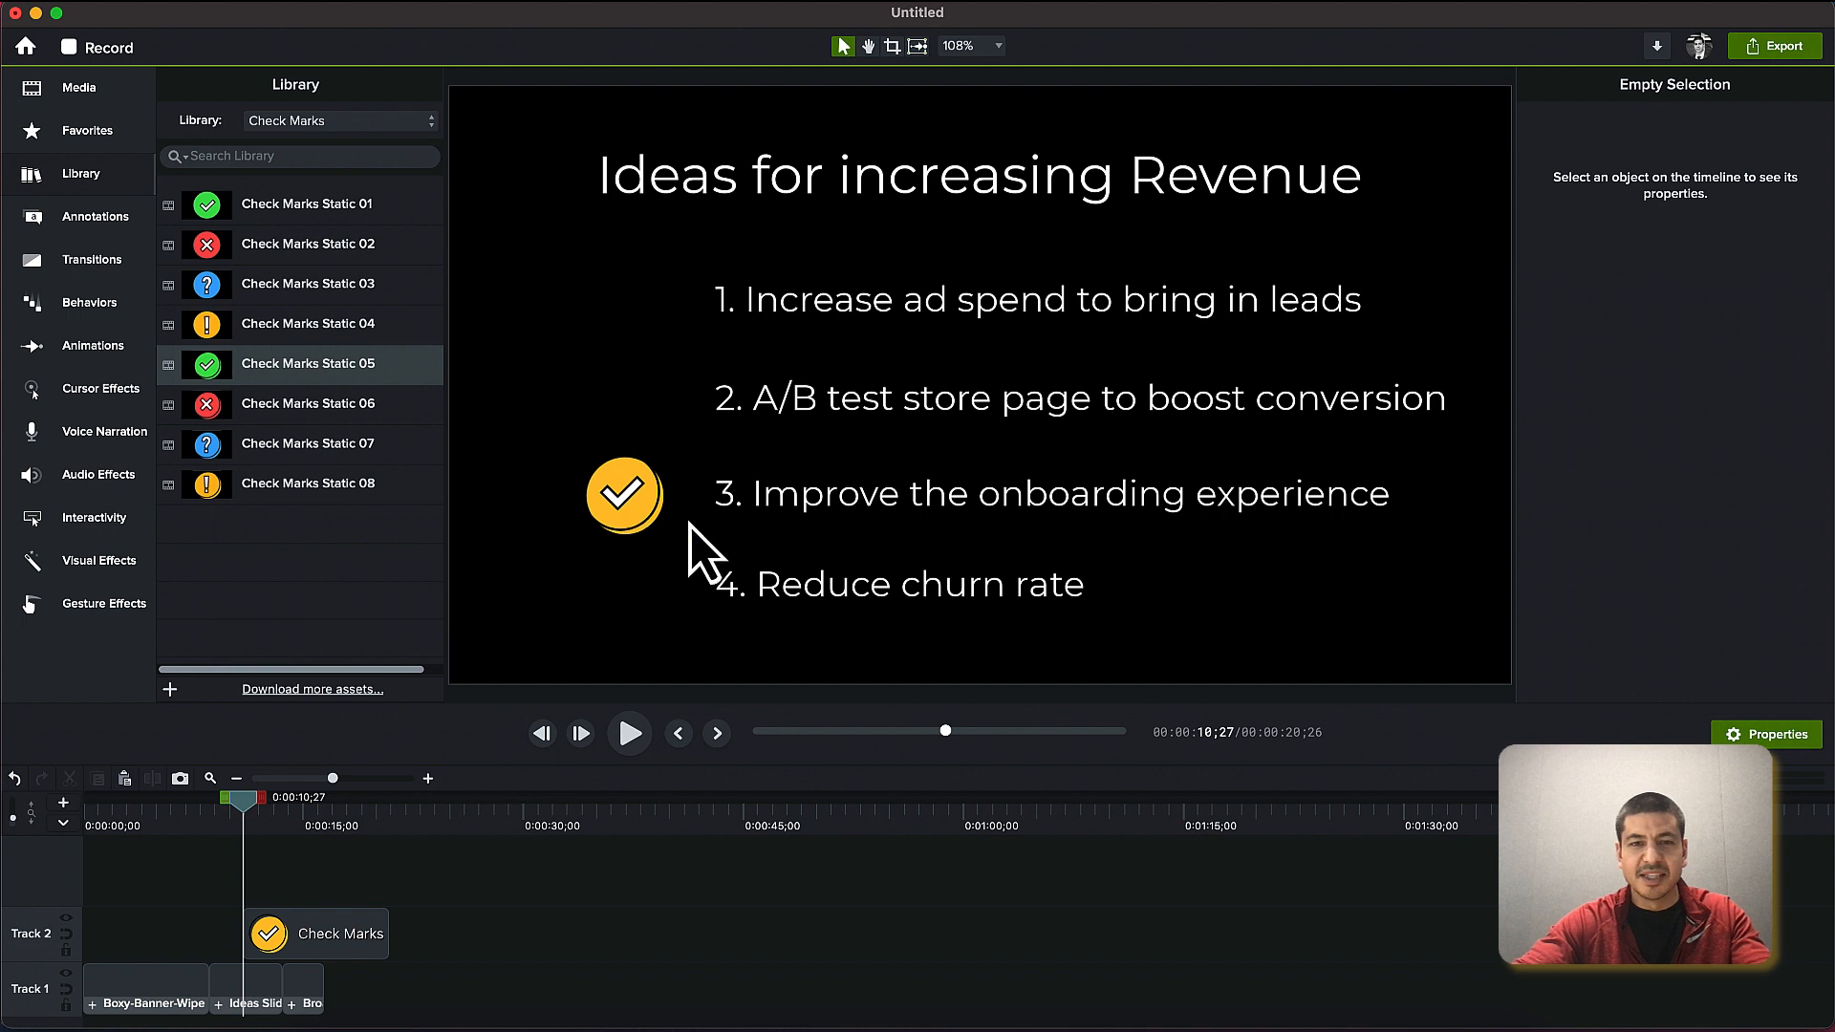
{"action": "mouse_move", "coordinate": [795, 551]}
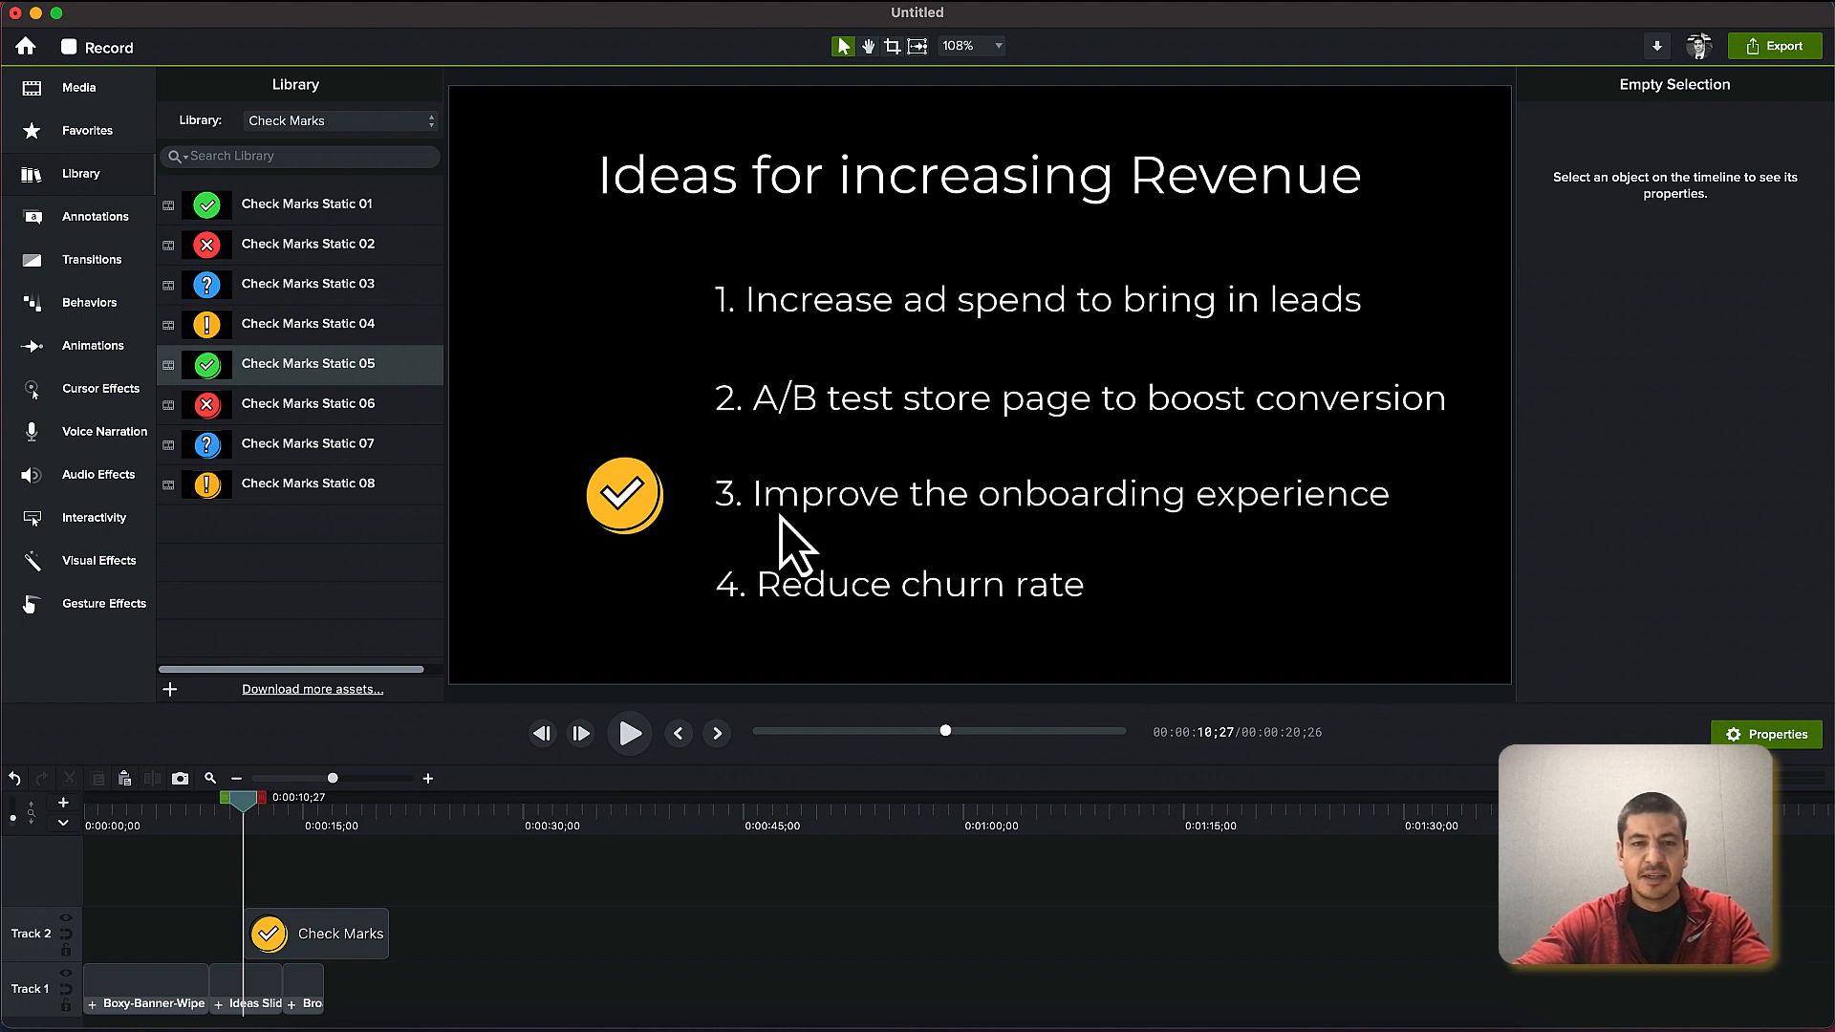
{"action": "mouse_move", "coordinate": [644, 596]}
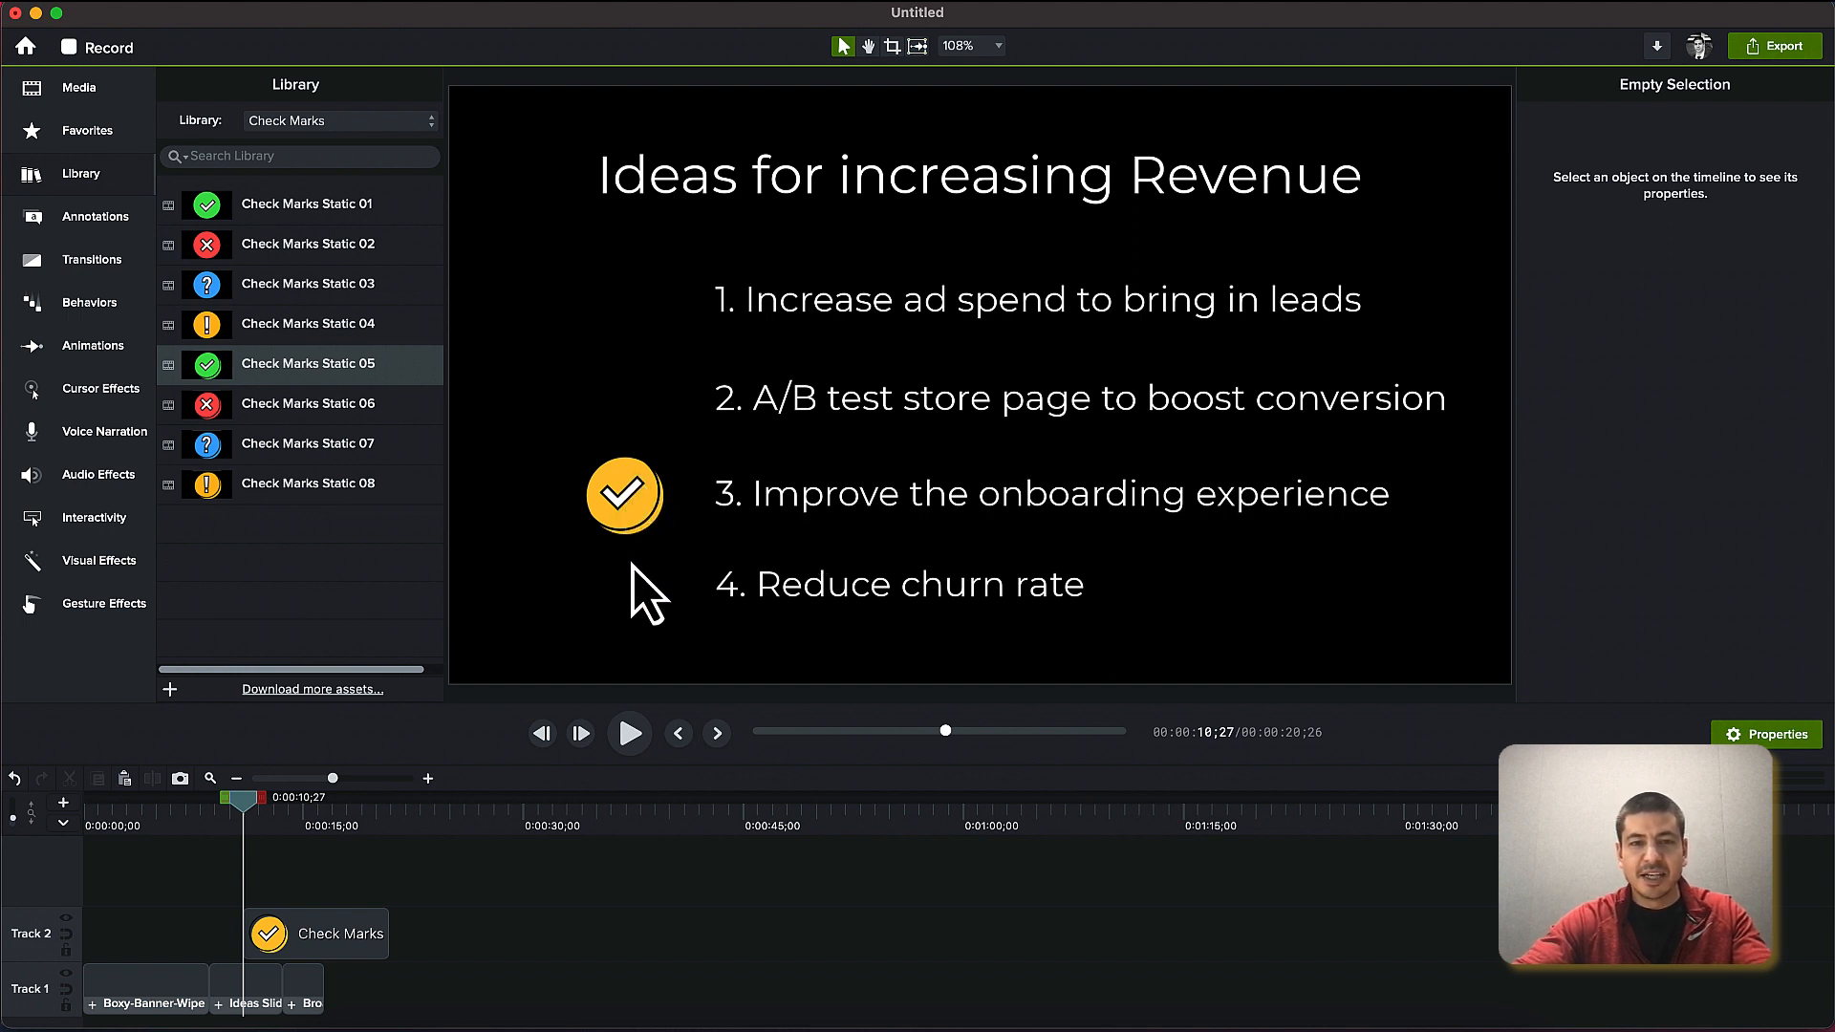
{"action": "mouse_move", "coordinate": [799, 539]}
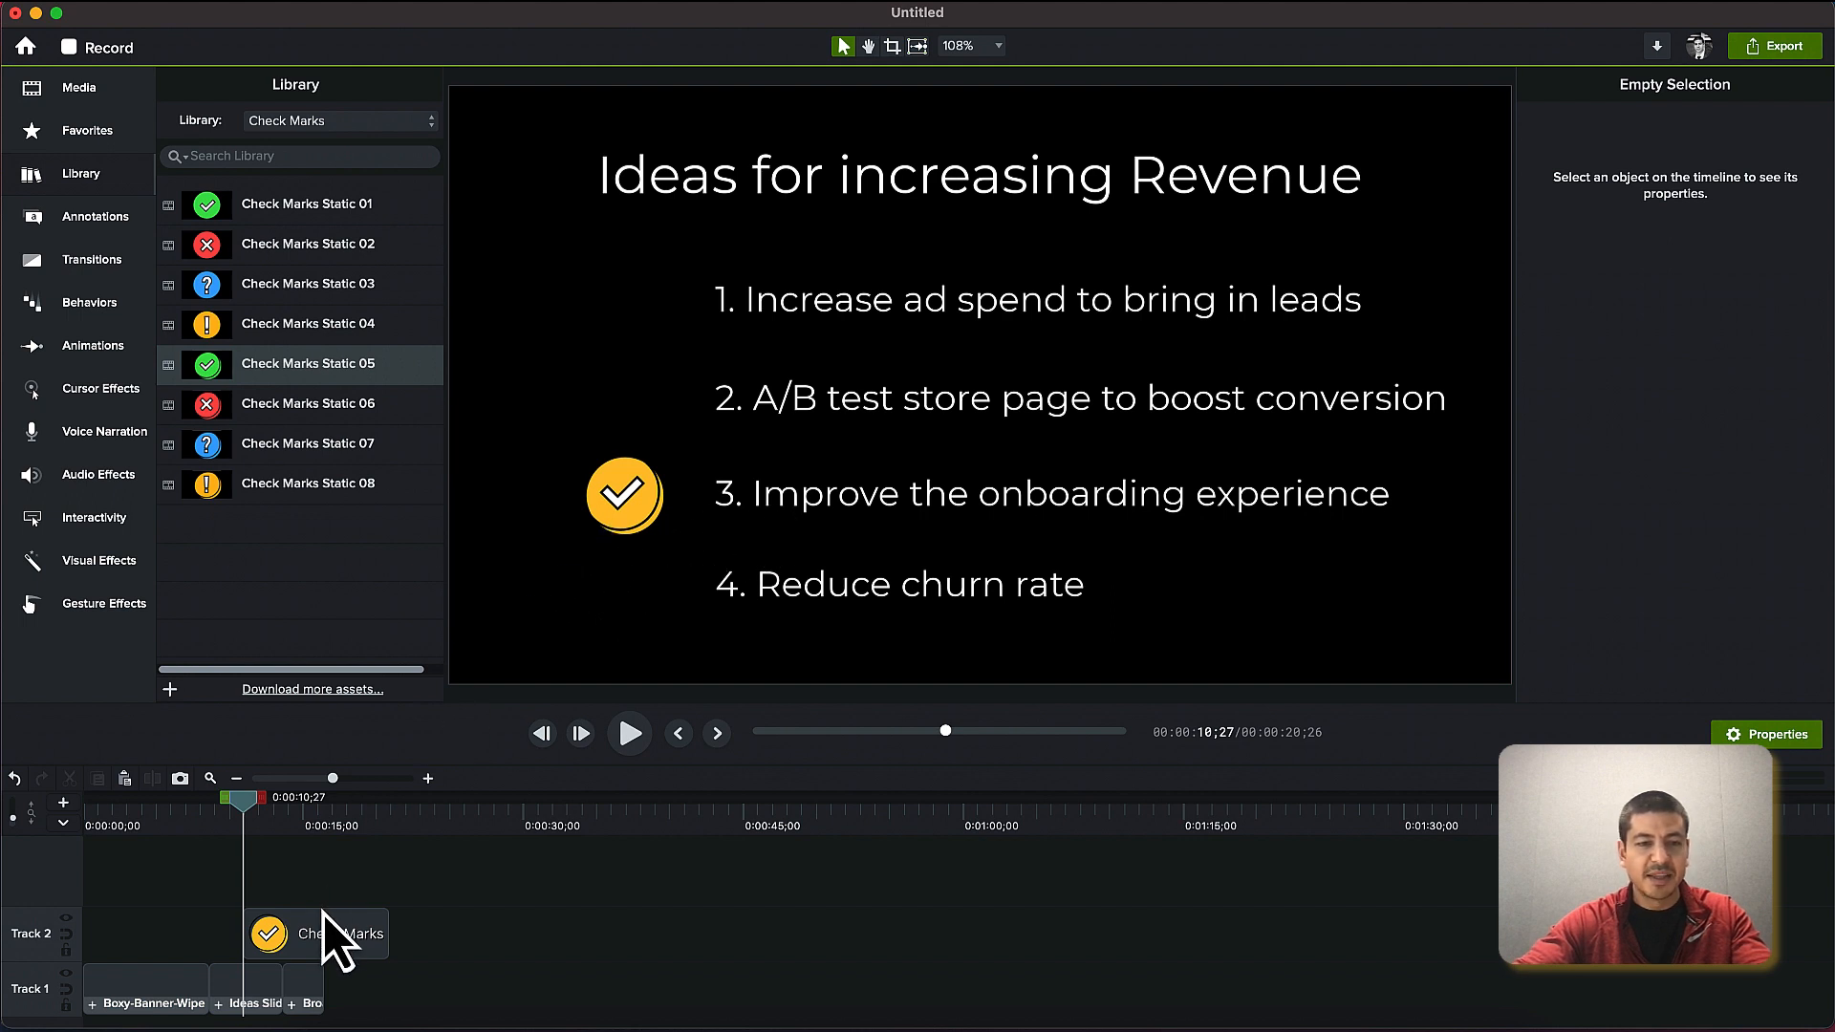
Select the Check Marks clip on Track 2 to align it with the Ideas Slide clip
{"action": "left_click", "coordinate": [294, 933]}
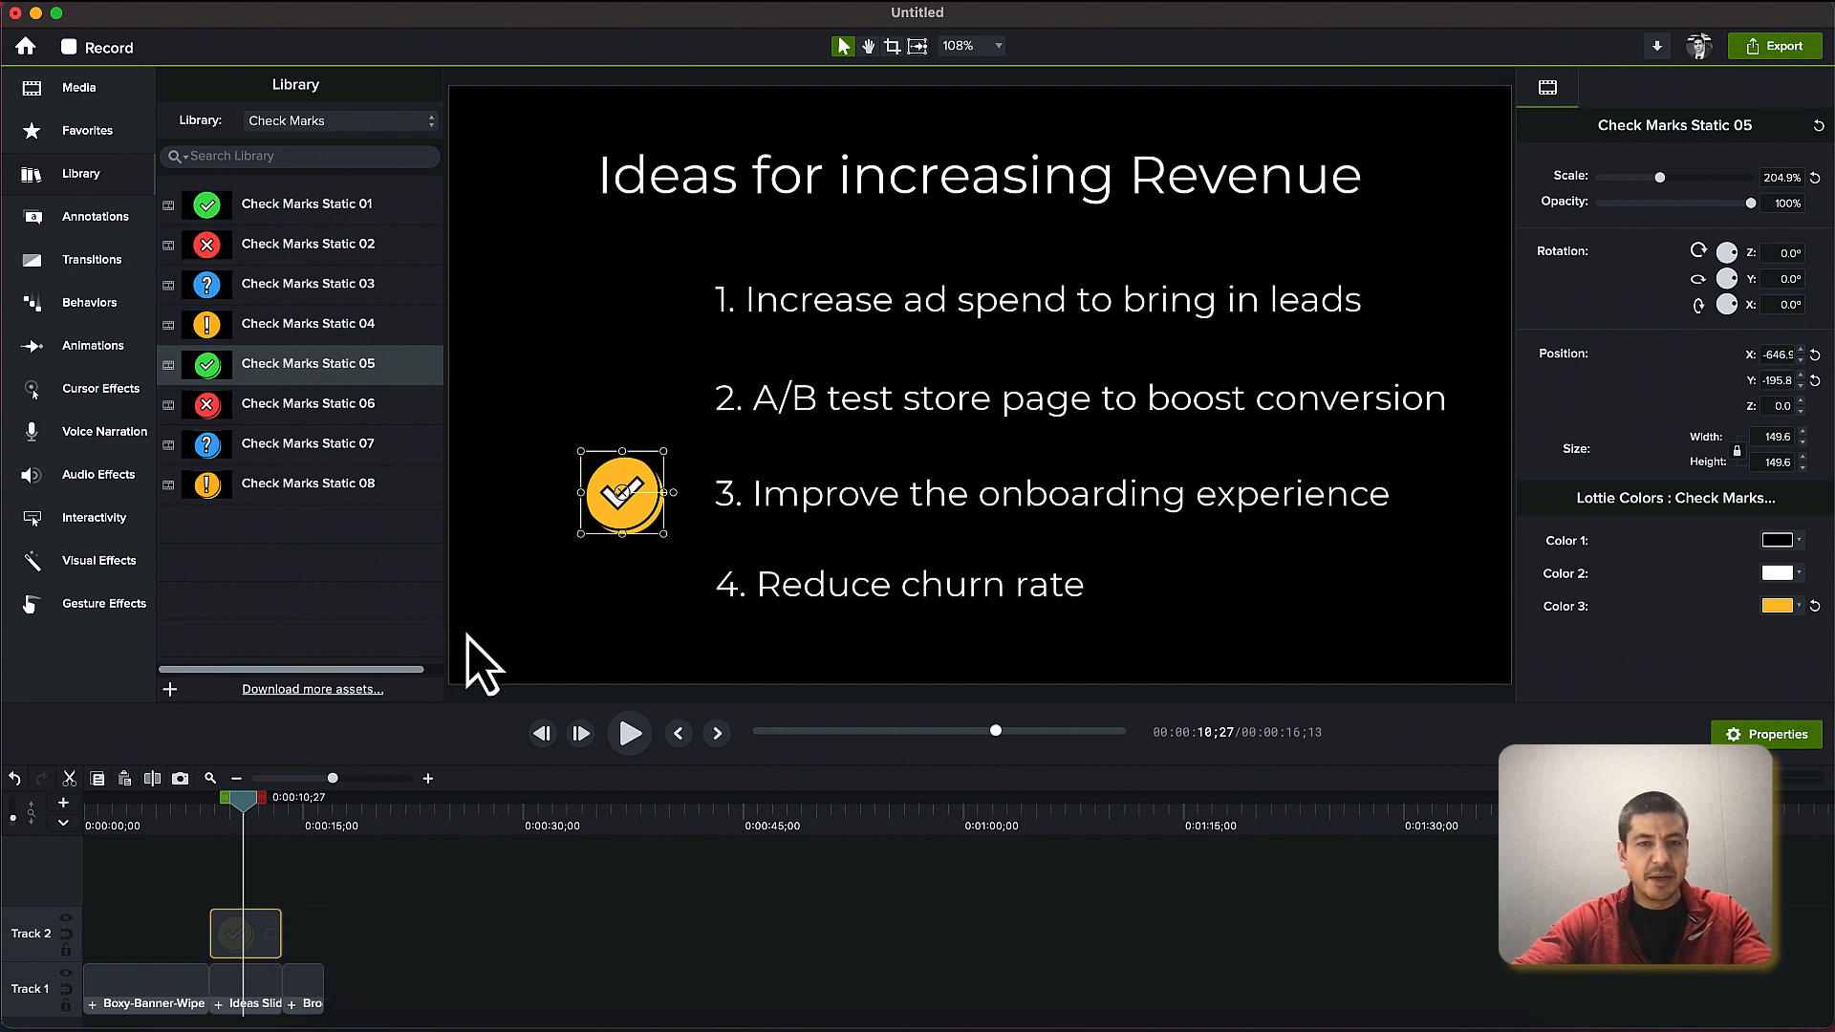
{"action": "mouse_move", "coordinate": [95, 216]}
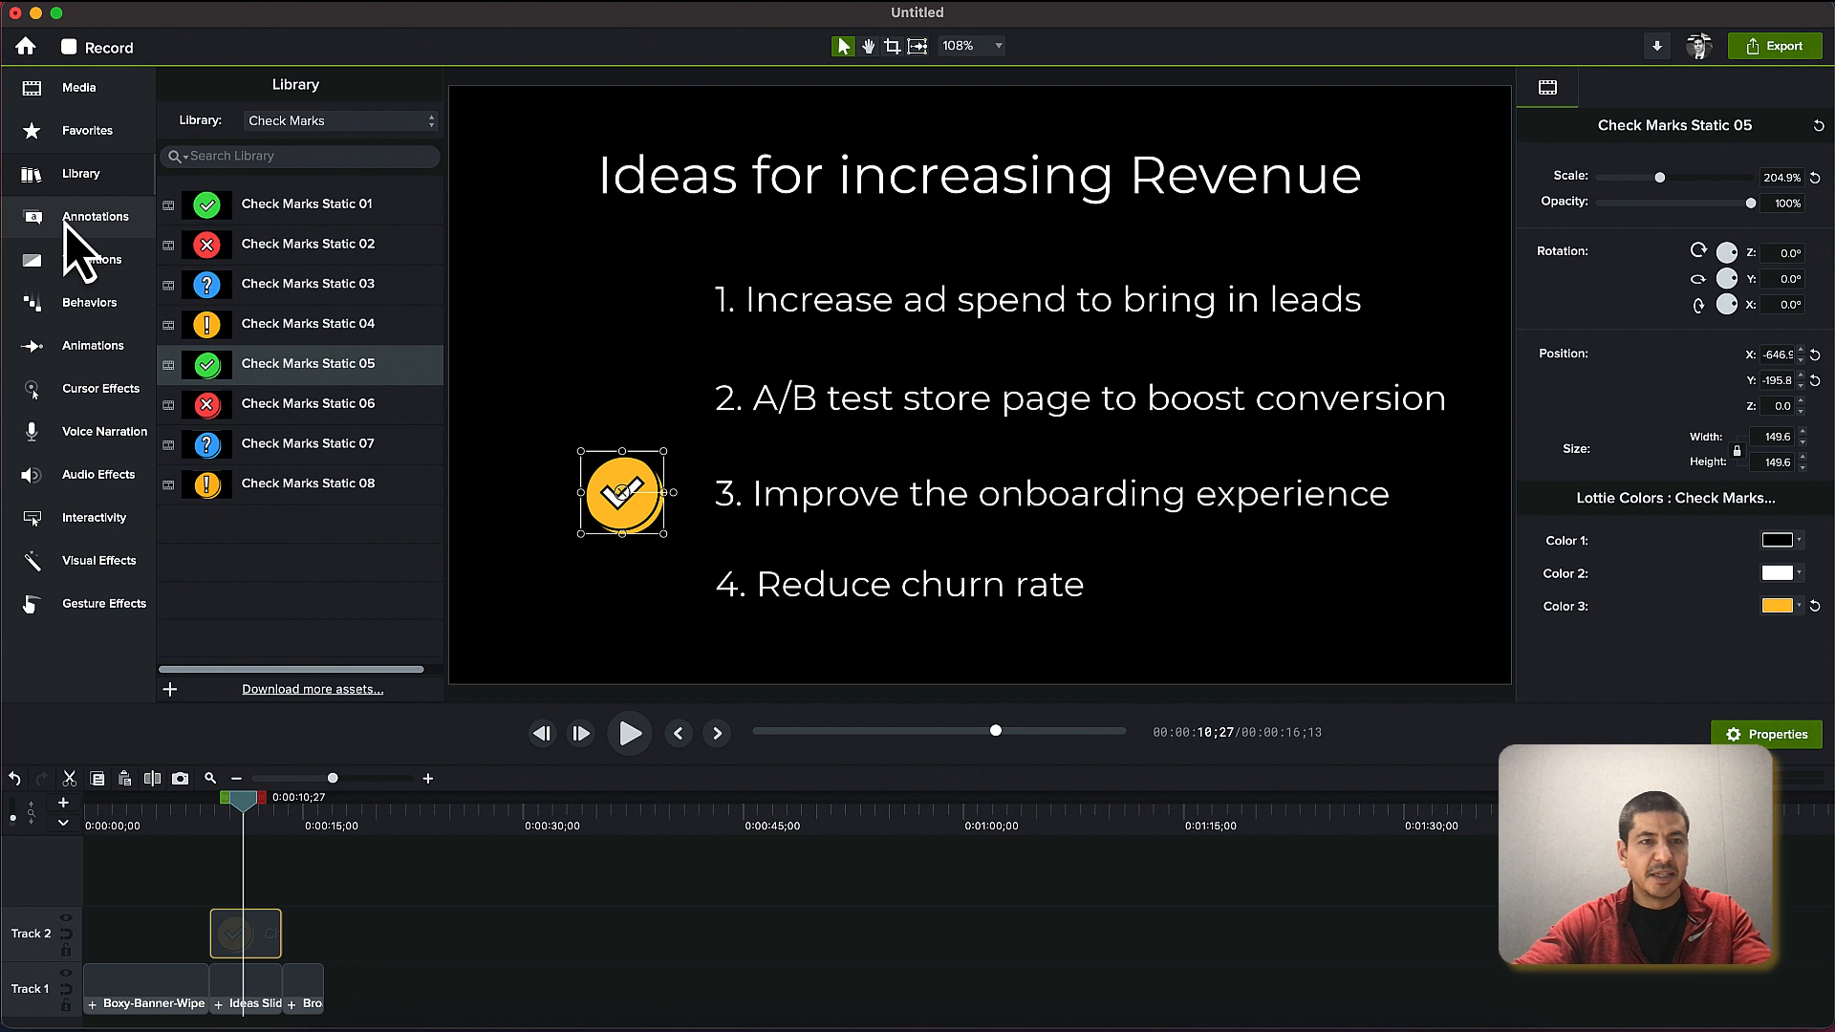
Show the Animations sidebar and its Behaviors preset list
{"action": "left_click", "coordinate": [92, 346]}
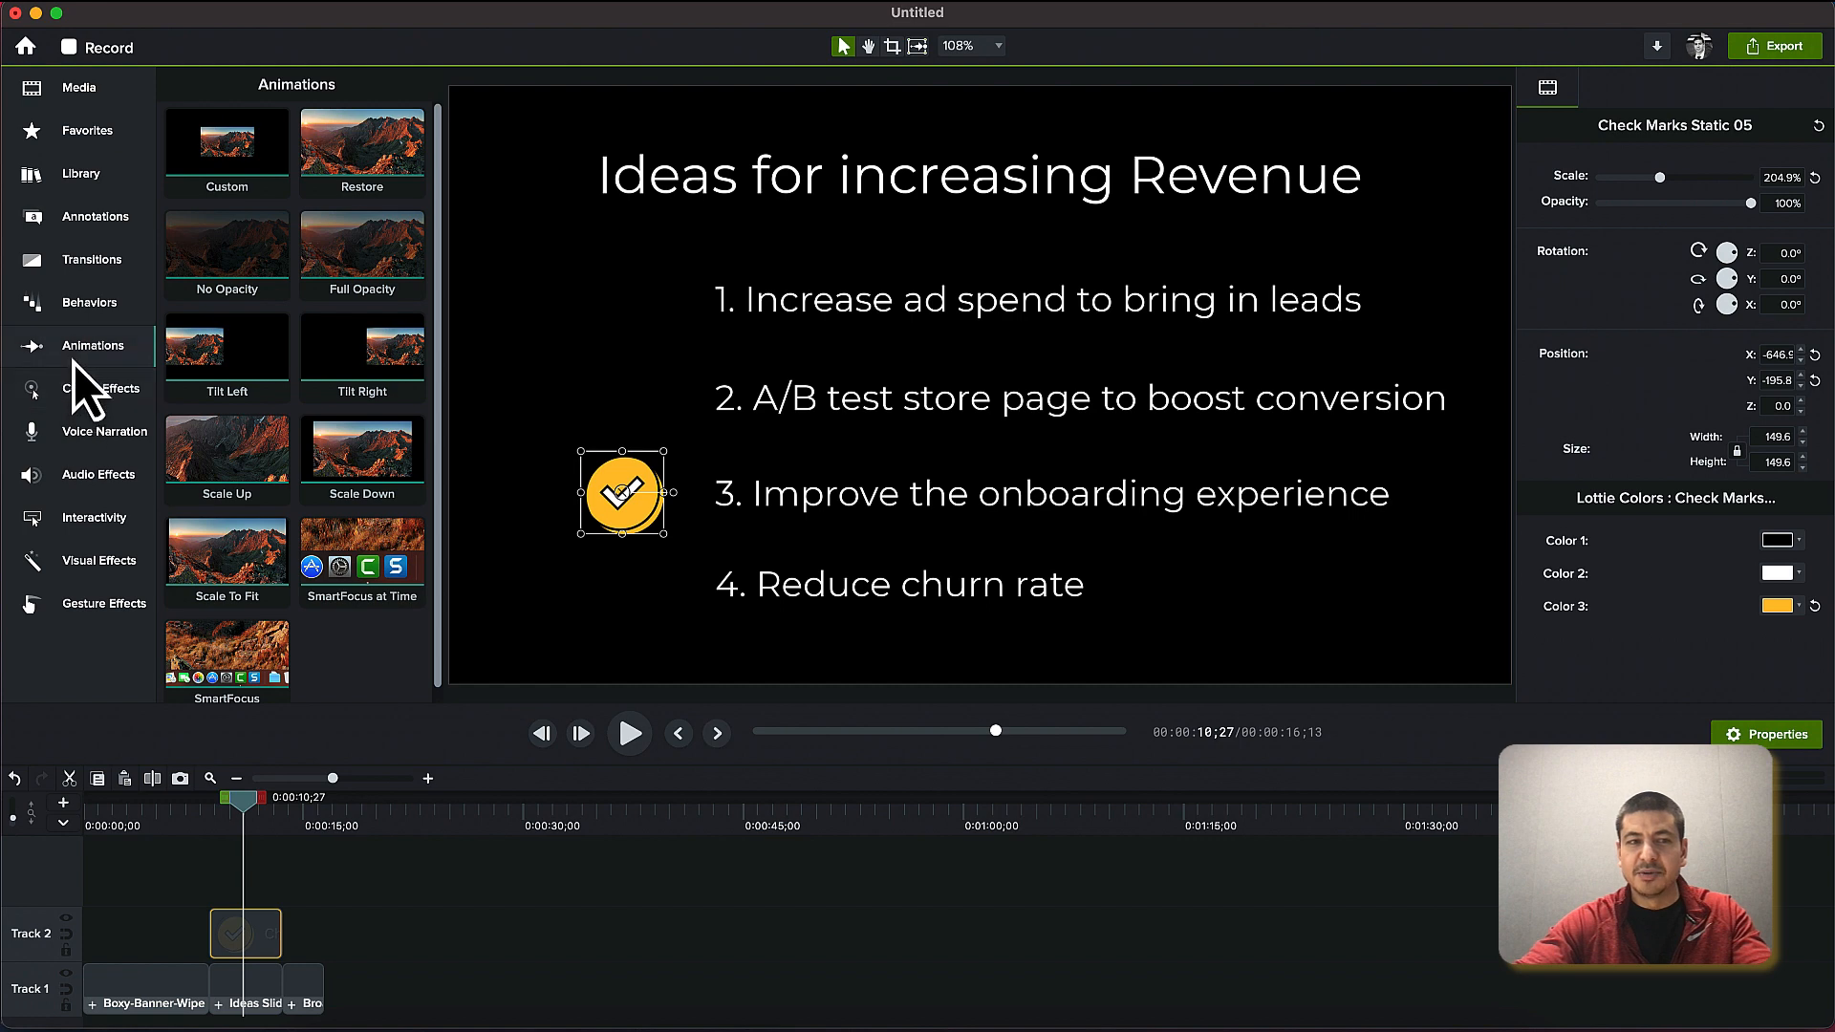
{"action": "left_click", "coordinate": [89, 302]}
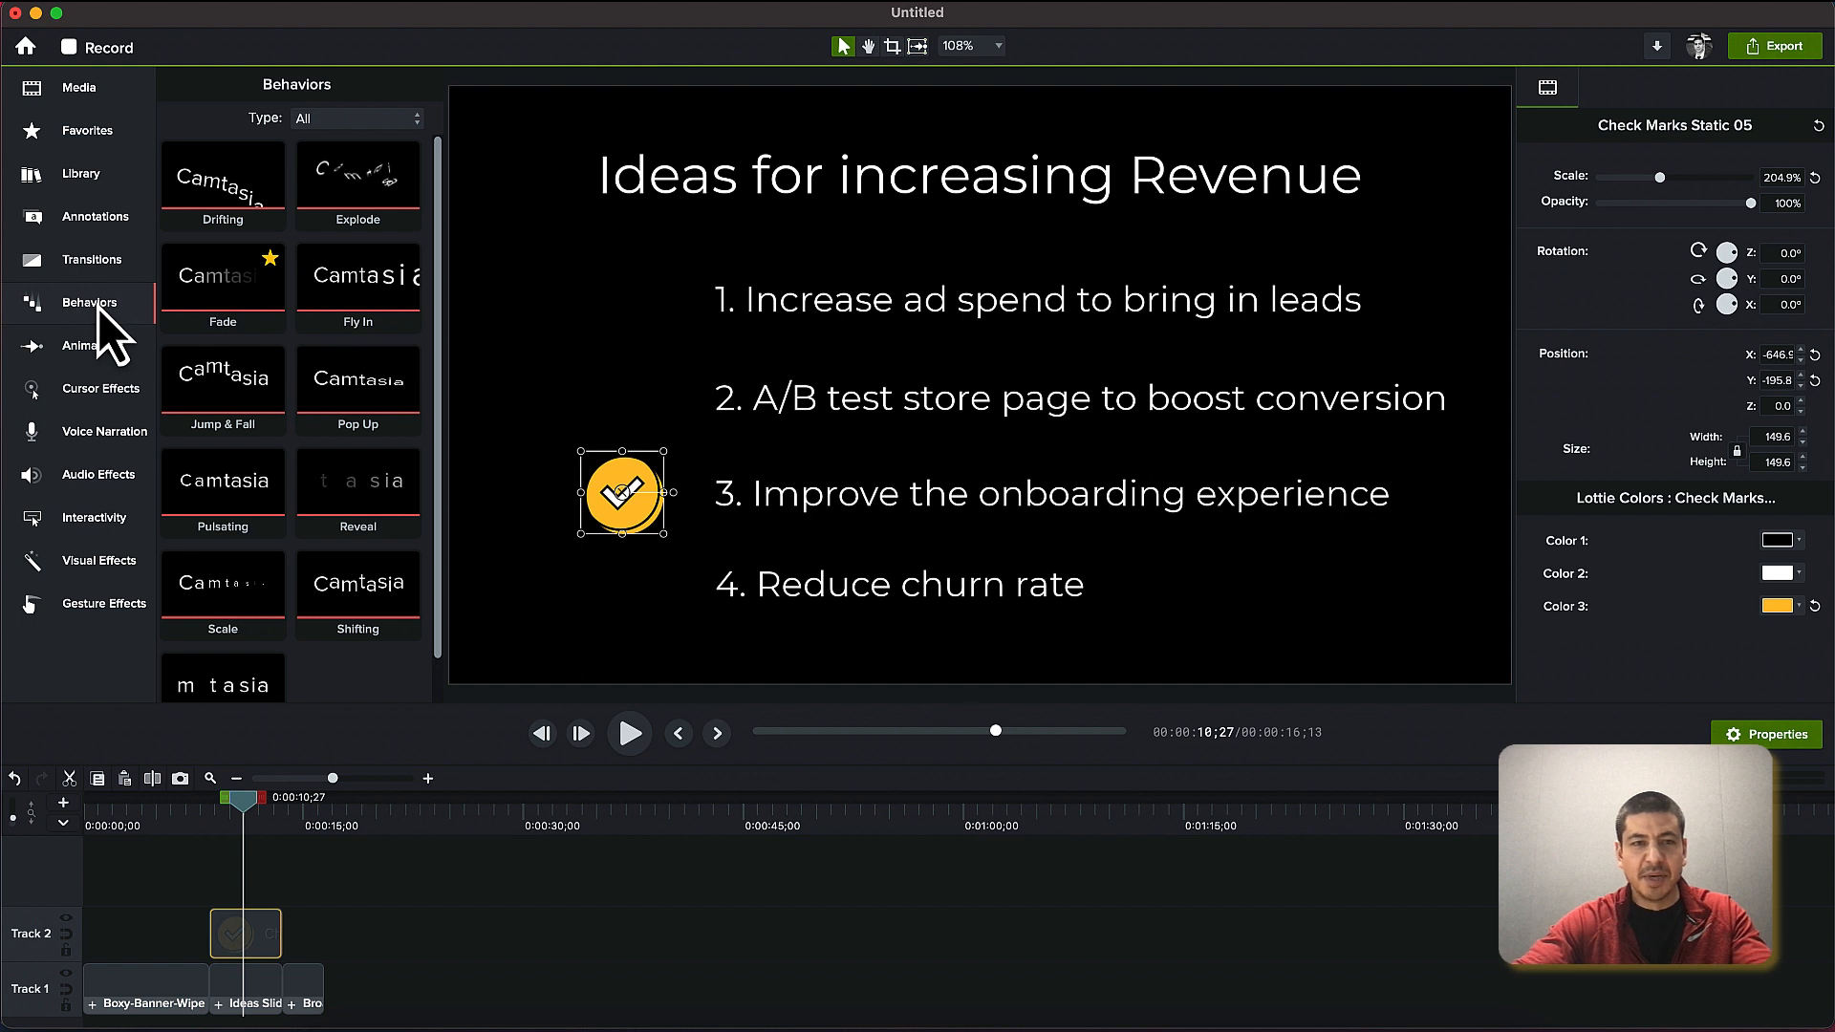
{"action": "mouse_move", "coordinate": [233, 247]}
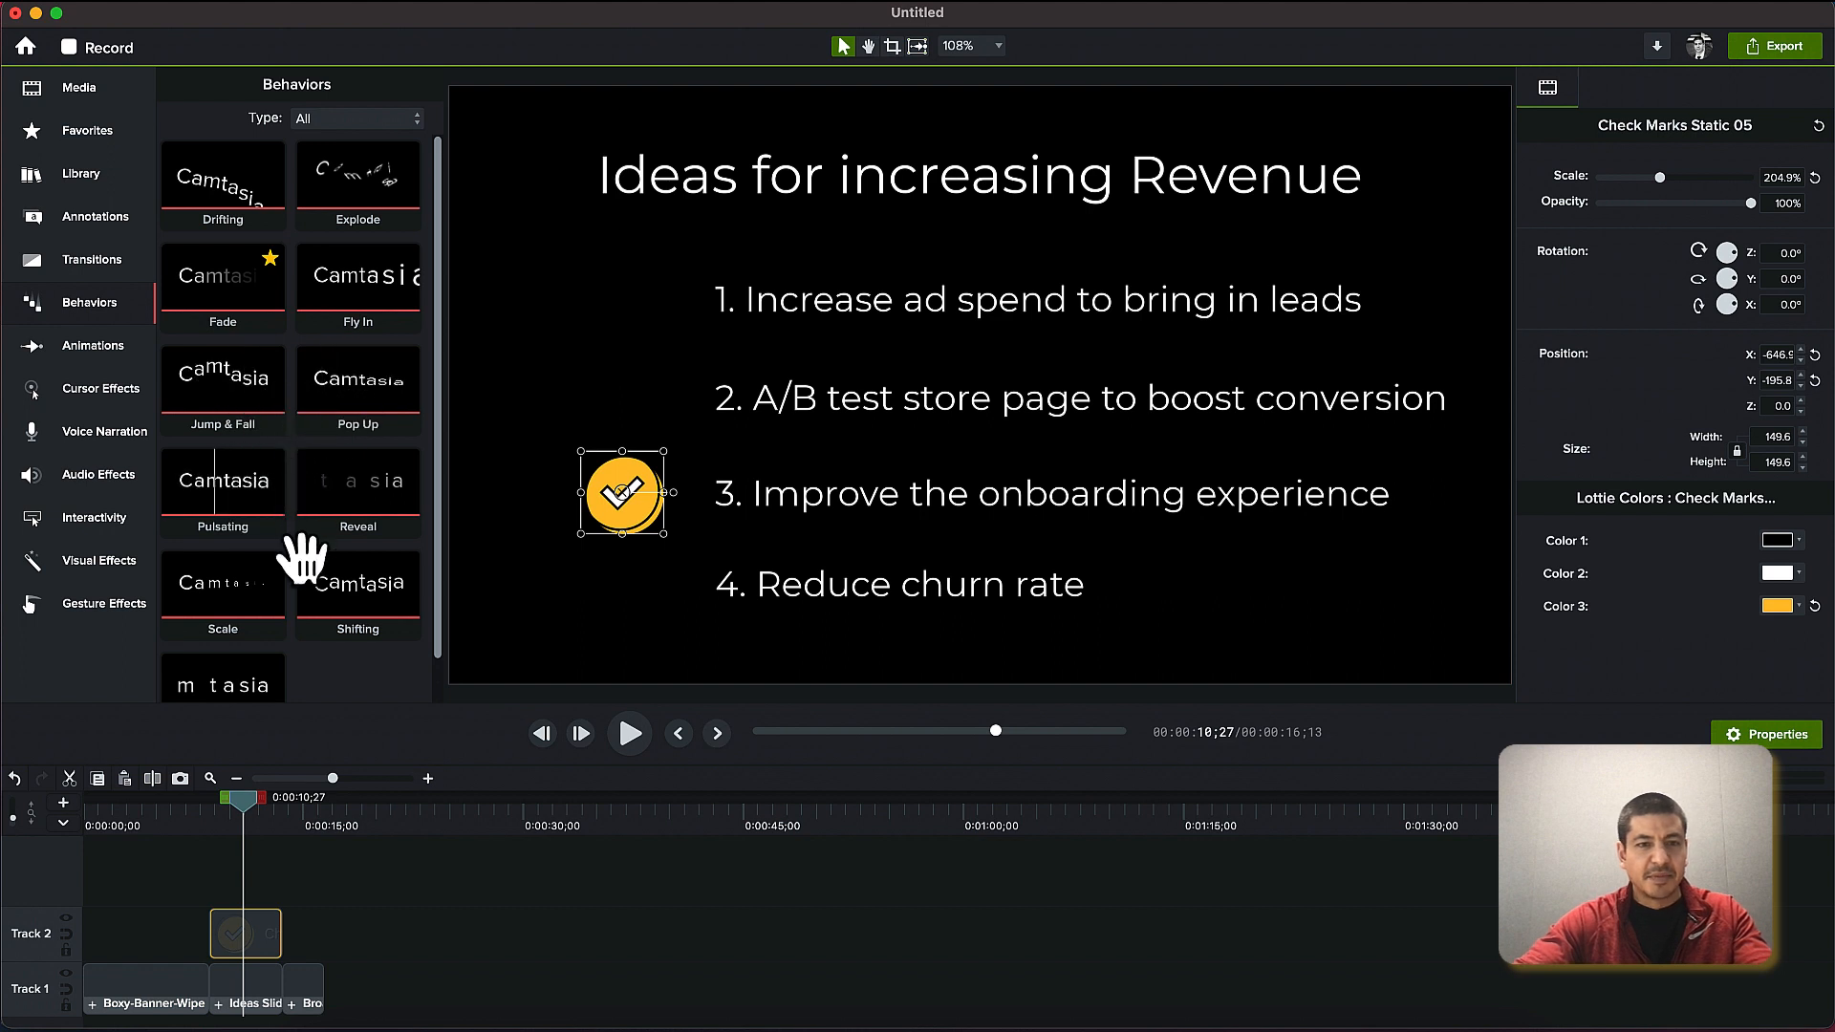
{"action": "mouse_move", "coordinate": [363, 316]}
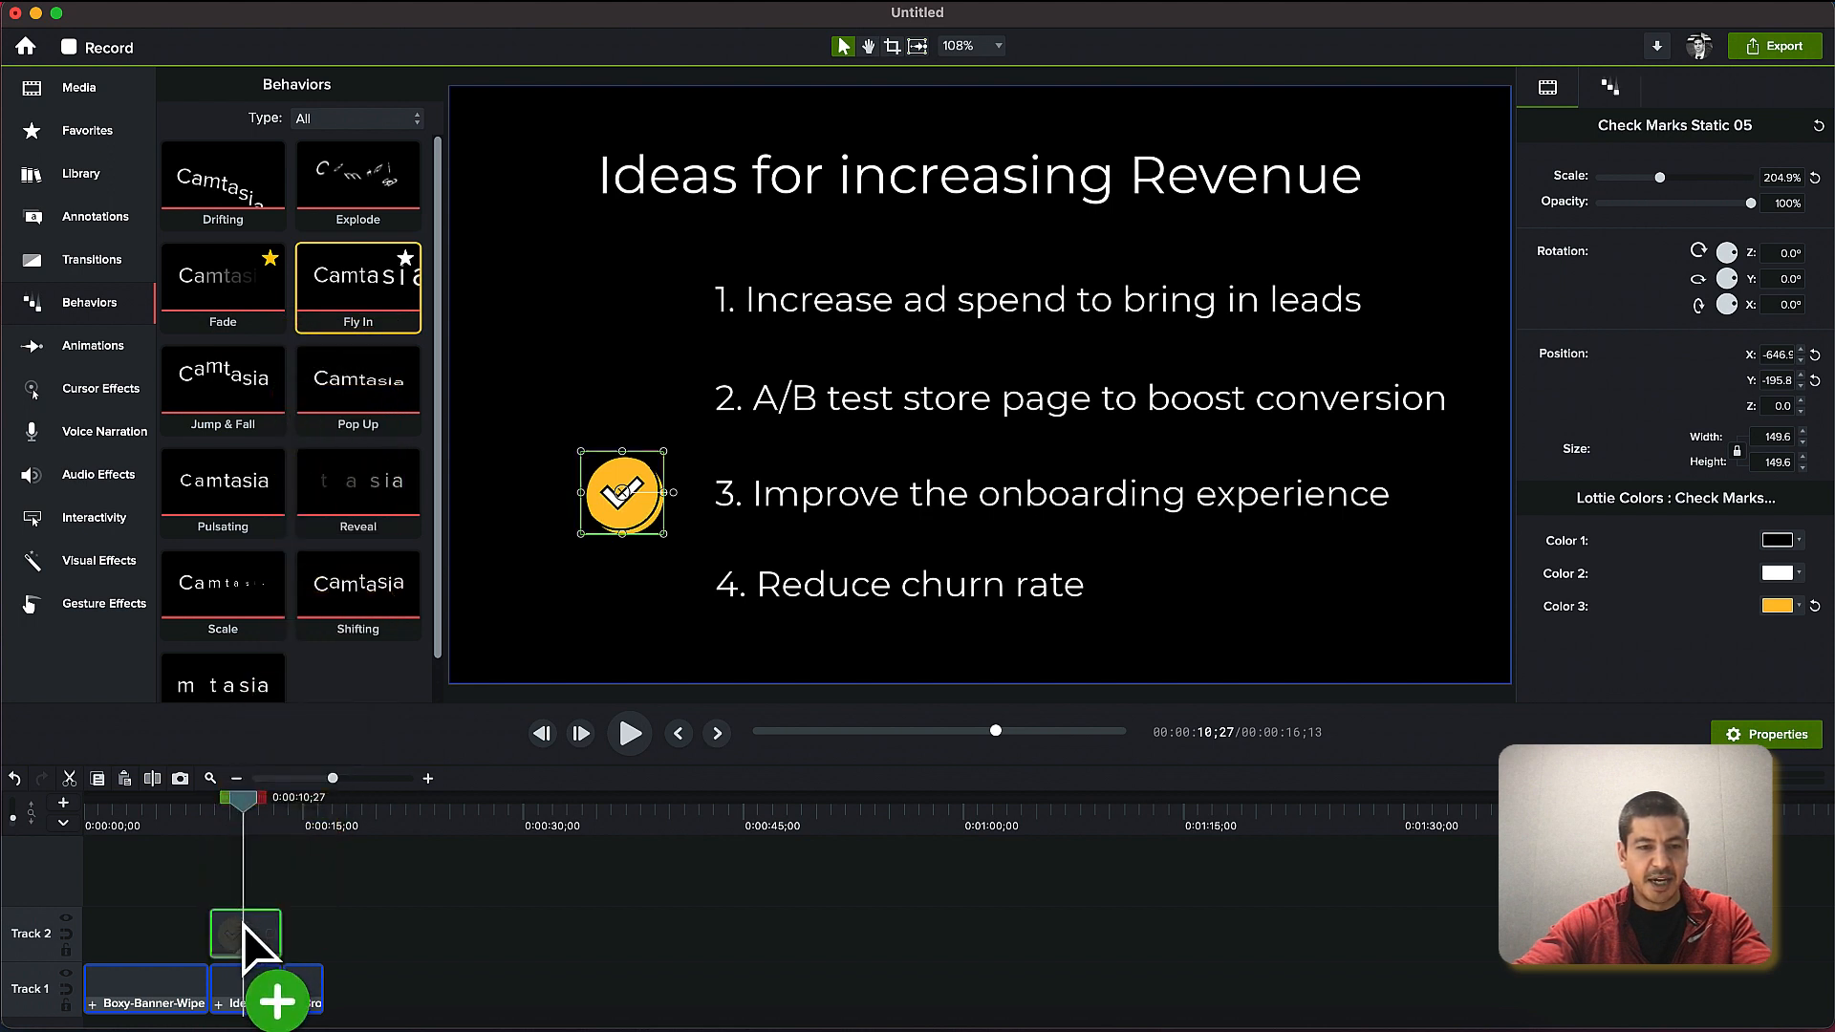
Set the check mark behavior's Out style to Fade Out
{"action": "double_click", "coordinate": [357, 275]}
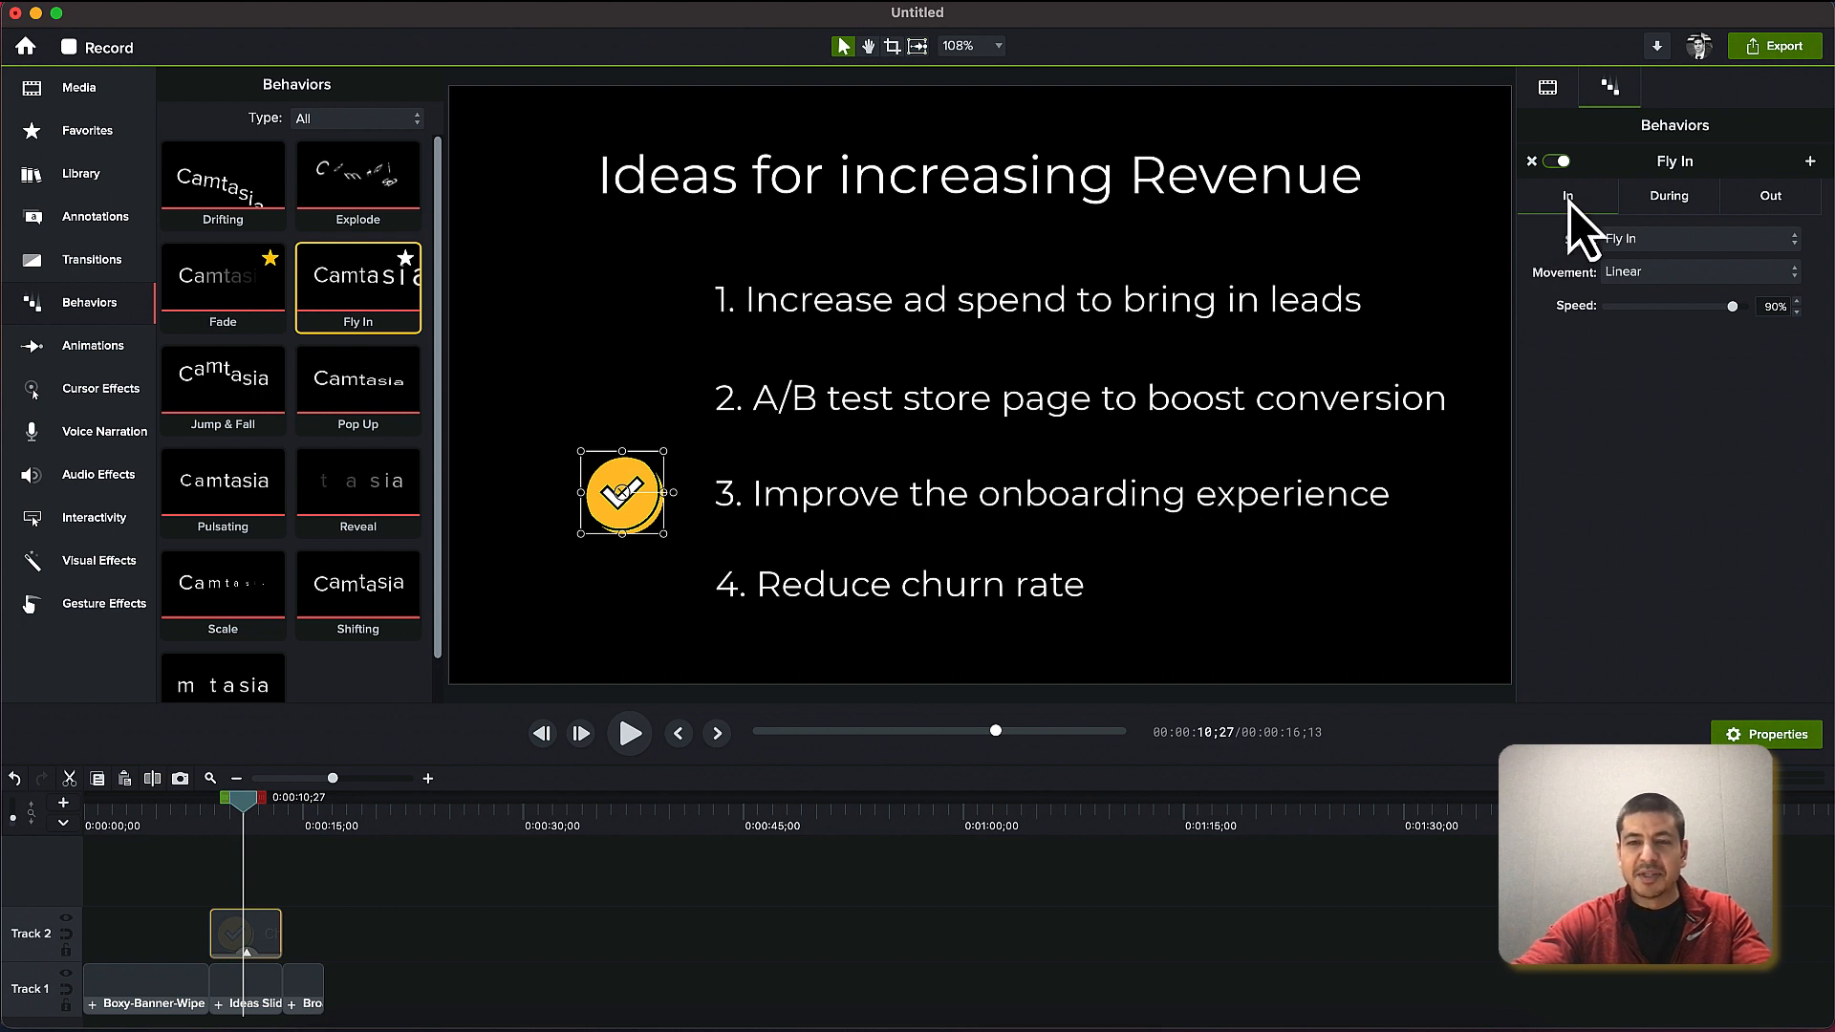
{"action": "mouse_move", "coordinate": [1586, 227]}
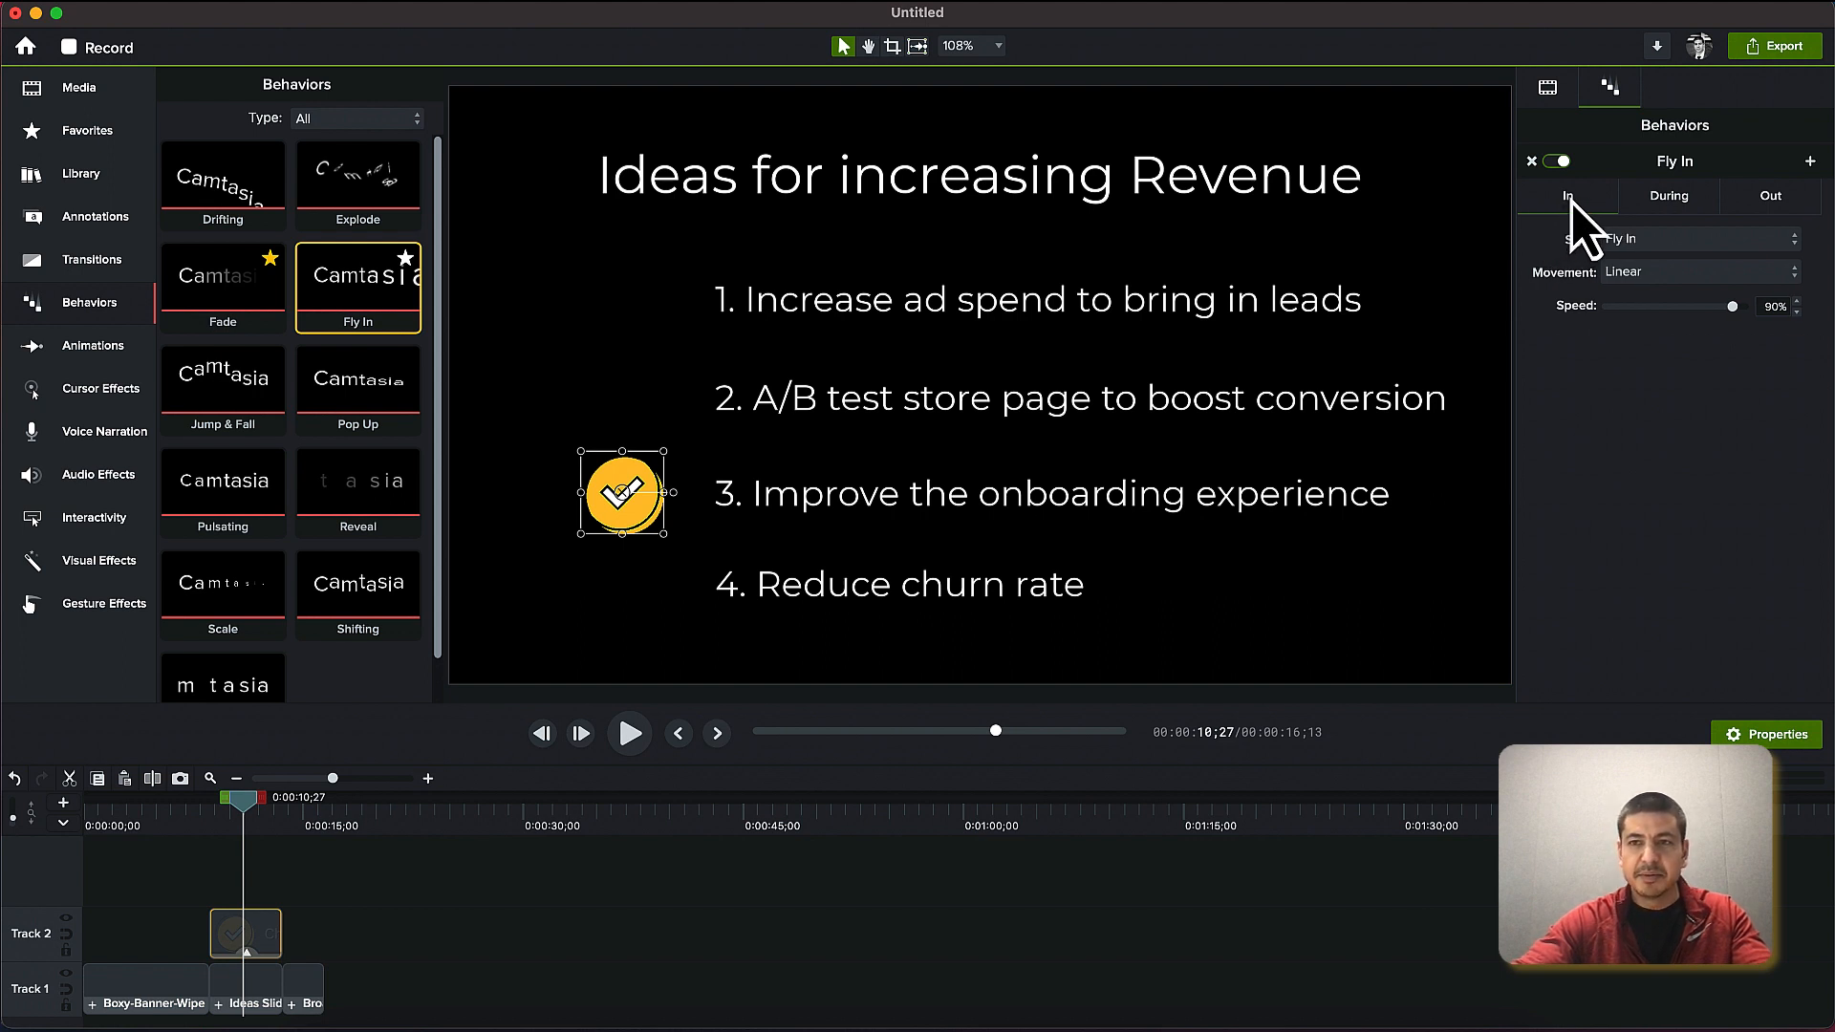
{"action": "mouse_move", "coordinate": [1656, 246]}
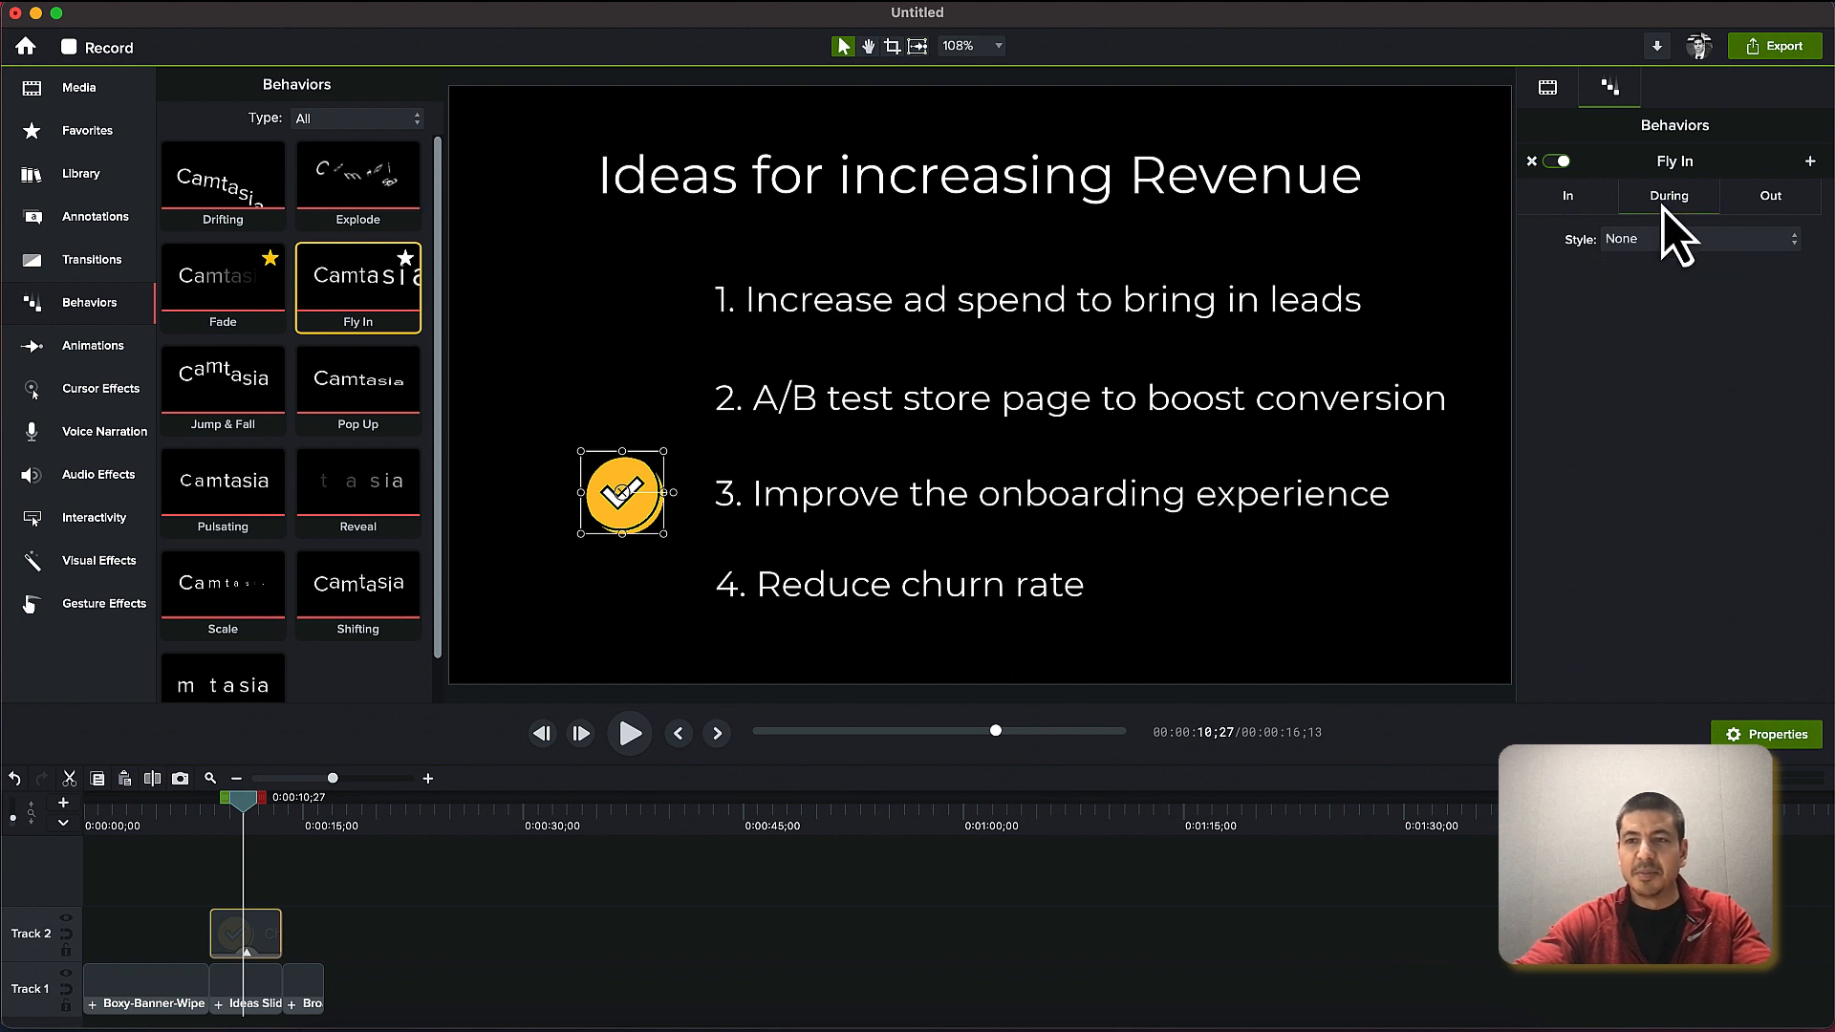
{"action": "mouse_move", "coordinate": [1755, 269]}
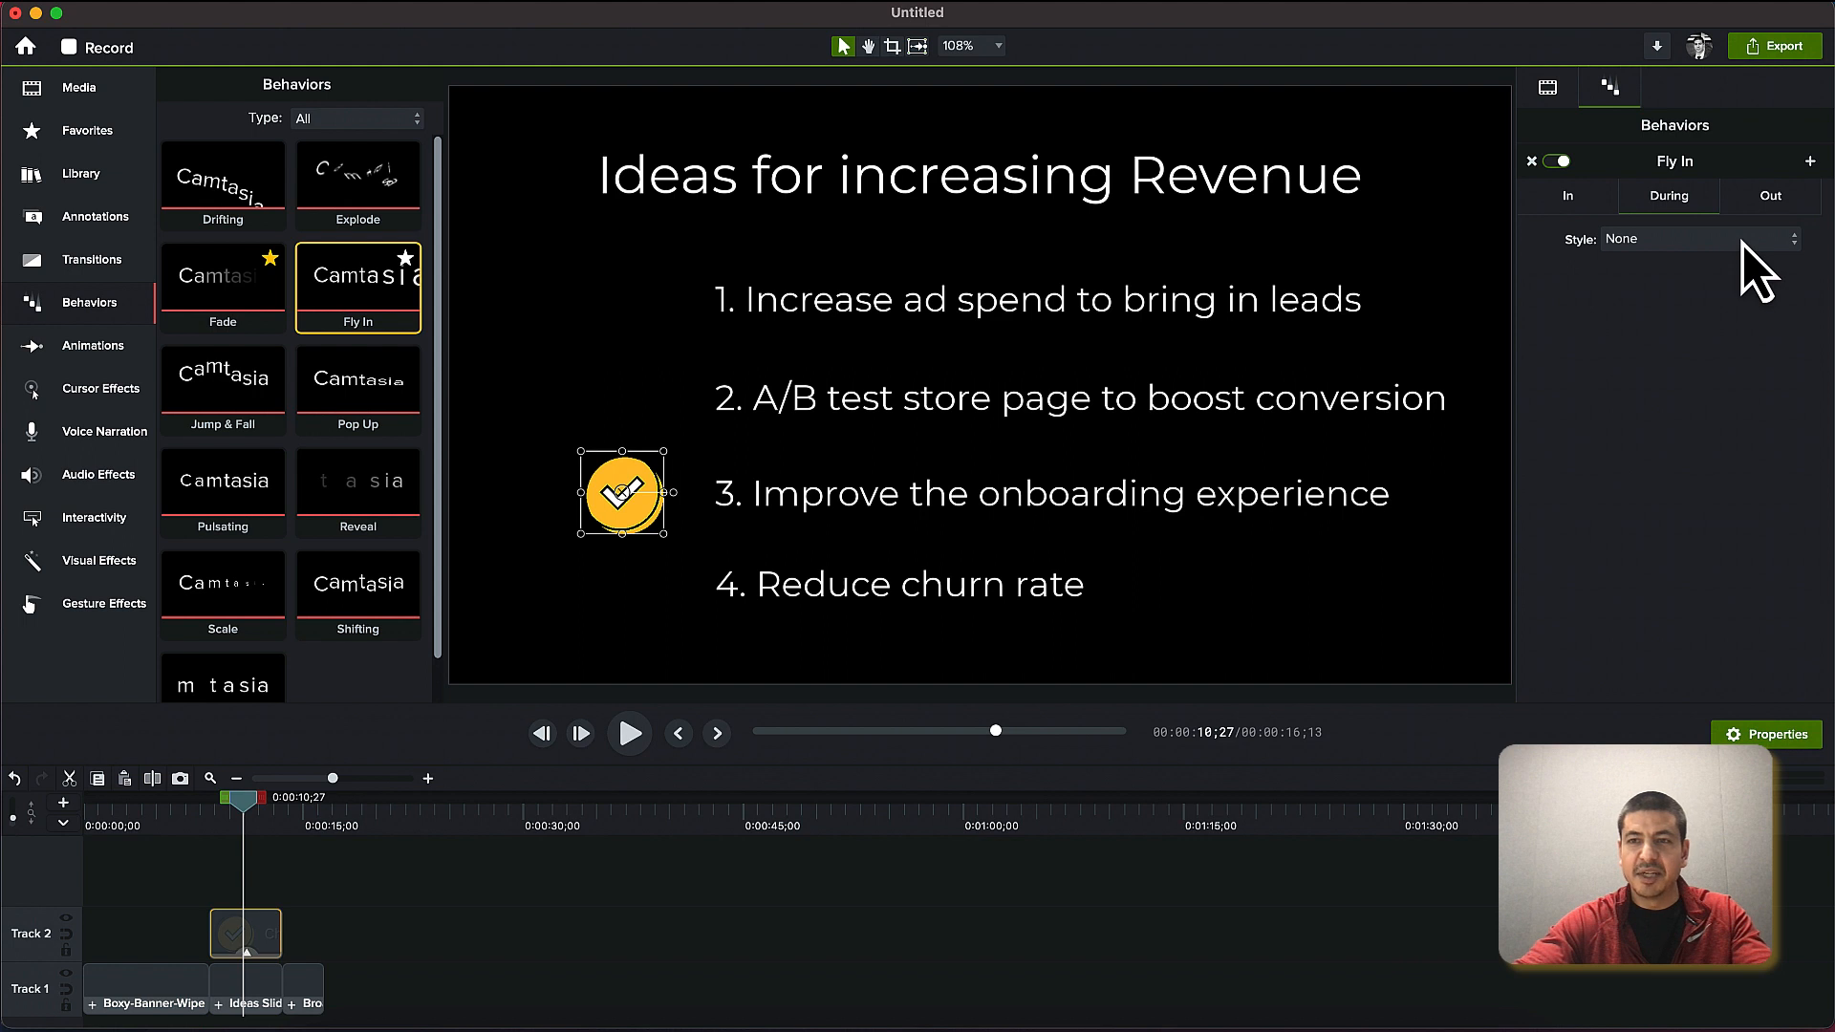
{"action": "left_click", "coordinate": [1770, 195]}
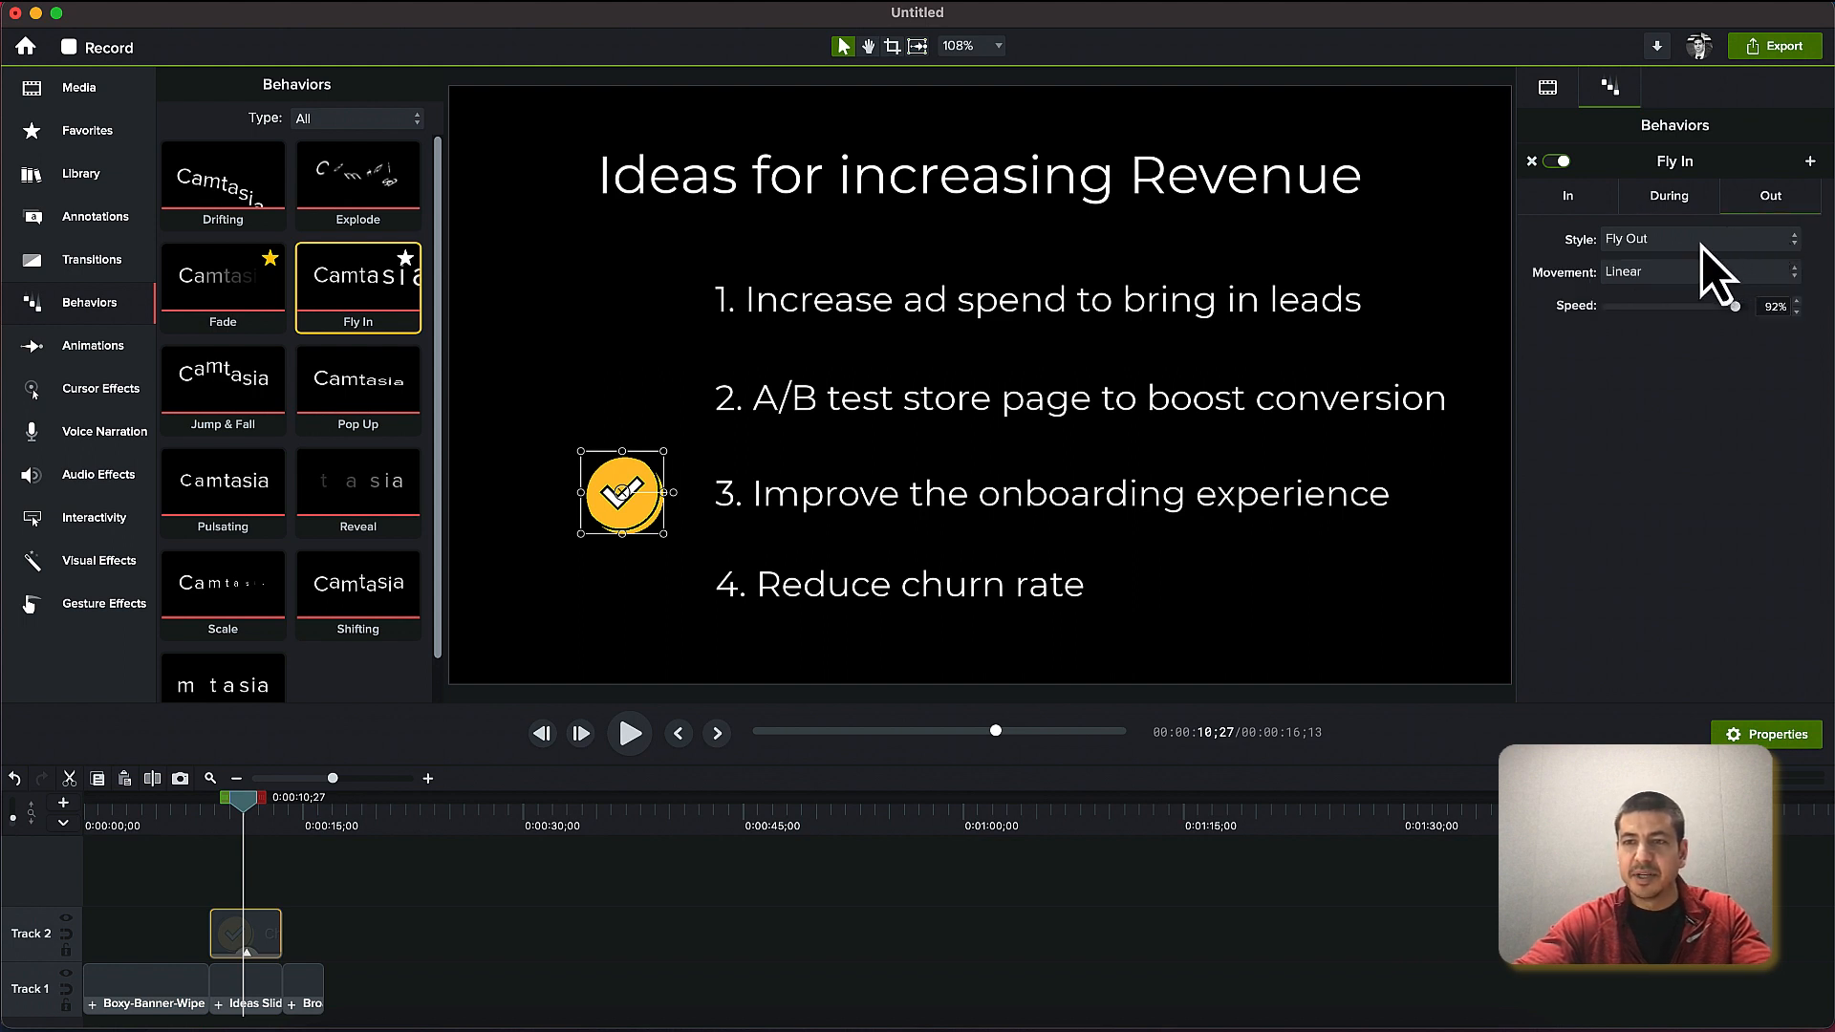
{"action": "left_click", "coordinate": [1697, 239]}
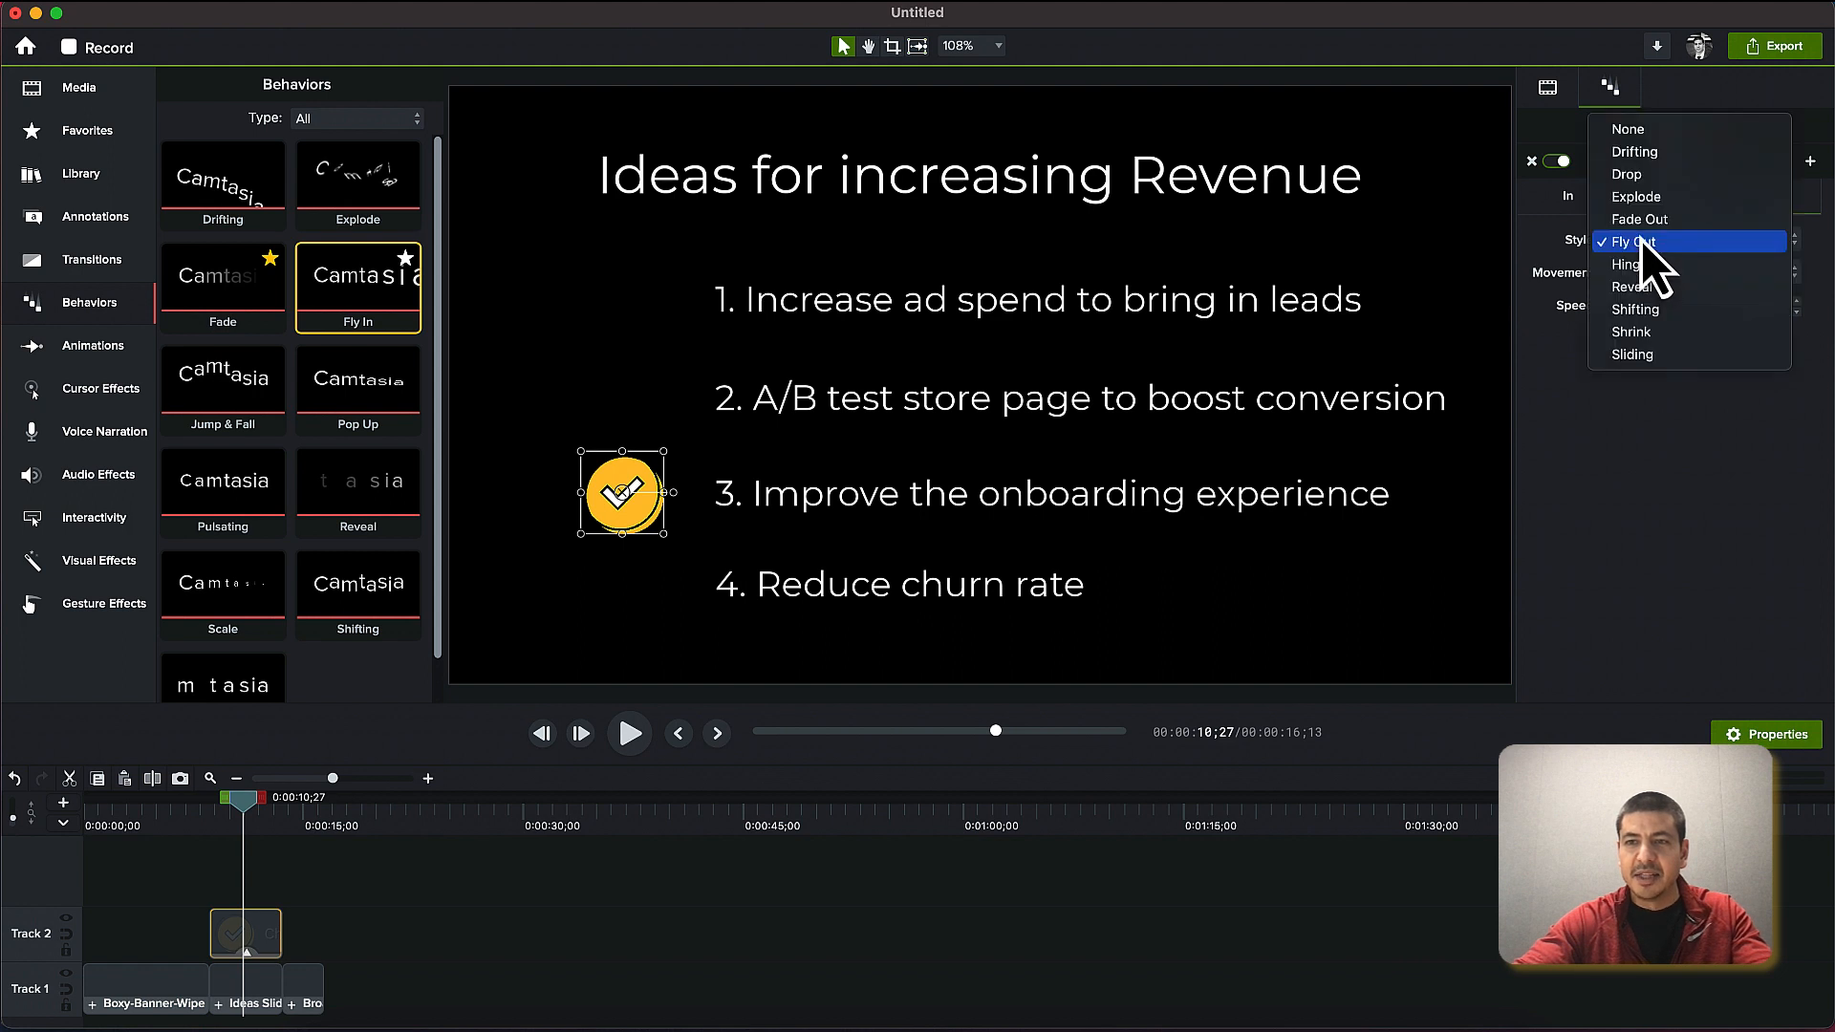
{"action": "left_click", "coordinate": [1626, 240]}
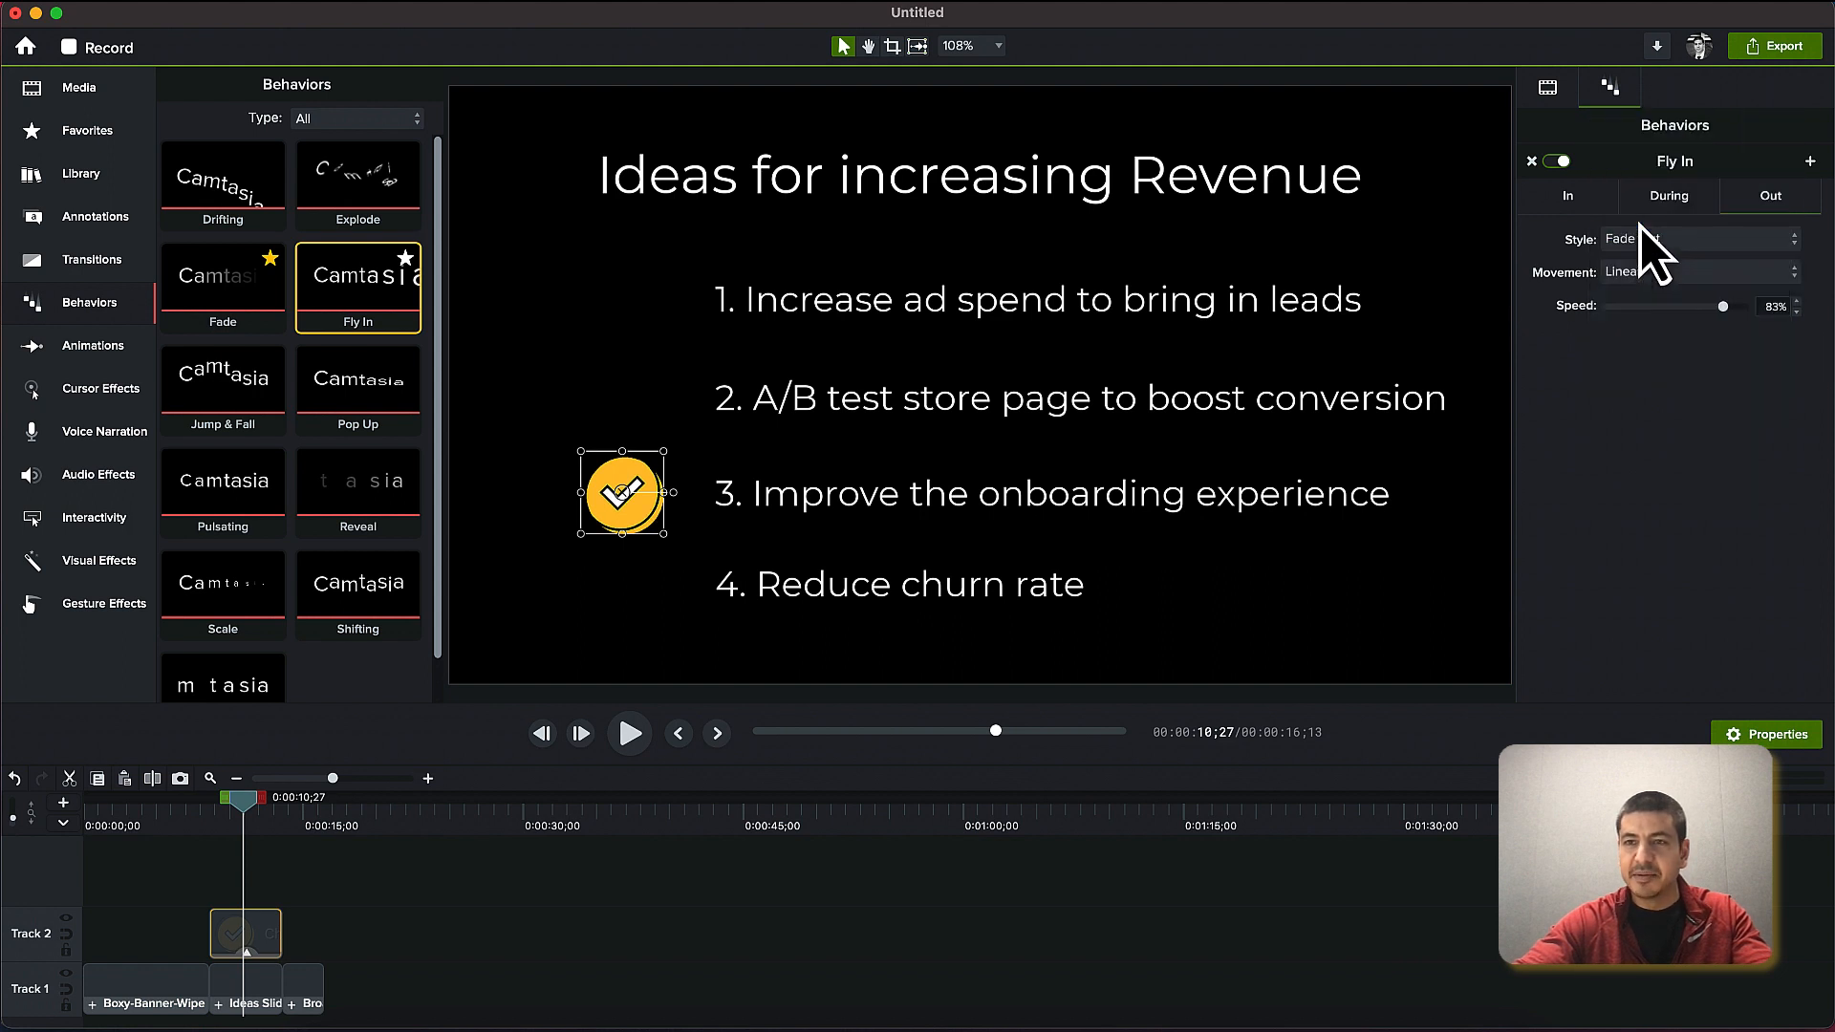